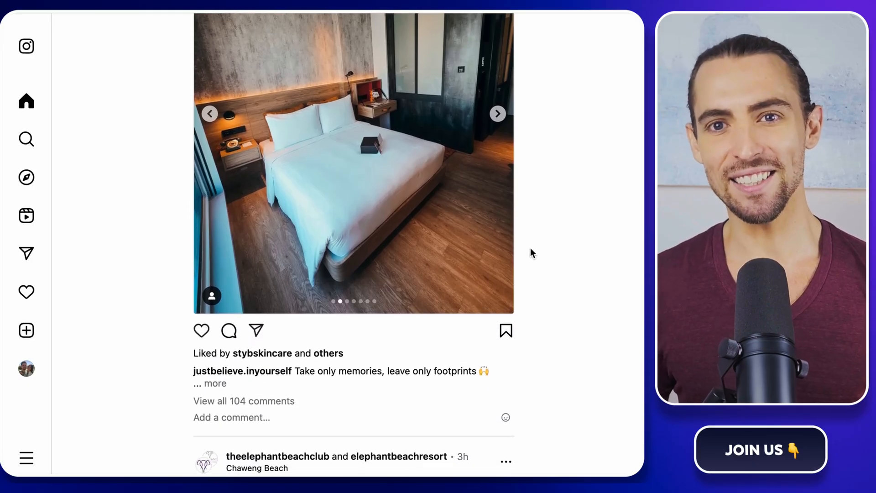
Browse the Skool Classroom and open the Master Make.com + Google Sheets for Sales course.
{"action": "scroll", "scroll_direction": "down", "scroll_amount": 3}
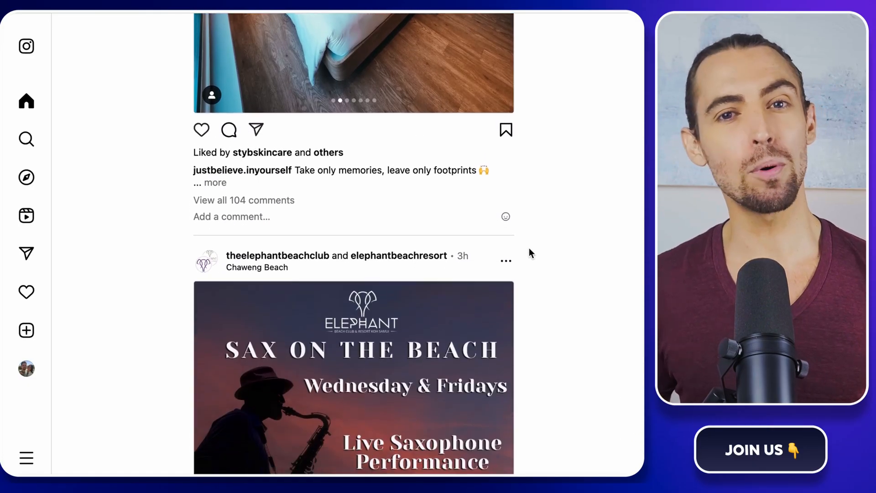
{"action": "scroll", "scroll_direction": "down", "scroll_amount": 3}
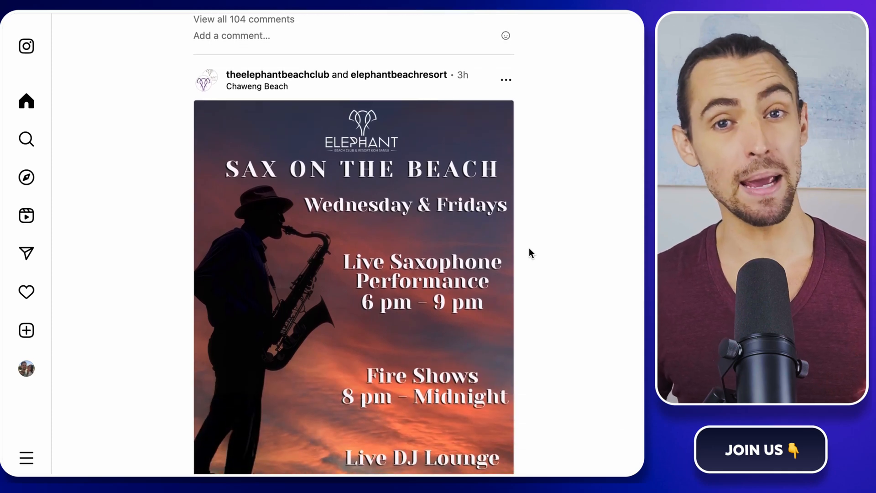
{"action": "scroll", "scroll_direction": "down", "scroll_amount": 3}
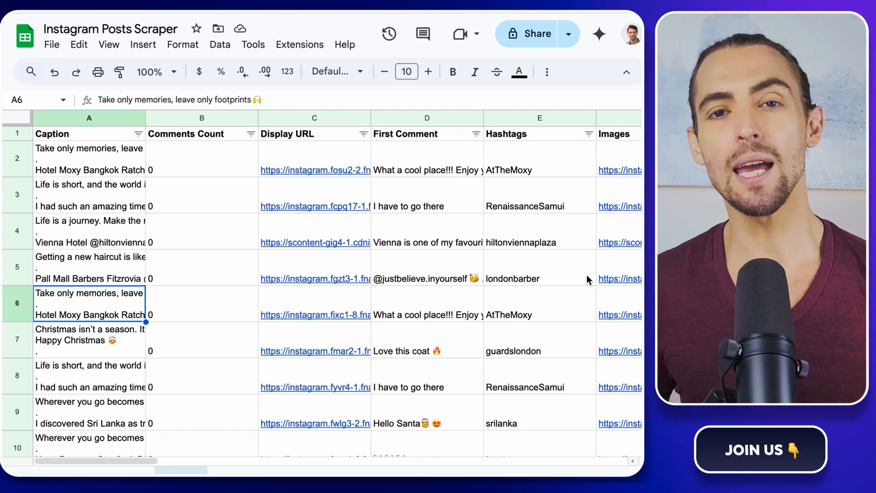
{"action": "scroll", "scroll_direction": "right", "scroll_amount": 3}
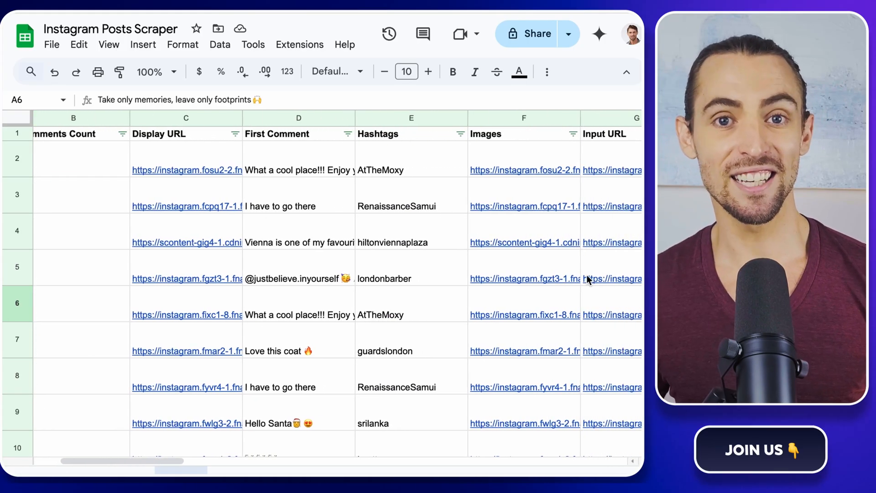
{"action": "scroll", "scroll_direction": "right", "scroll_amount": 3}
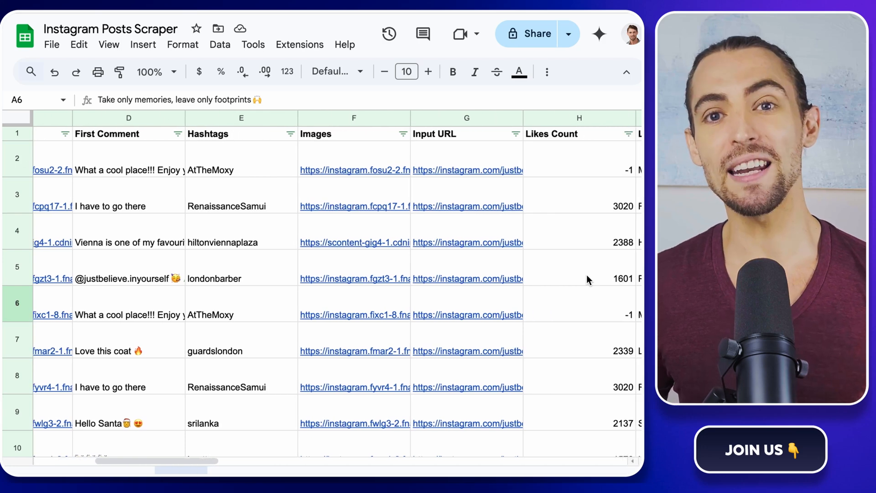
{"action": "scroll", "scroll_direction": "right", "scroll_amount": 3}
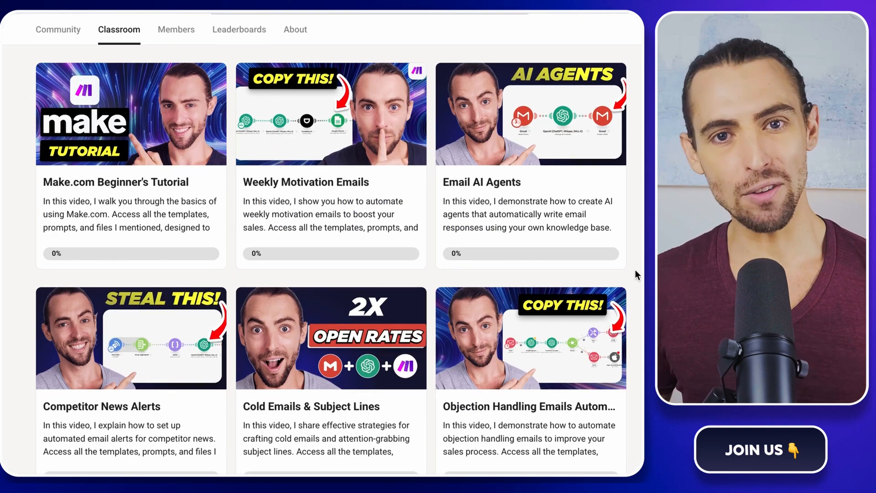
{"action": "scroll", "scroll_direction": "down", "scroll_amount": 3}
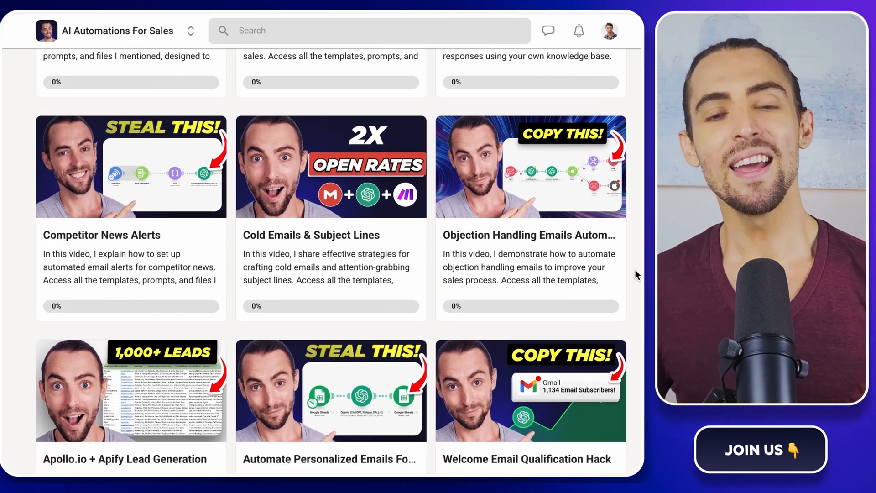
{"action": "scroll", "scroll_direction": "down", "scroll_amount": 3}
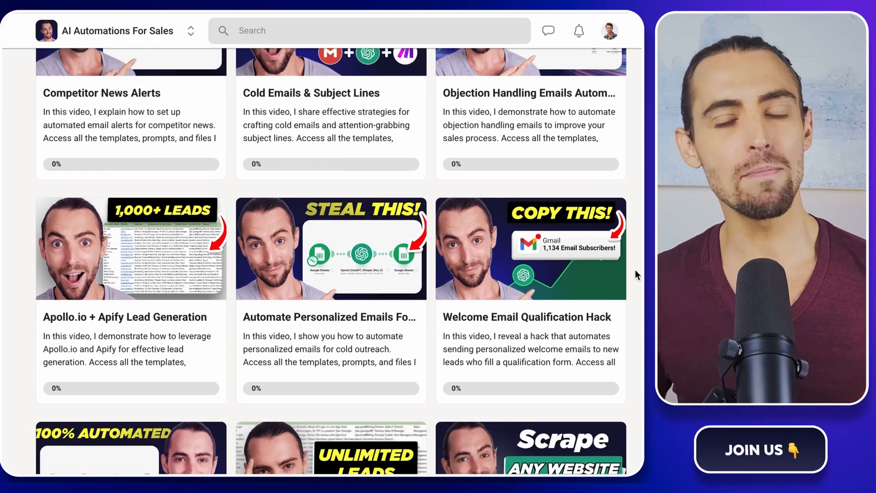
{"action": "scroll", "scroll_direction": "down", "scroll_amount": 3}
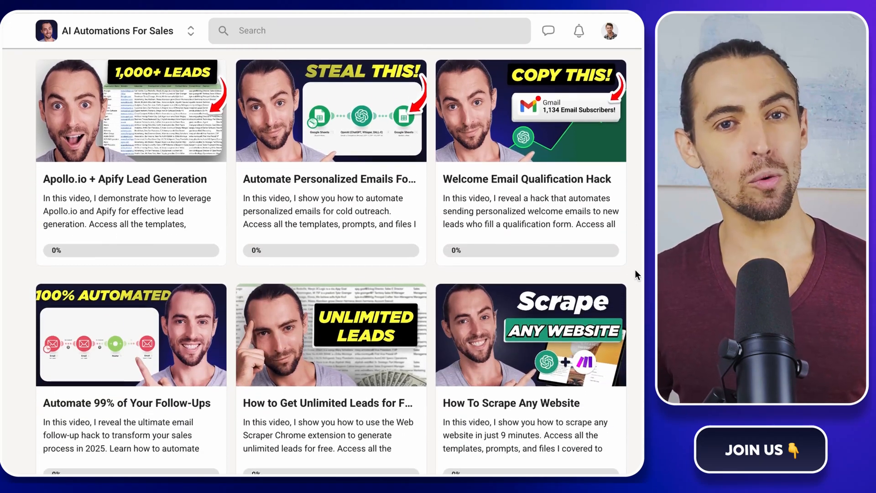
{"action": "scroll", "scroll_direction": "down", "scroll_amount": 3}
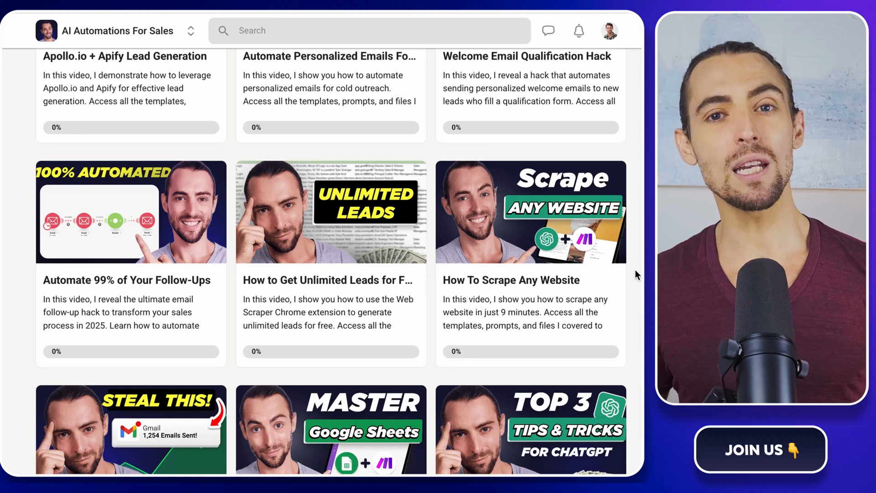
{"action": "scroll", "scroll_direction": "down", "scroll_amount": 3}
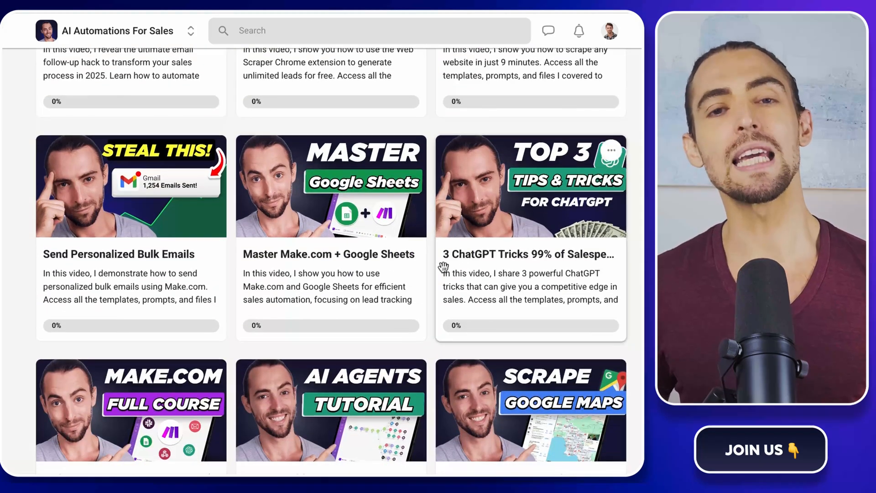
{"action": "left_click", "coordinate": [330, 187]}
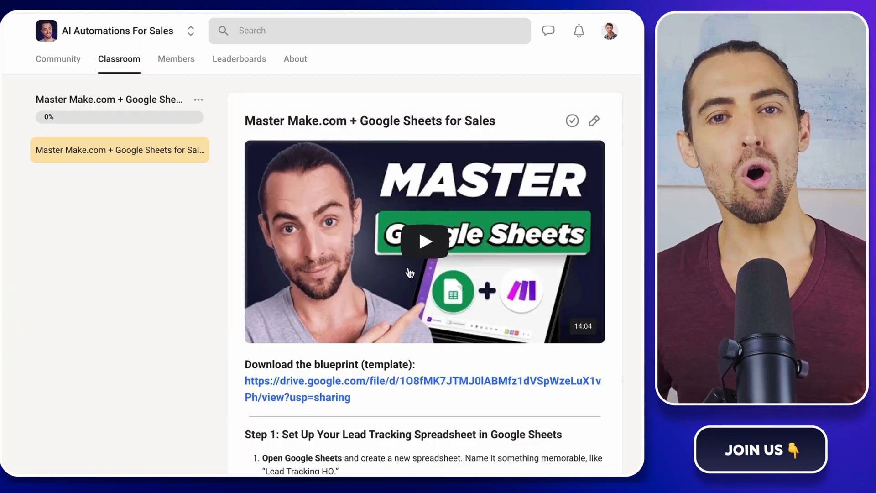
Skim the course page, then scroll through the Community discussion feed.
{"action": "scroll", "scroll_direction": "down", "scroll_amount": 3}
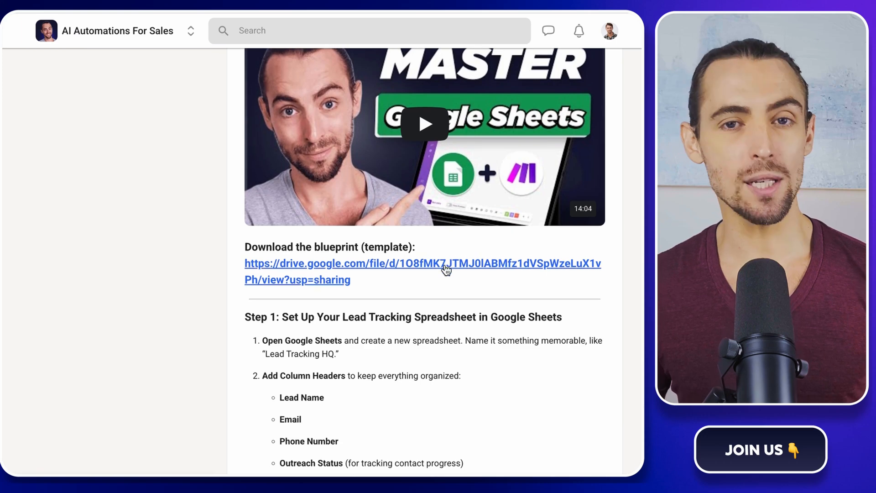
{"action": "mouse_move", "coordinate": [637, 256]}
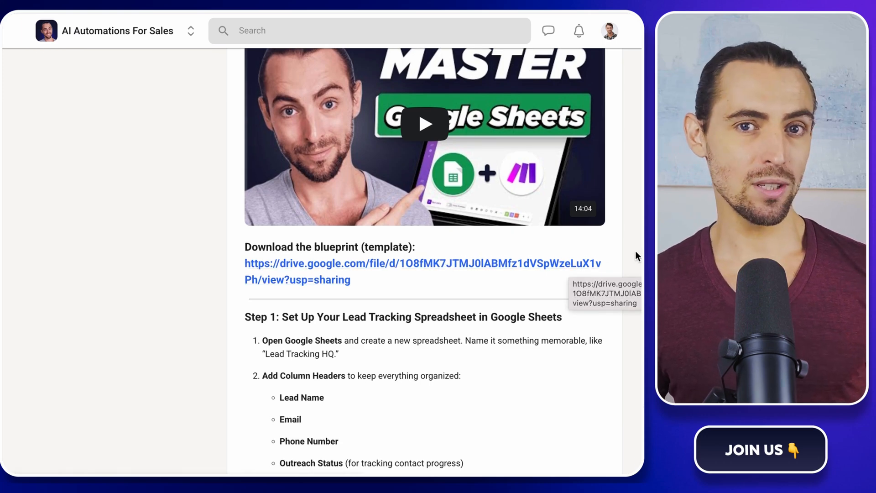
{"action": "scroll", "scroll_direction": "up", "scroll_amount": 3}
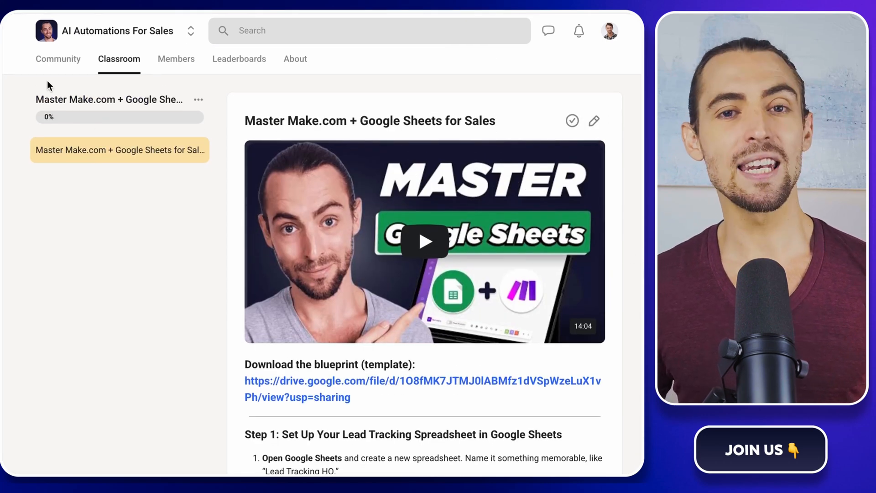
{"action": "left_click", "coordinate": [58, 59]}
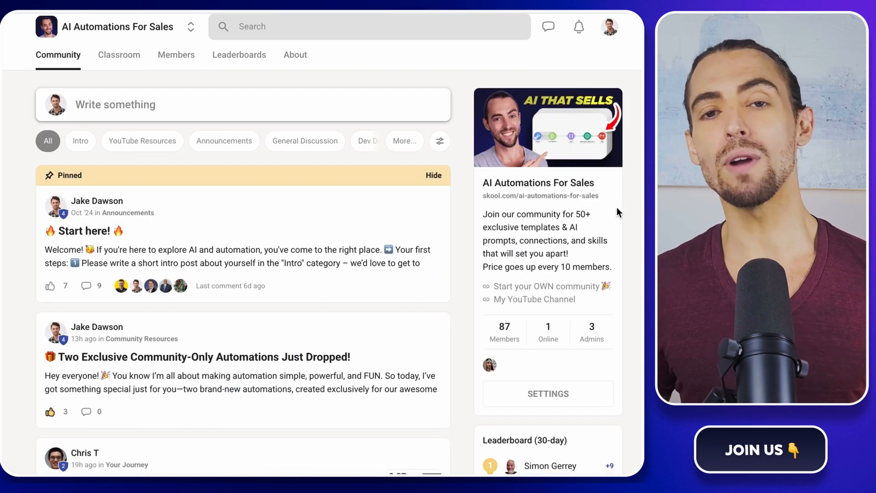
{"action": "scroll", "scroll_direction": "down", "scroll_amount": 3}
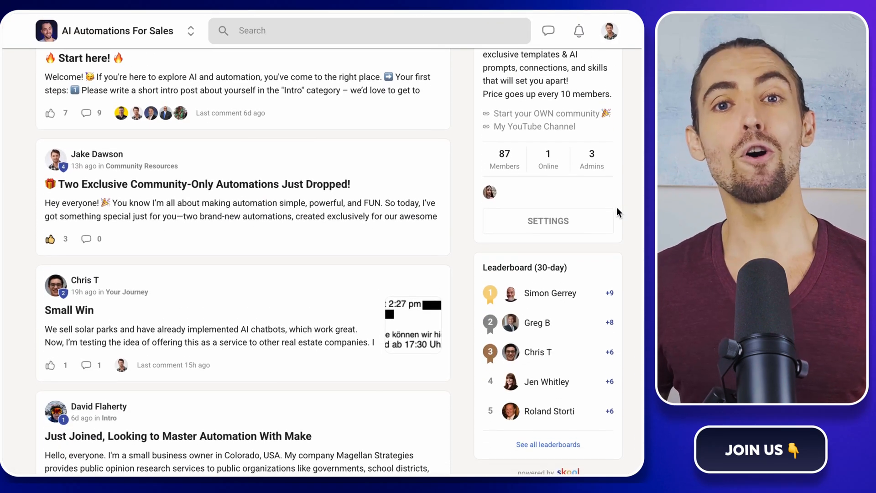
{"action": "scroll", "scroll_direction": "down", "scroll_amount": 3}
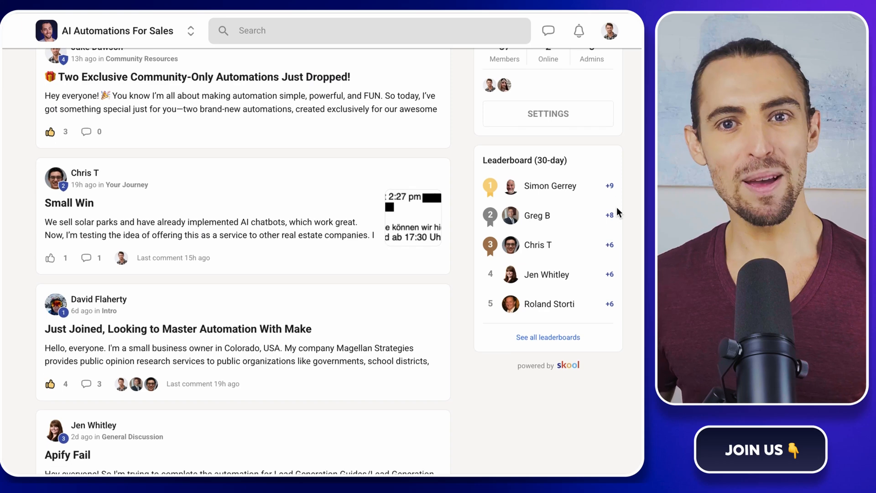
{"action": "scroll", "scroll_direction": "down", "scroll_amount": 3}
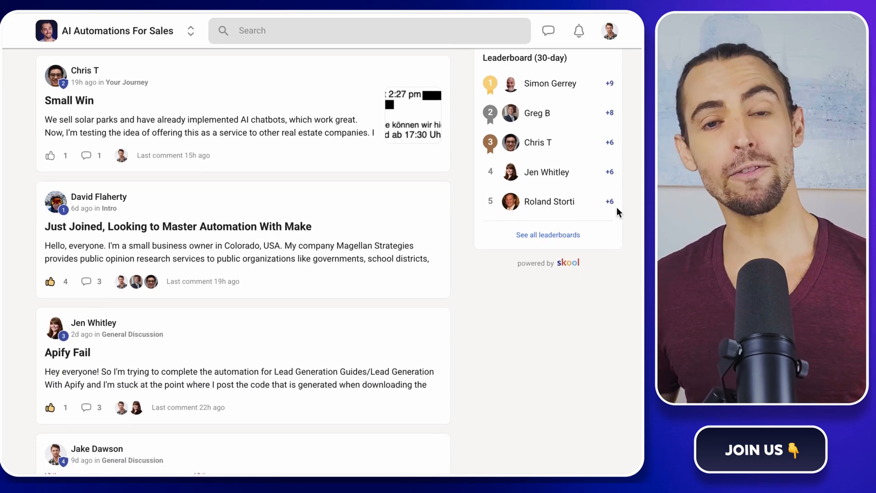
{"action": "scroll", "scroll_direction": "down", "scroll_amount": 3}
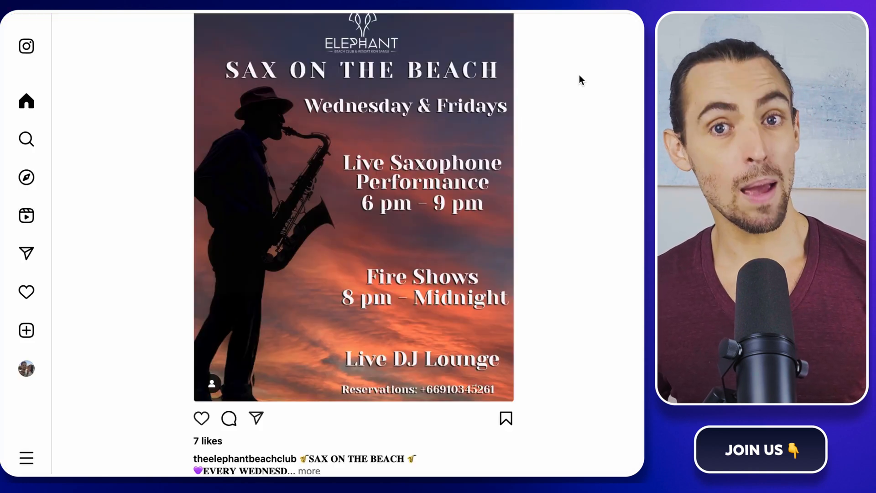
{"action": "scroll", "scroll_direction": "down", "scroll_amount": 3}
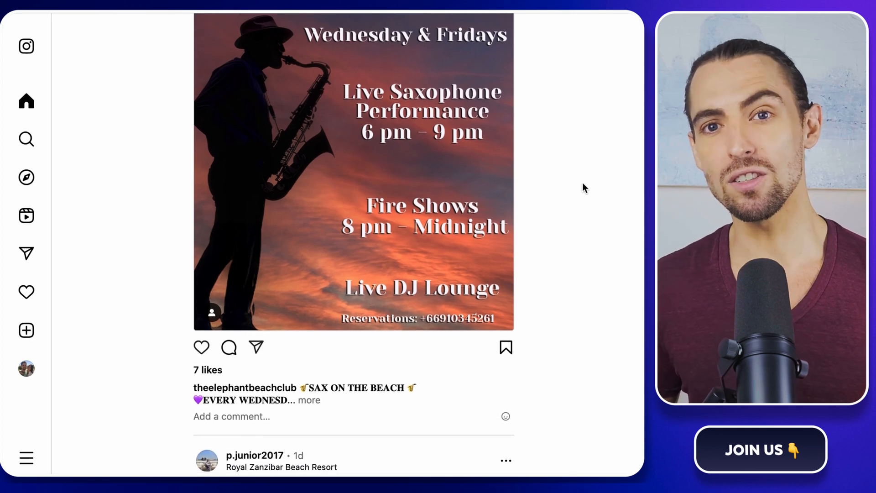
{"action": "scroll", "scroll_direction": "down", "scroll_amount": 3}
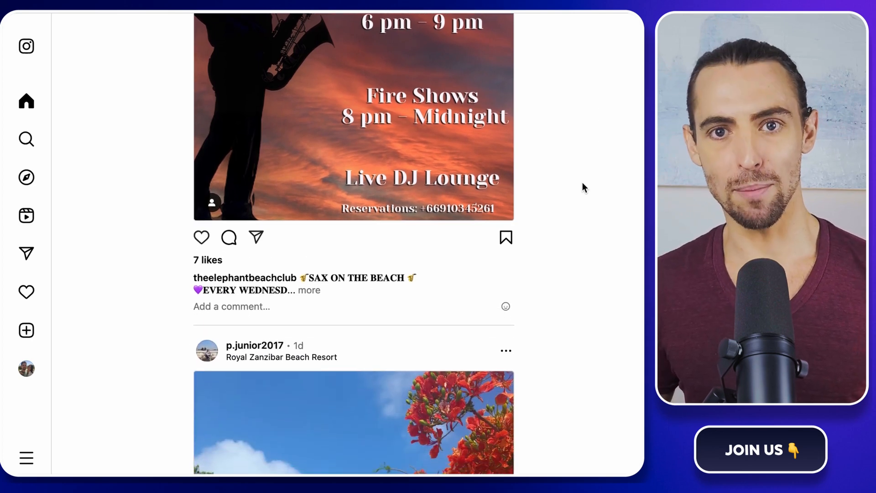
{"action": "scroll", "scroll_direction": "down", "scroll_amount": 3}
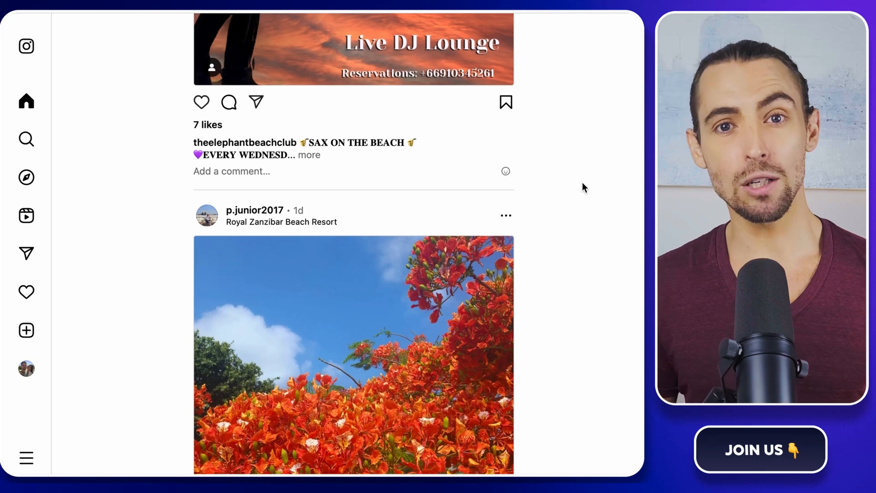
{"action": "scroll", "scroll_direction": "down", "scroll_amount": 3}
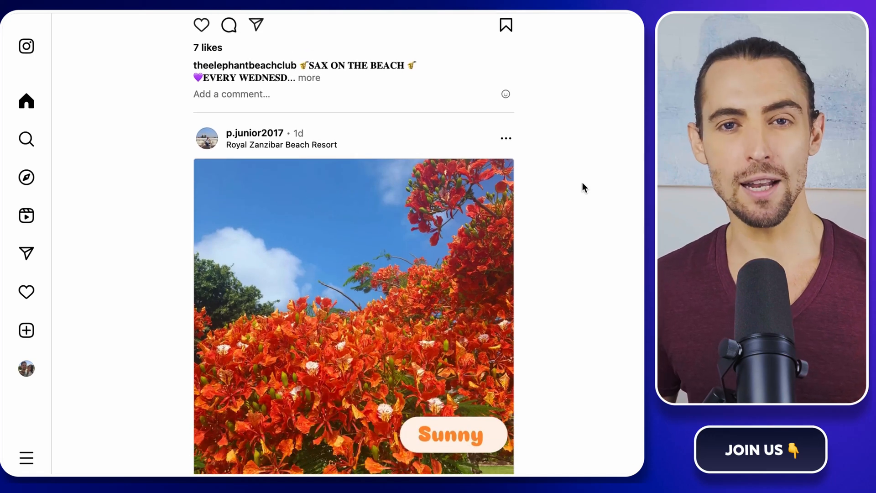
{"action": "scroll", "scroll_direction": "down", "scroll_amount": 3}
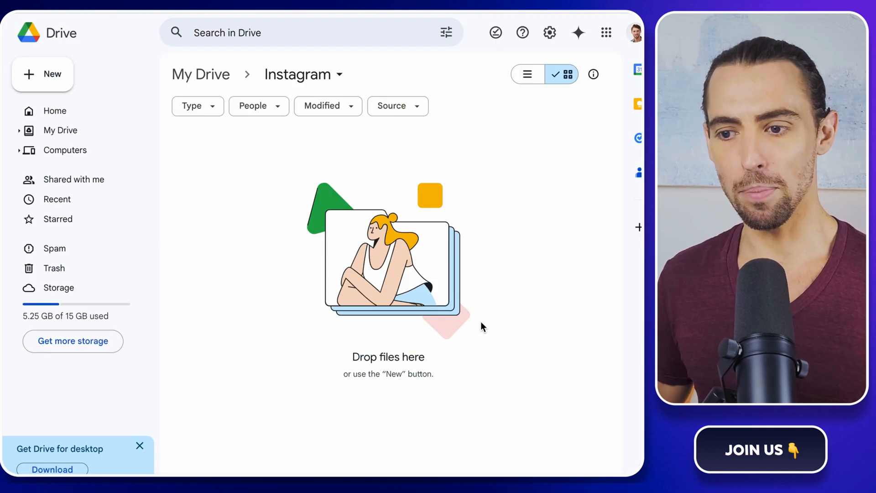
{"action": "mouse_move", "coordinate": [260, 234]}
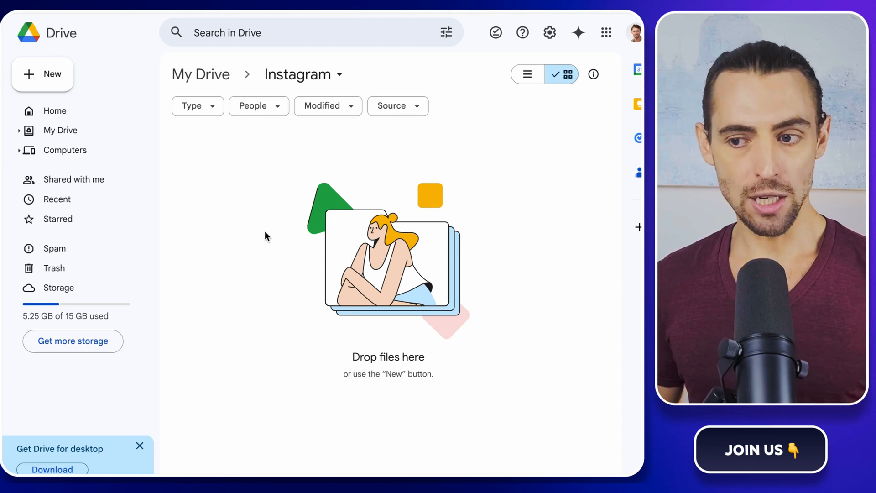
{"action": "mouse_move", "coordinate": [533, 368]}
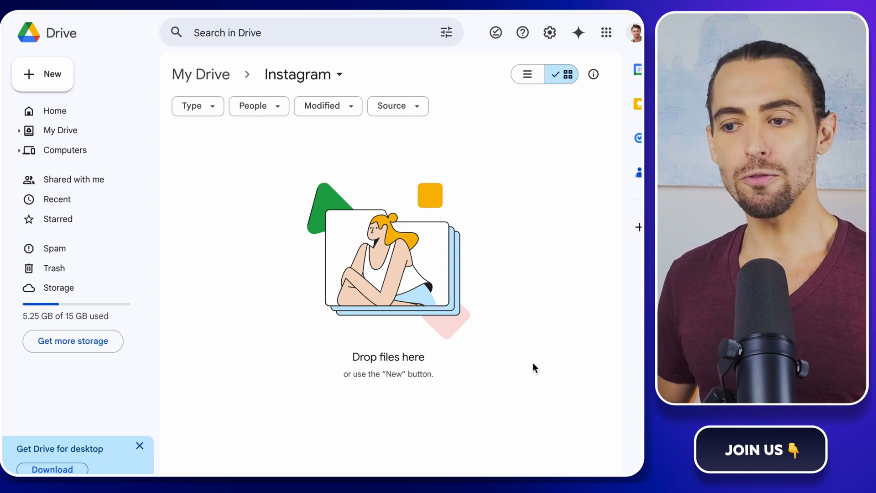
{"action": "mouse_move", "coordinate": [263, 237]}
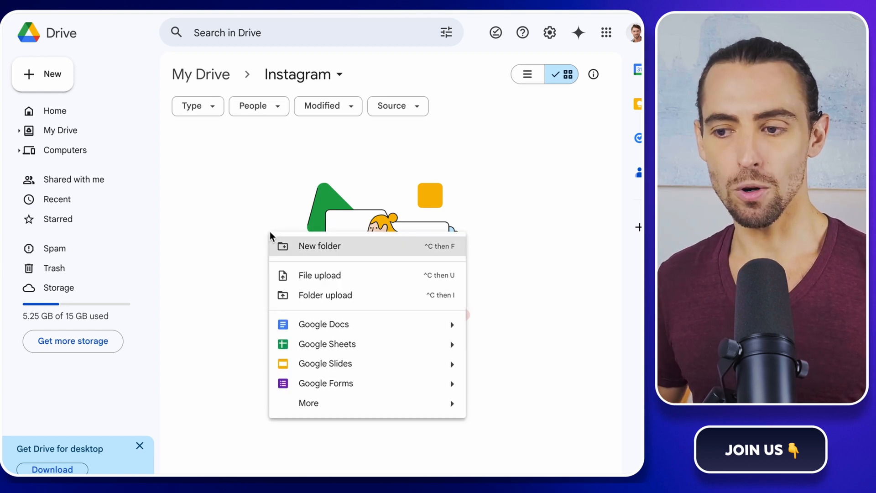
Add a blank Google Sheets spreadsheet to the Instagram folder.
{"action": "left_click", "coordinate": [326, 344]}
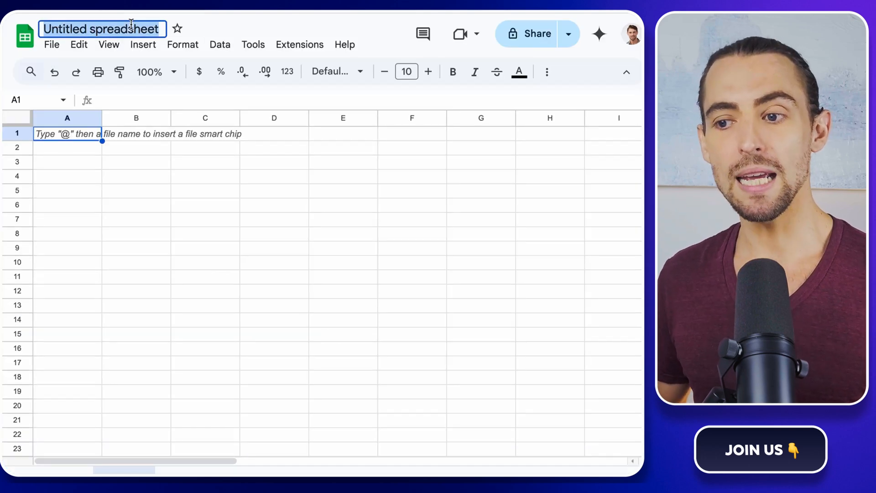
{"action": "type", "text": "Instagram Post Scraper"}
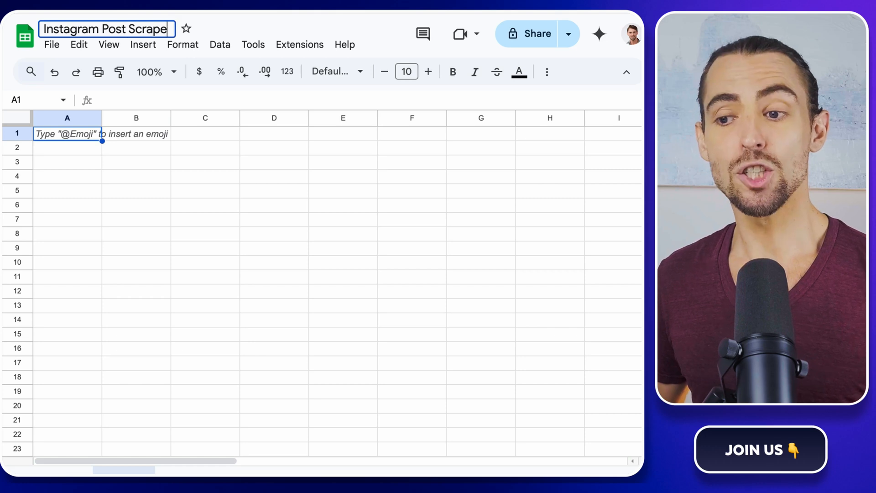
{"action": "type", "text": "URLs"}
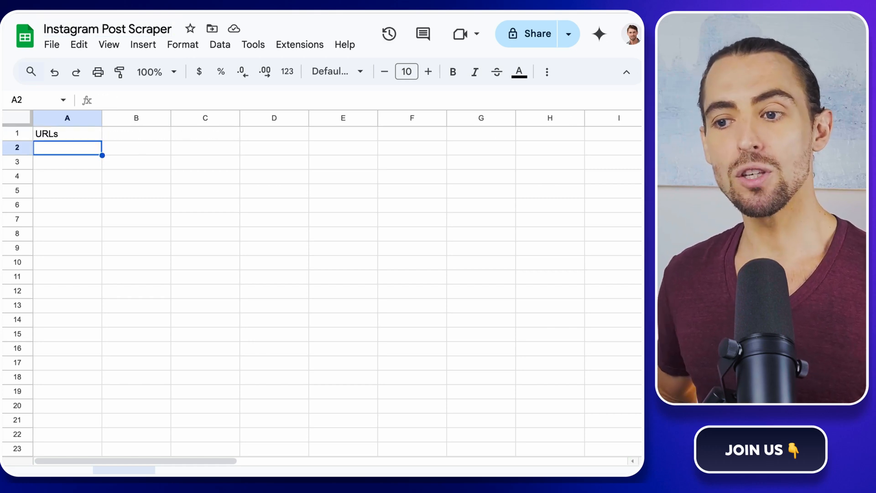
{"action": "type", "text": "https://www.instagram.com/justbelieve.inyourself/"}
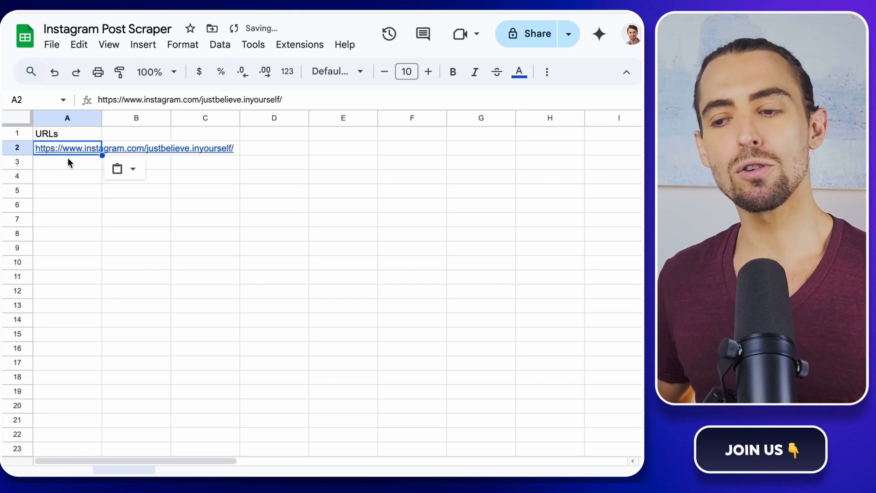
{"action": "left_click", "coordinate": [67, 161]}
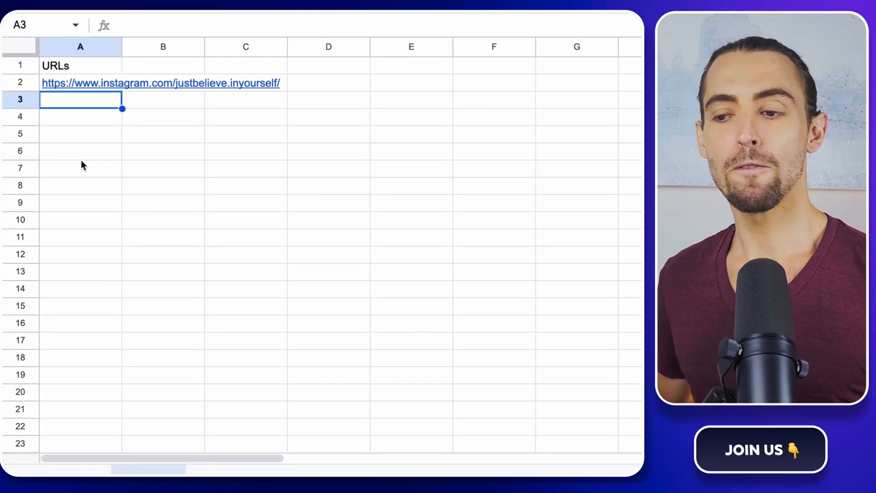
{"action": "mouse_move", "coordinate": [106, 285]}
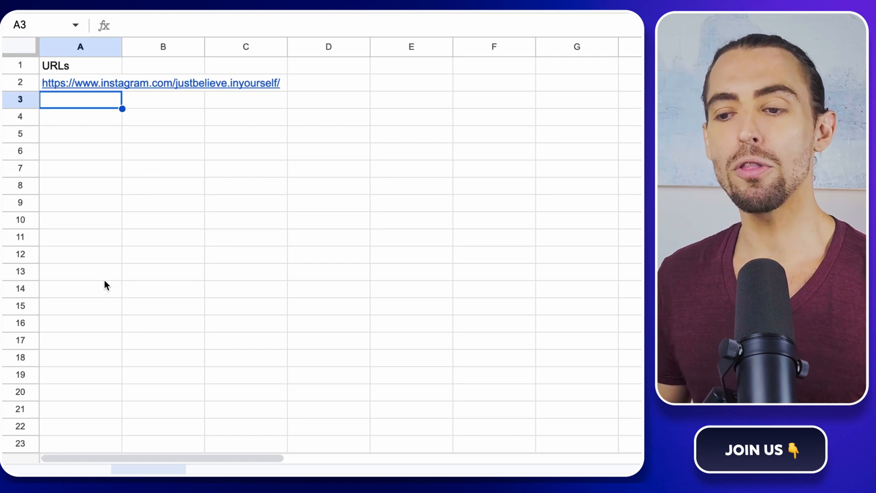
{"action": "scroll", "scroll_direction": "down", "scroll_amount": 3}
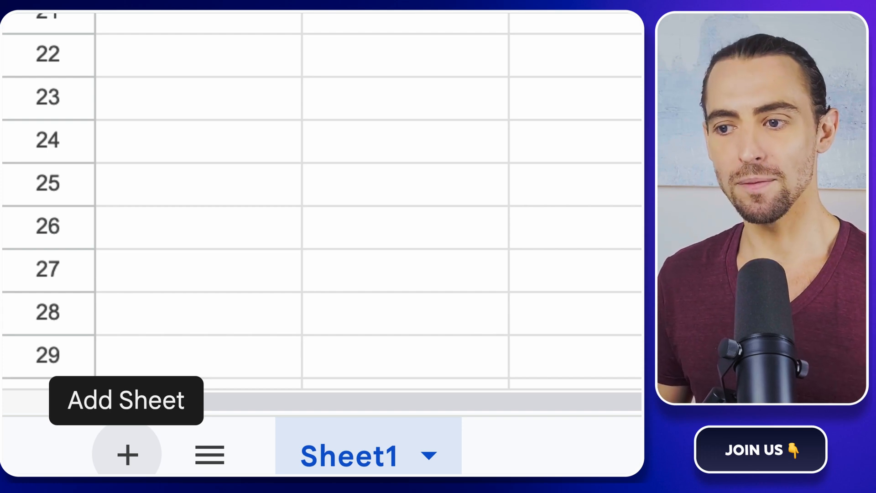
Add a second sheet with a bold header row from Caption through Video Duration.
{"action": "left_click", "coordinate": [126, 455]}
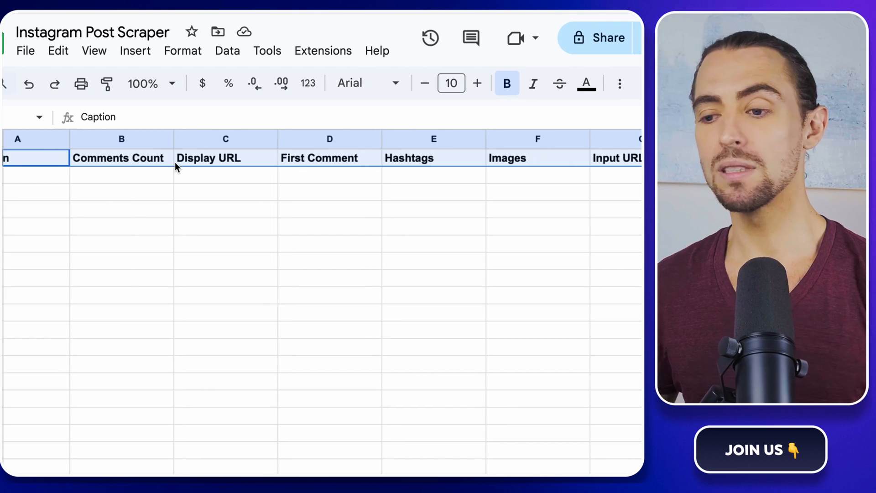
{"action": "scroll", "scroll_direction": "right", "scroll_amount": 3}
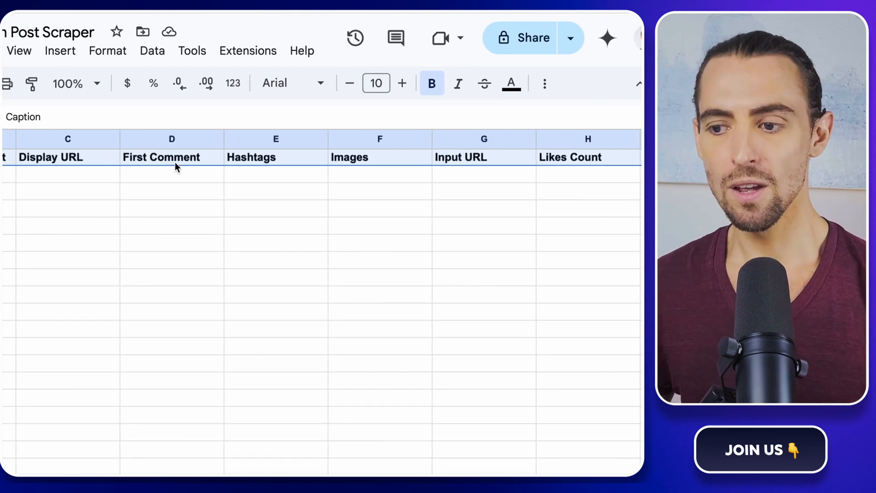
{"action": "scroll", "scroll_direction": "right", "scroll_amount": 3}
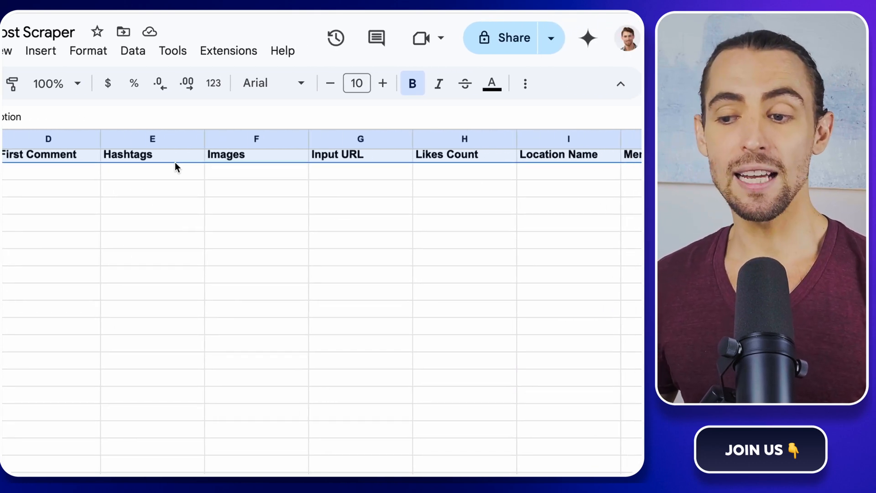
{"action": "scroll", "scroll_direction": "right", "scroll_amount": 3}
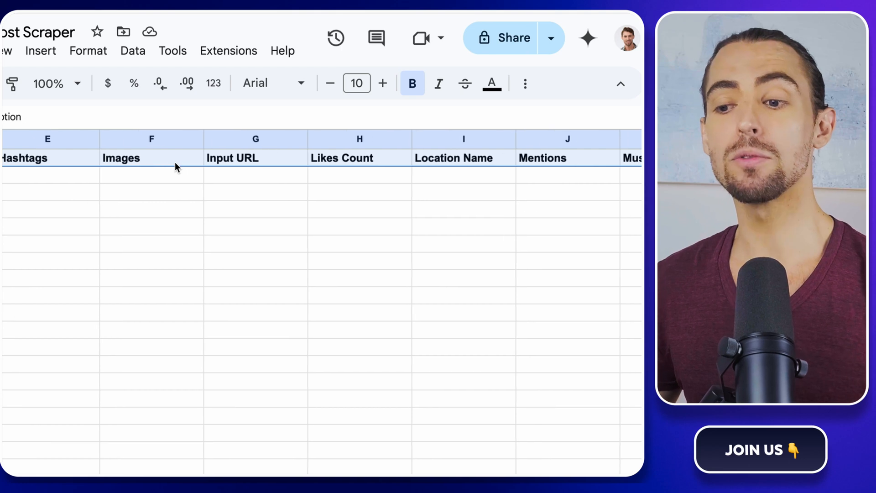
{"action": "scroll", "scroll_direction": "right", "scroll_amount": 3}
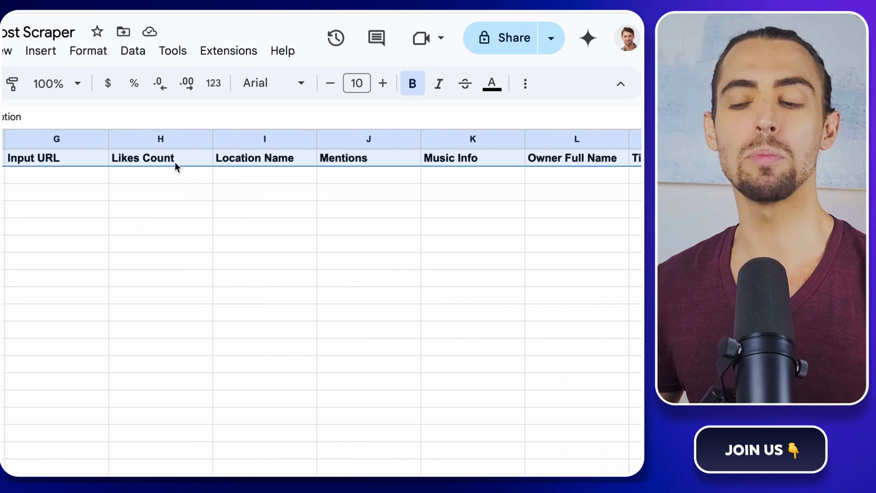
{"action": "scroll", "scroll_direction": "right", "scroll_amount": 3}
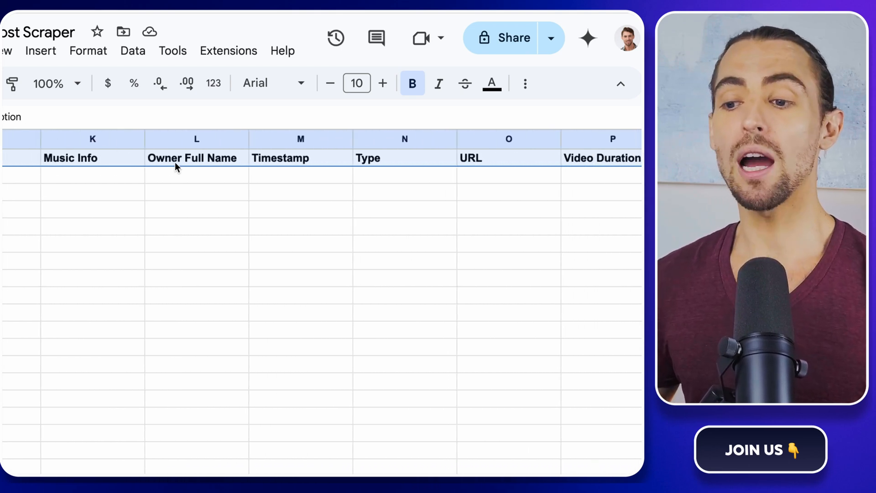
{"action": "scroll", "scroll_direction": "right", "scroll_amount": 3}
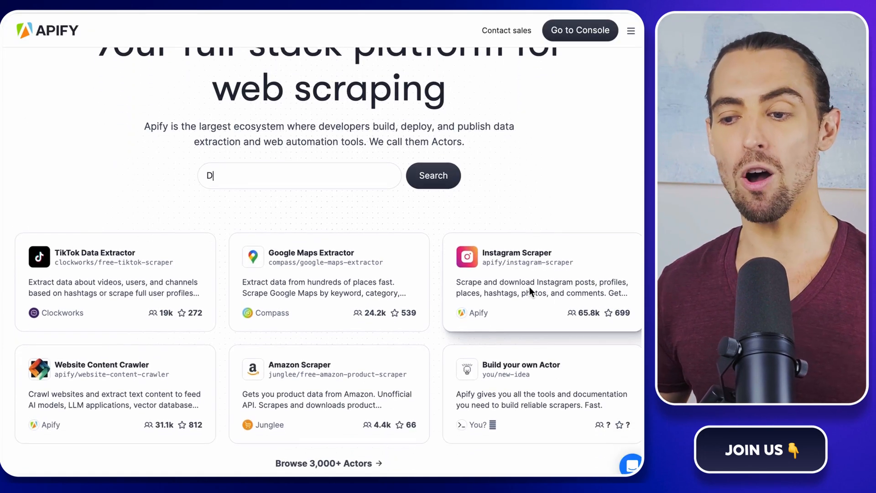
Scroll through Apify's homepage actor cards and trusted-by logos, then back to the top.
{"action": "type", "text": "Crawl website to feed AI"}
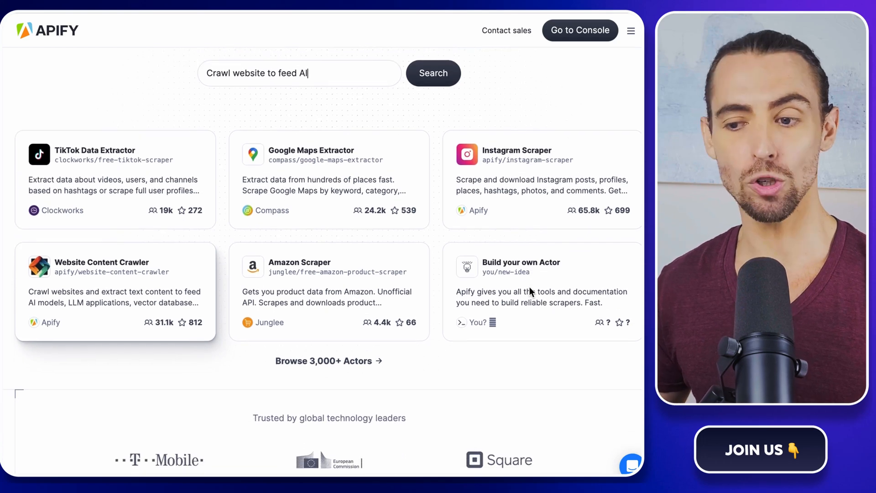
{"action": "scroll", "scroll_direction": "down", "scroll_amount": 3}
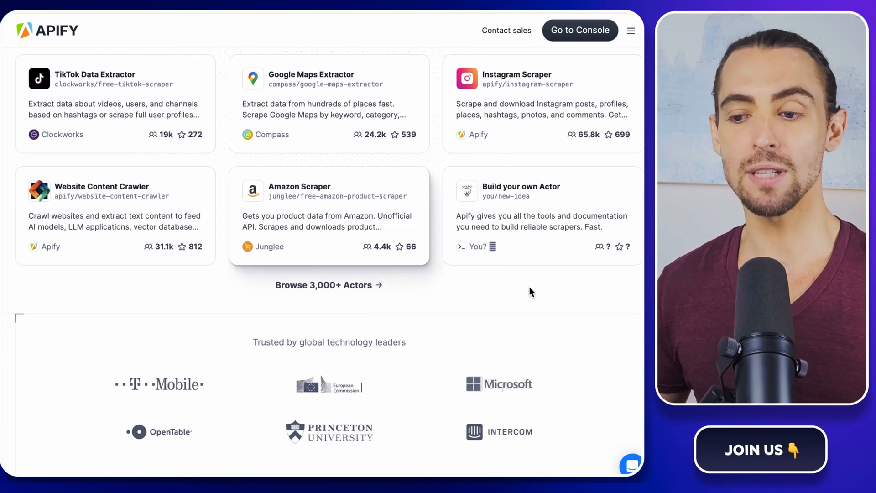
{"action": "scroll", "scroll_direction": "down", "scroll_amount": 3}
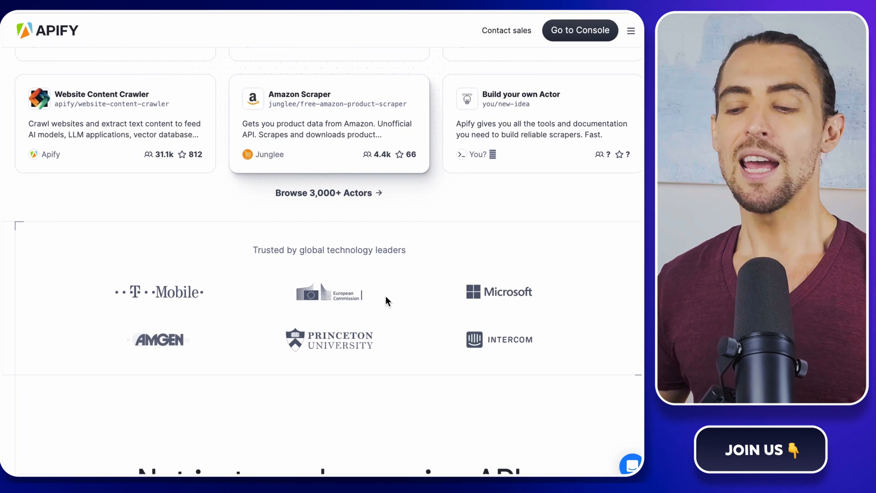
{"action": "scroll", "scroll_direction": "down", "scroll_amount": 3}
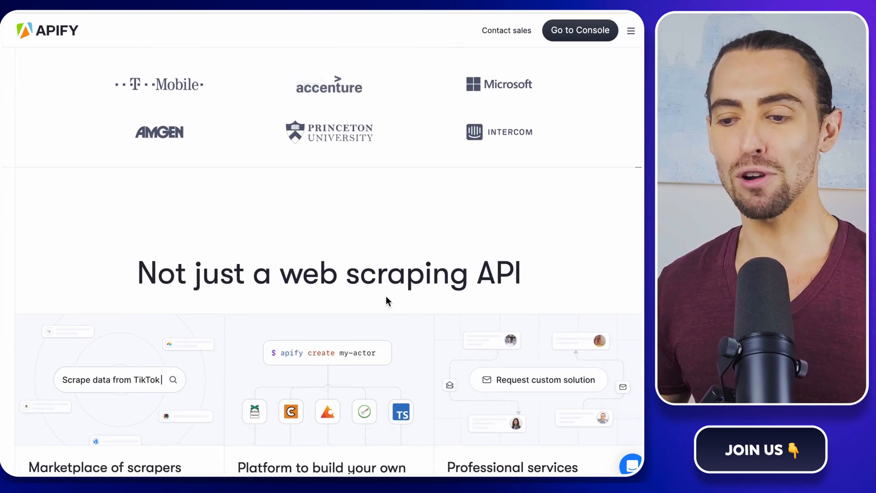
{"action": "scroll", "scroll_direction": "down", "scroll_amount": 3}
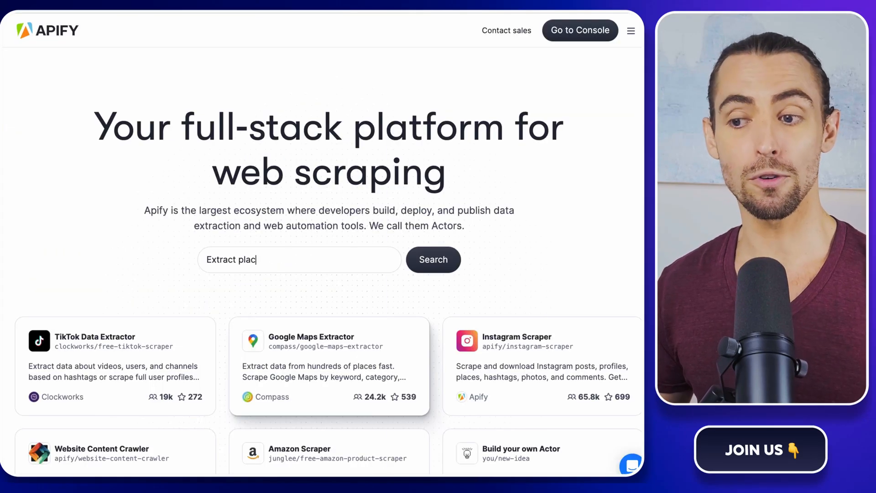
{"action": "type", "text": "Download Instagram follo"}
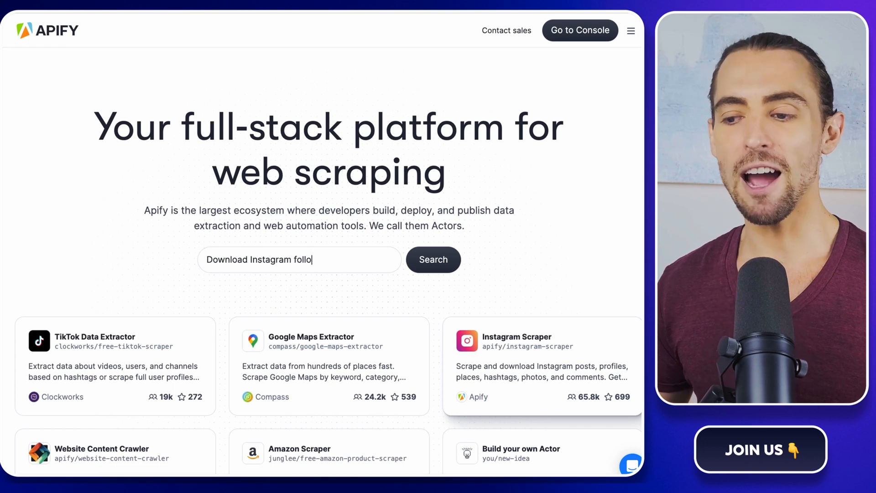
{"action": "key", "text": "Backspace"}
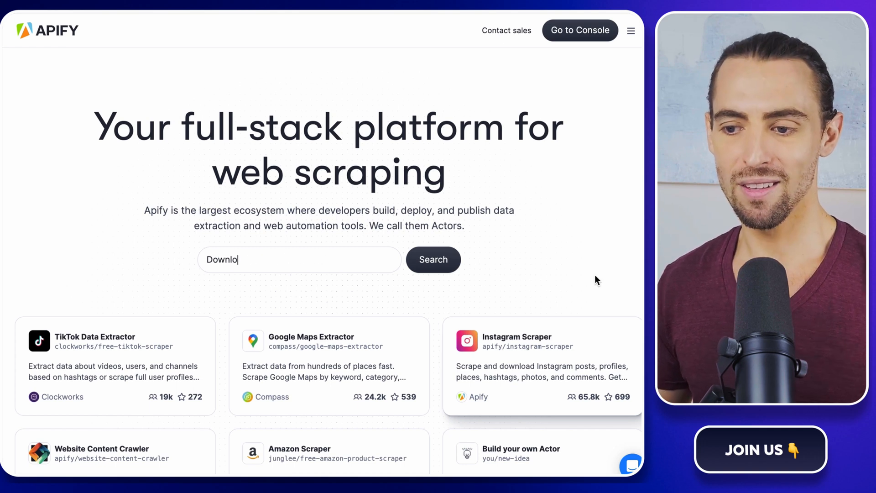
{"action": "type", "text": "Crawl website to feed AI"}
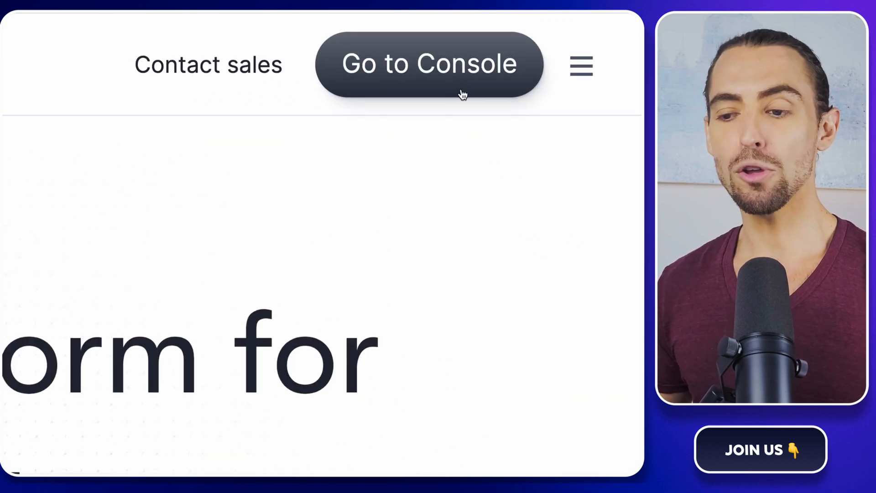
Go to the Apify console's Store page and focus the Search for Actors box.
{"action": "left_click", "coordinate": [430, 63]}
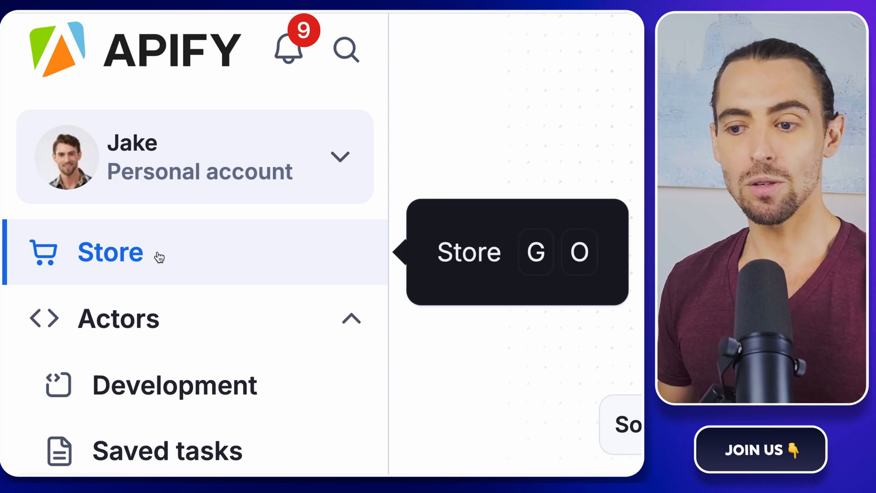
{"action": "left_click", "coordinate": [109, 252]}
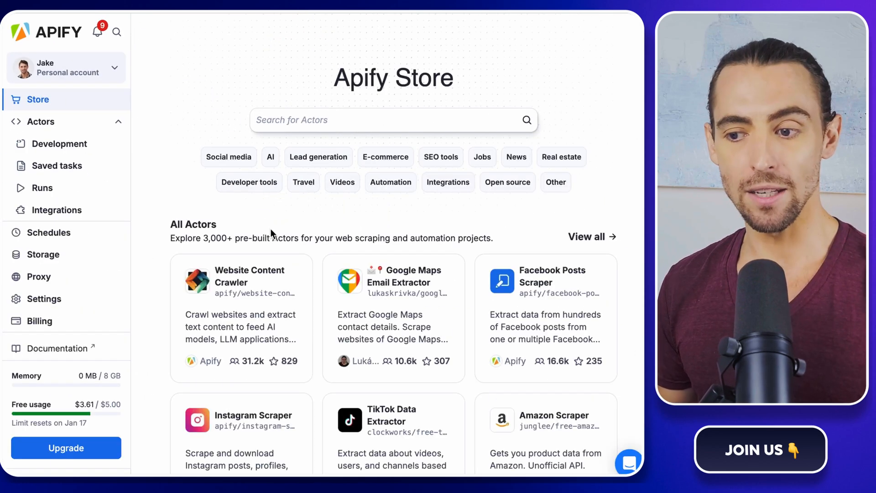
{"action": "mouse_move", "coordinate": [568, 437]}
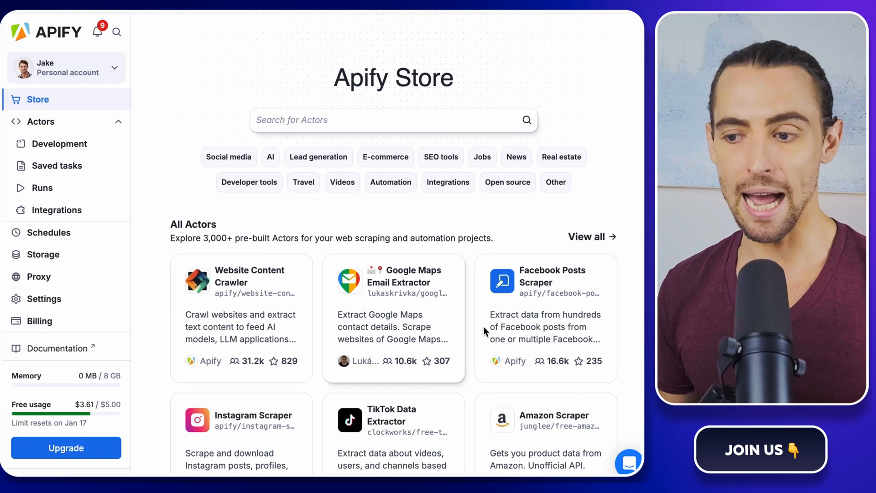
{"action": "mouse_move", "coordinate": [380, 415]}
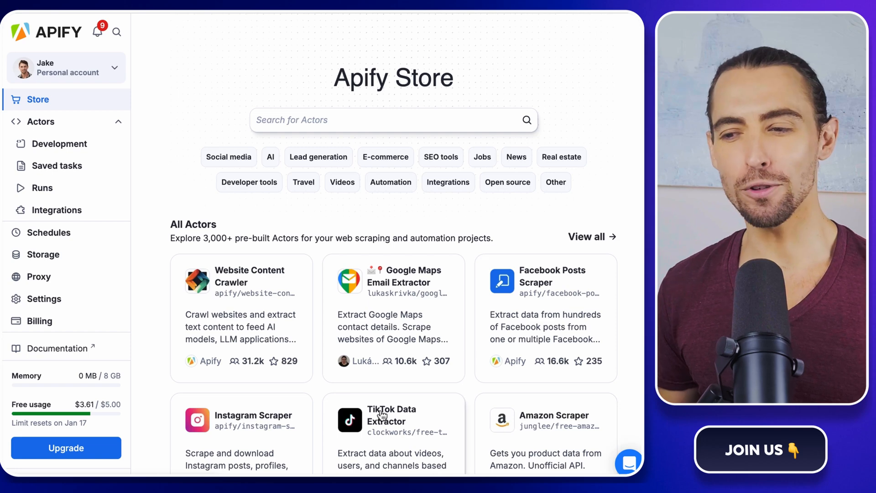
{"action": "left_click", "coordinate": [393, 119]}
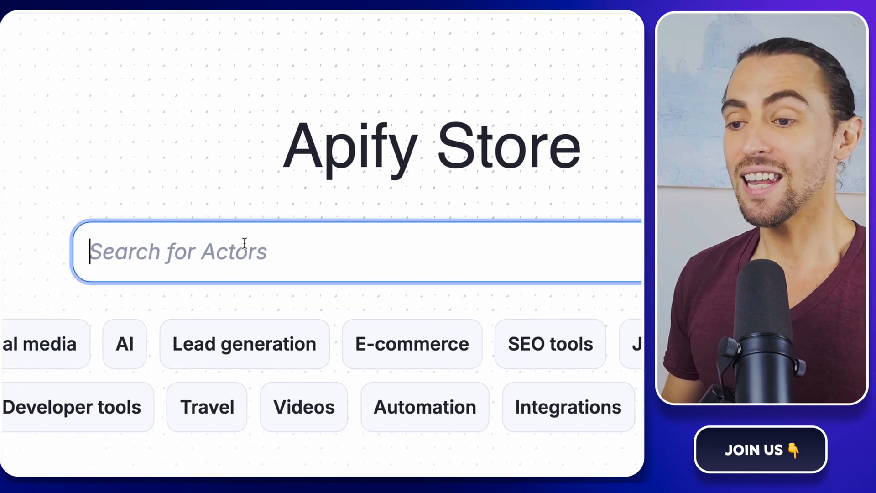
Search the Store for 'instagram' and open the Instagram Scraper actor page.
{"action": "type", "text": "in"}
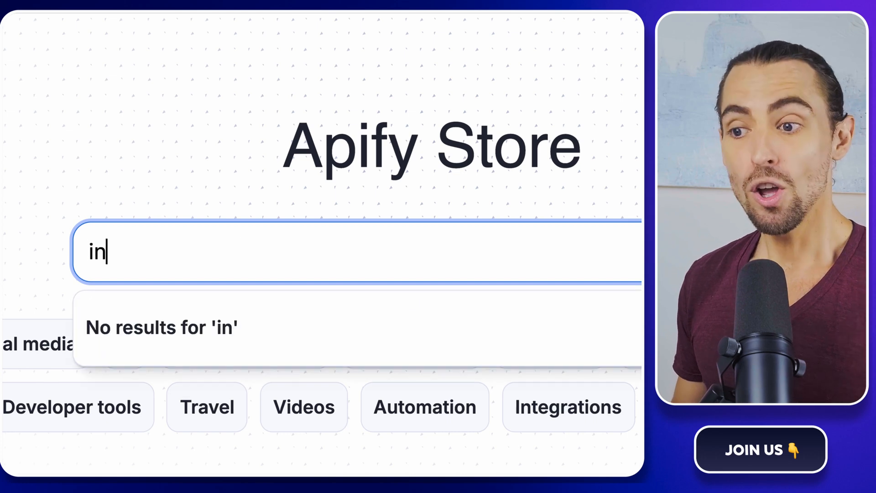
{"action": "type", "text": "stagram"}
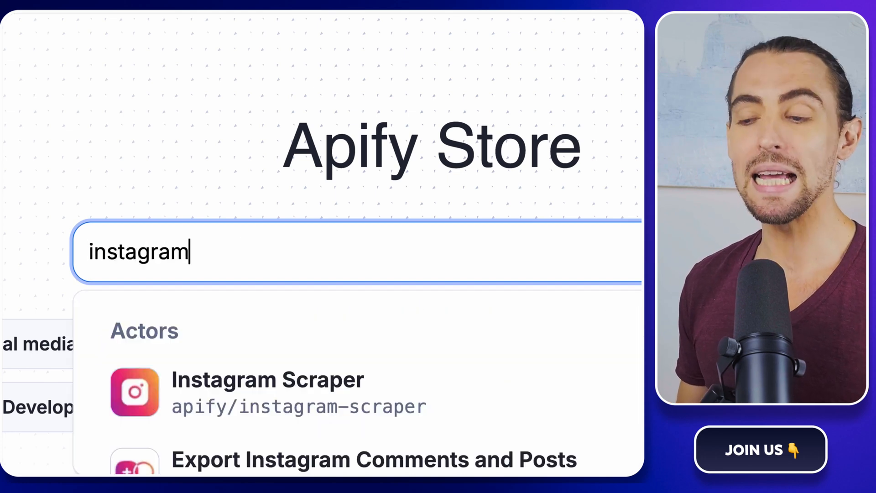
{"action": "mouse_move", "coordinate": [250, 360]}
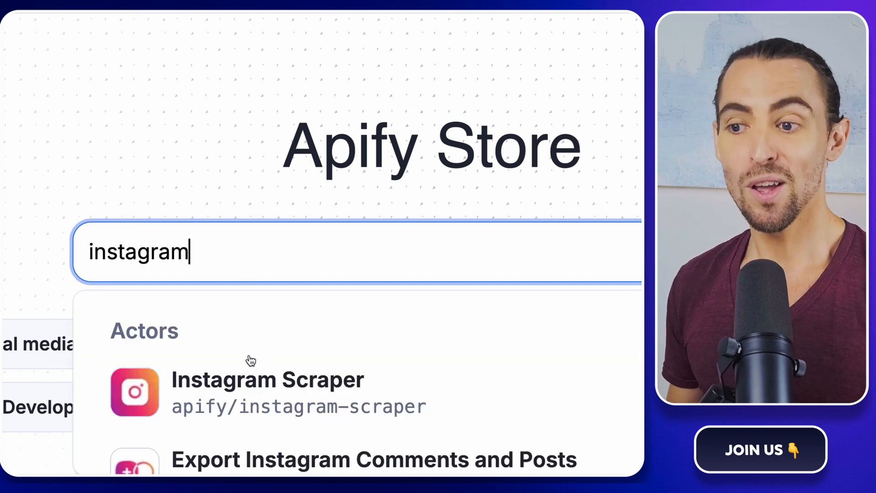
{"action": "mouse_move", "coordinate": [269, 279]}
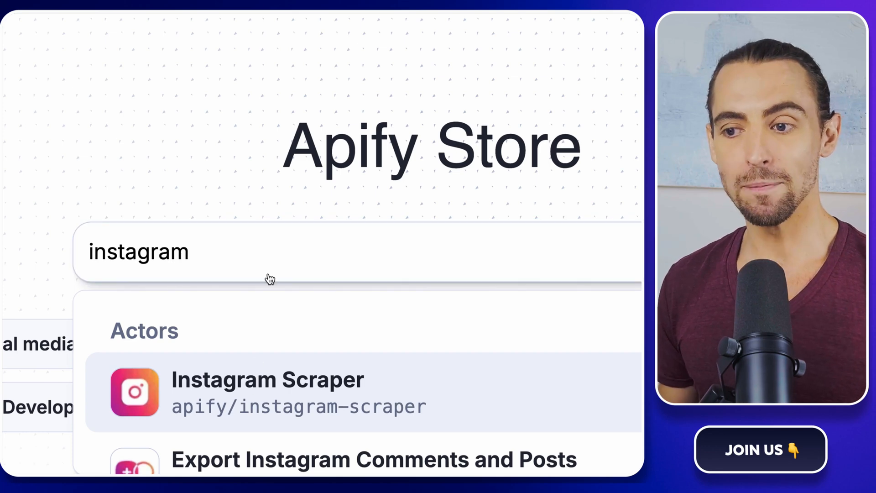
{"action": "left_click", "coordinate": [265, 391]}
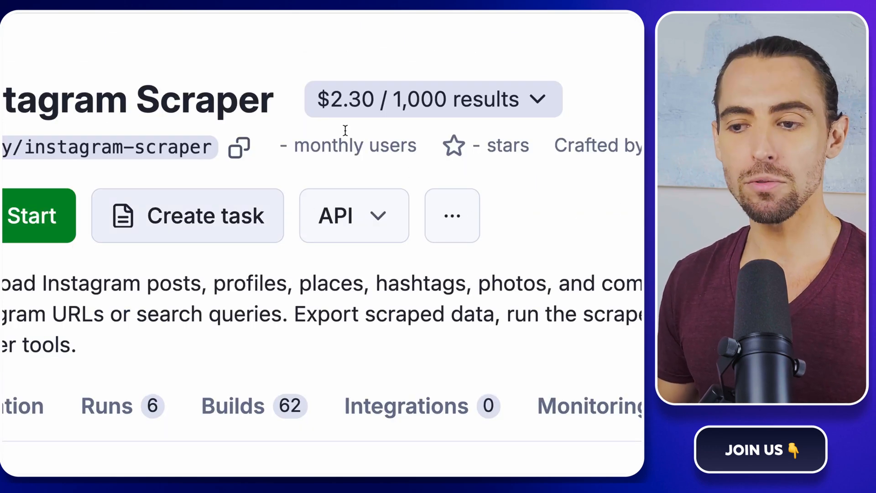
{"action": "mouse_move", "coordinate": [491, 110]}
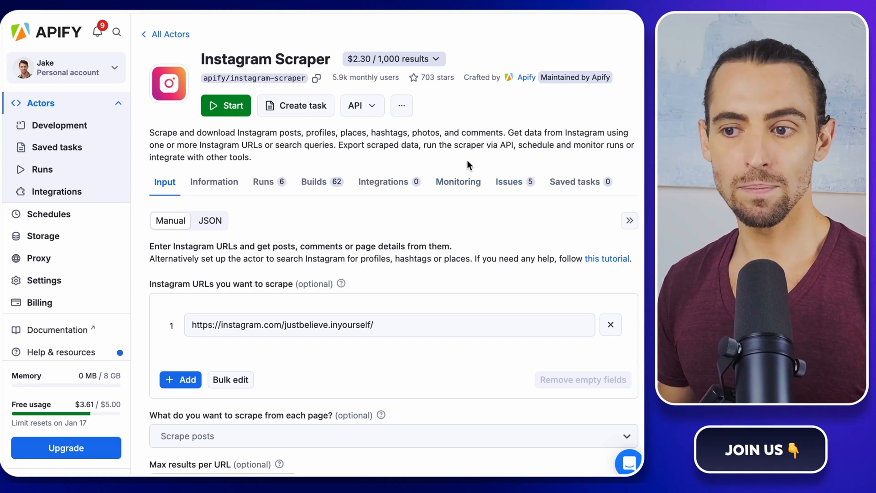
Start an Instagram Scraper run set to 'Scrape posts' with max 5 results per URL.
{"action": "scroll", "scroll_direction": "down", "scroll_amount": 3}
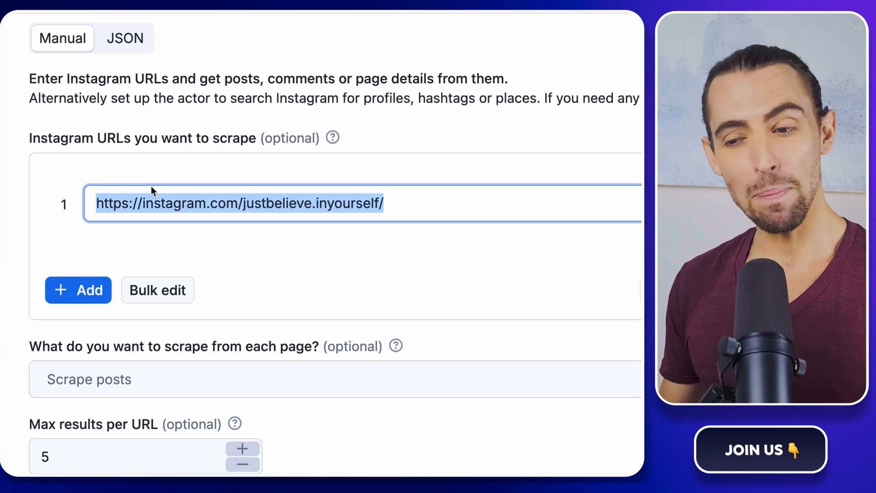
{"action": "scroll", "scroll_direction": "down", "scroll_amount": 3}
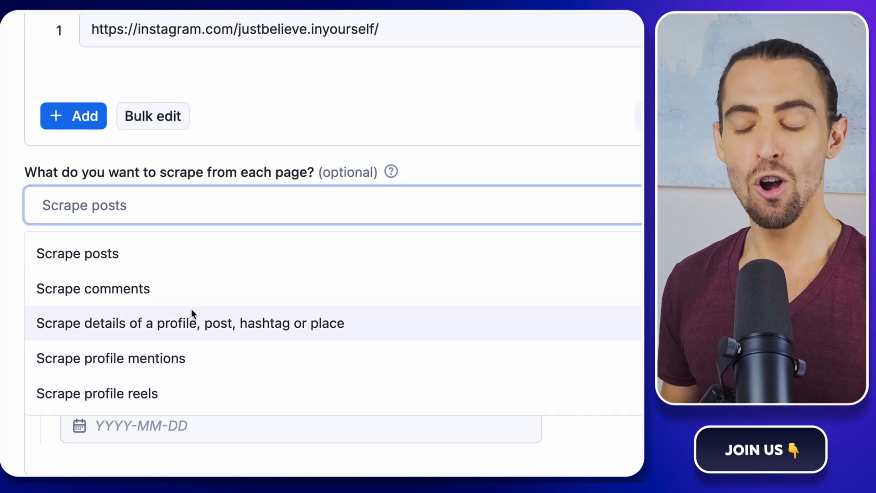
{"action": "left_click", "coordinate": [77, 254]}
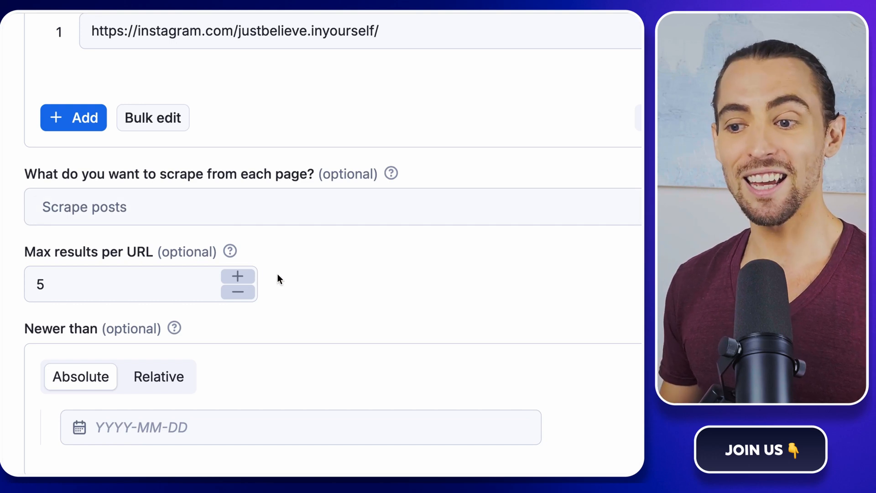
{"action": "scroll", "scroll_direction": "down", "scroll_amount": 3}
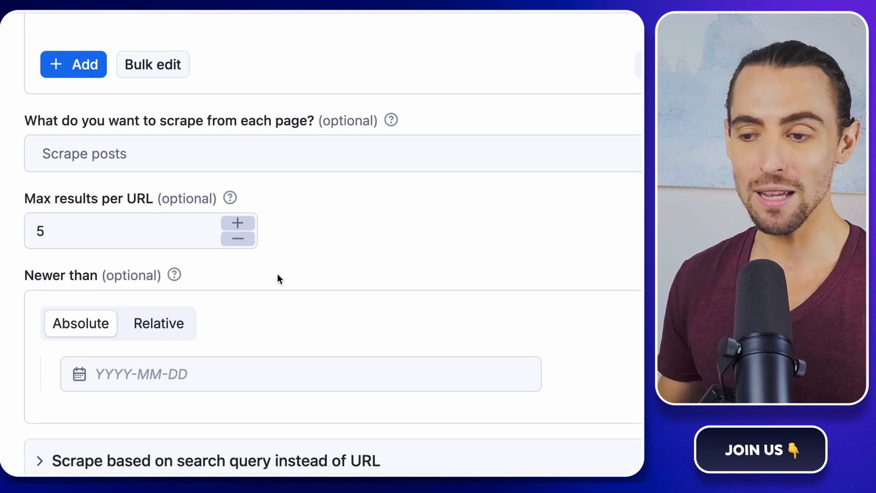
{"action": "scroll", "scroll_direction": "down", "scroll_amount": 3}
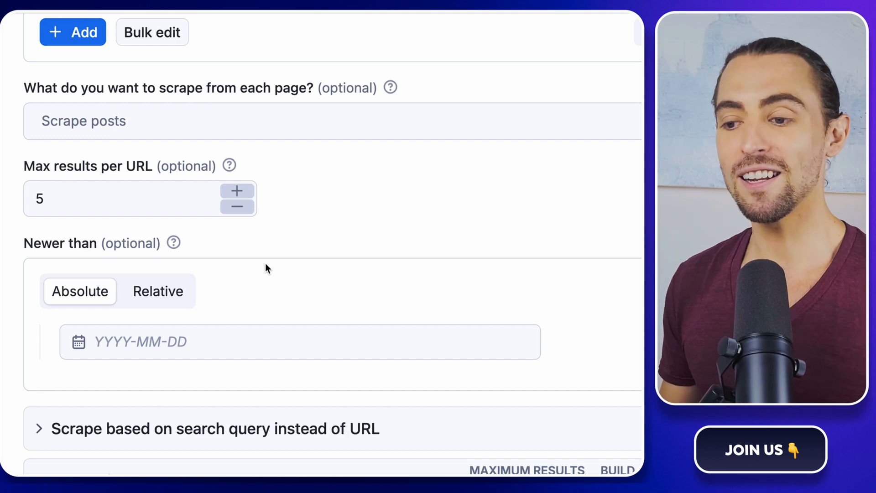
{"action": "scroll", "scroll_direction": "down", "scroll_amount": 3}
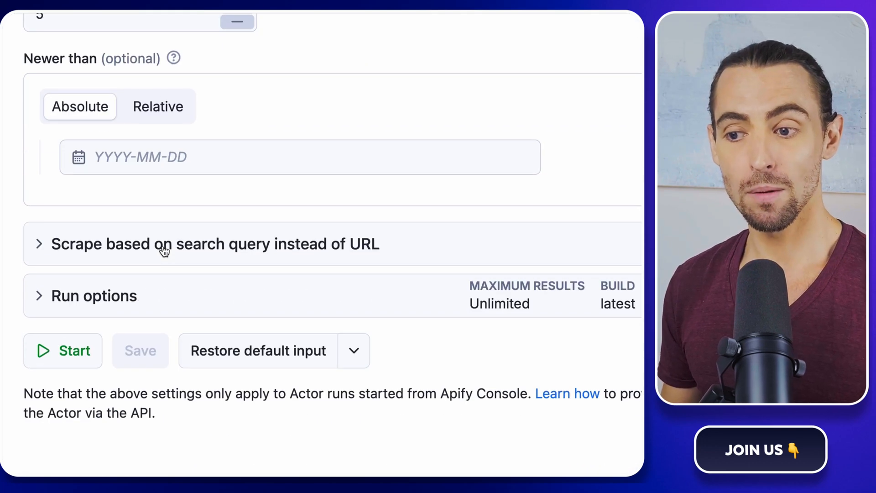
{"action": "mouse_move", "coordinate": [63, 351]}
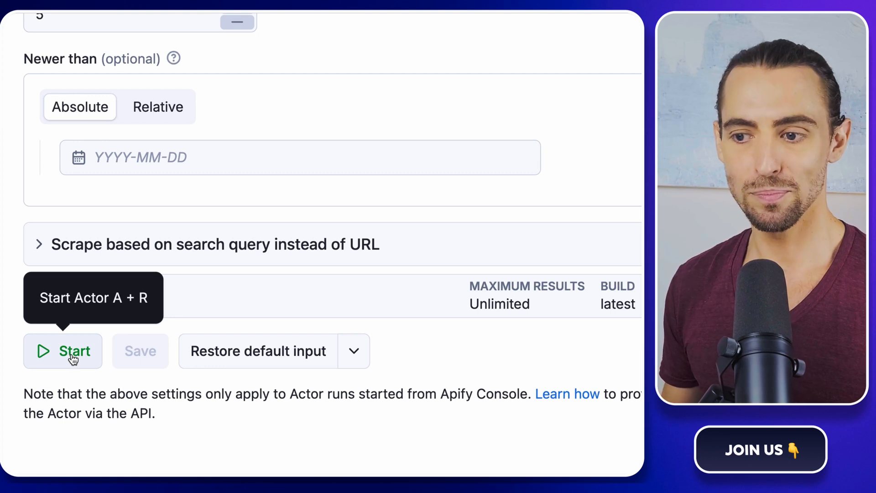
{"action": "mouse_move", "coordinate": [100, 379]}
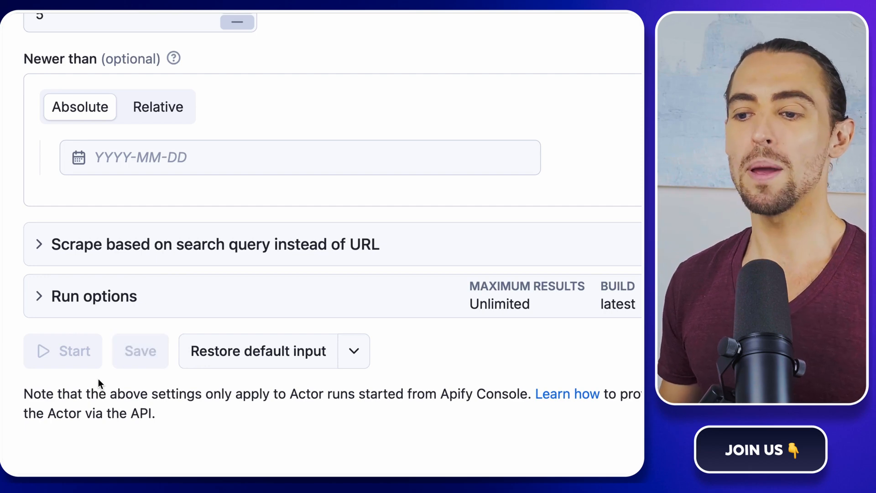
{"action": "left_click", "coordinate": [63, 351]}
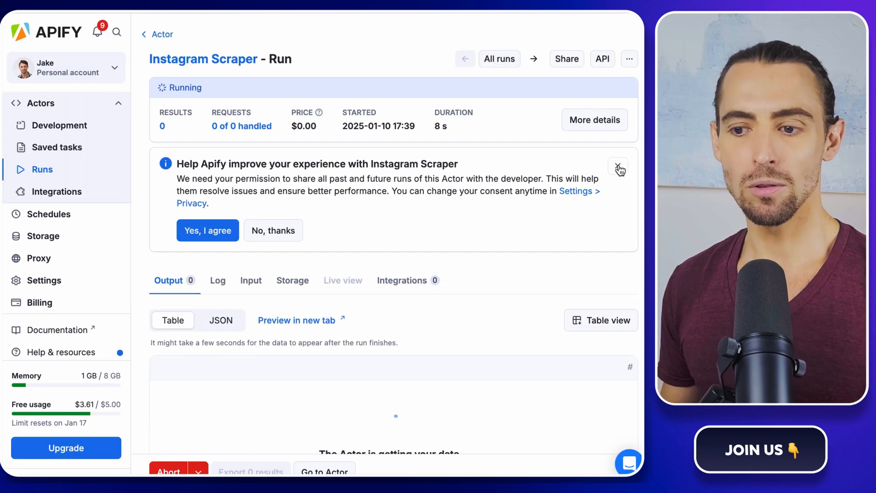
Dismiss the consent banner and browse the 5 scraped posts' captions, comments and hashtags.
{"action": "left_click", "coordinate": [619, 168]}
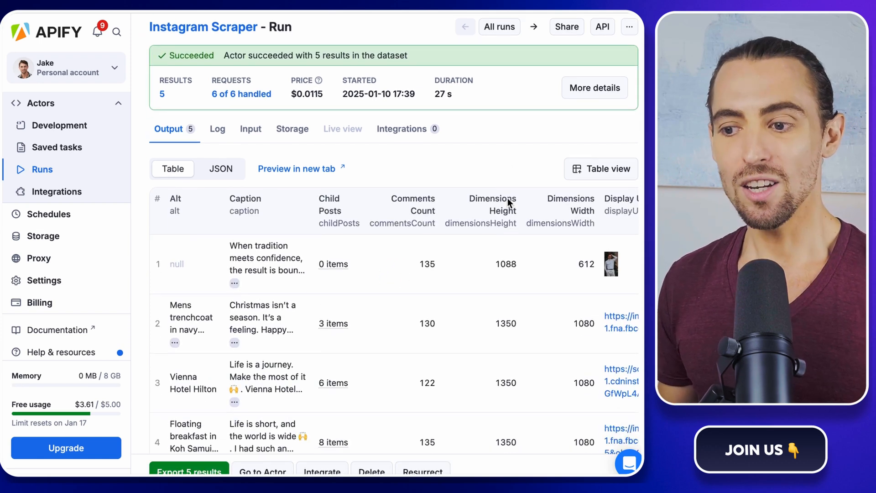
{"action": "scroll", "scroll_direction": "down", "scroll_amount": 3}
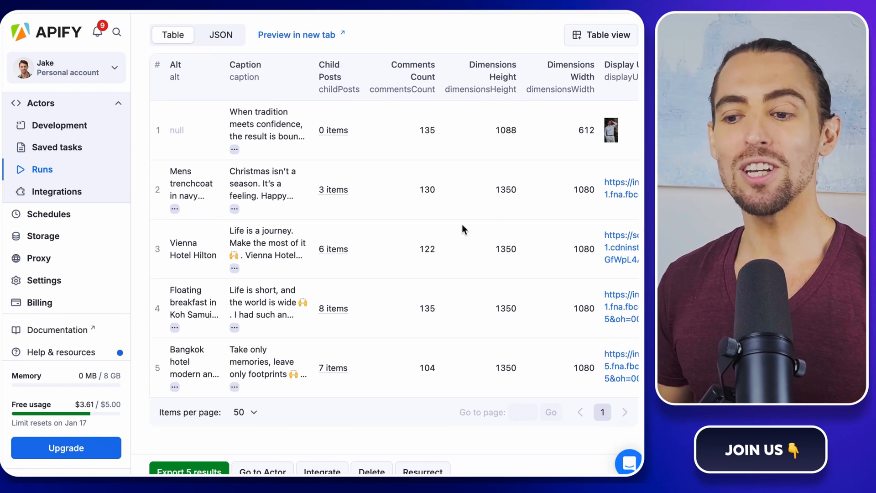
{"action": "scroll", "scroll_direction": "right", "scroll_amount": 3}
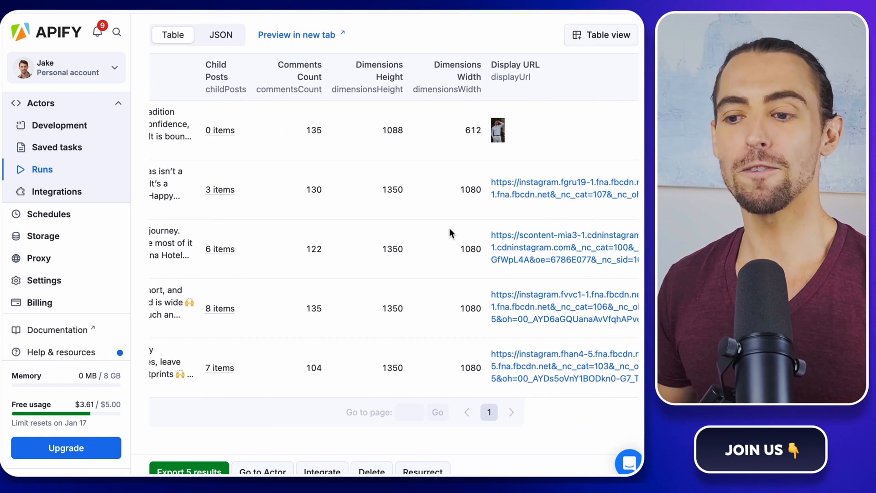
{"action": "scroll", "scroll_direction": "right", "scroll_amount": 3}
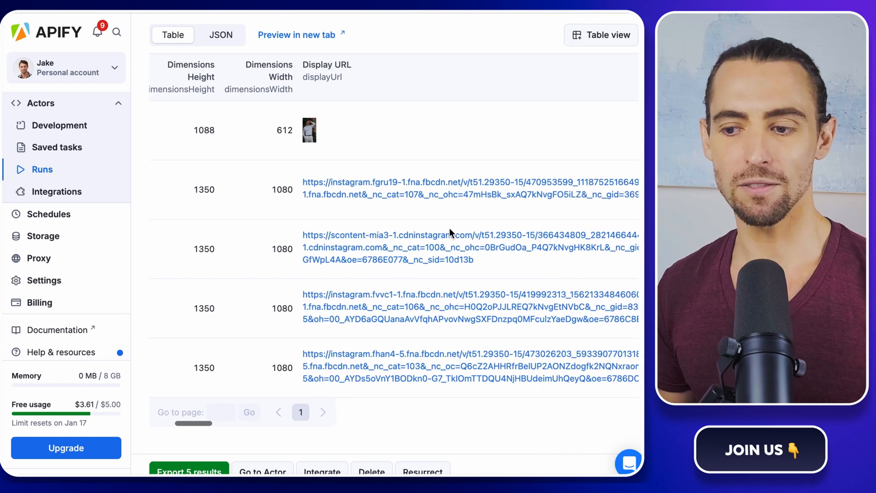
{"action": "scroll", "scroll_direction": "right", "scroll_amount": 3}
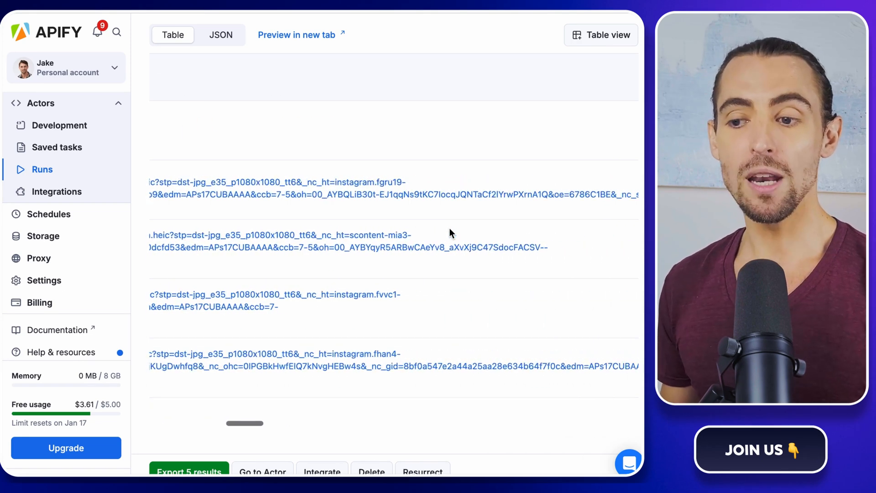
{"action": "scroll", "scroll_direction": "left", "scroll_amount": 3}
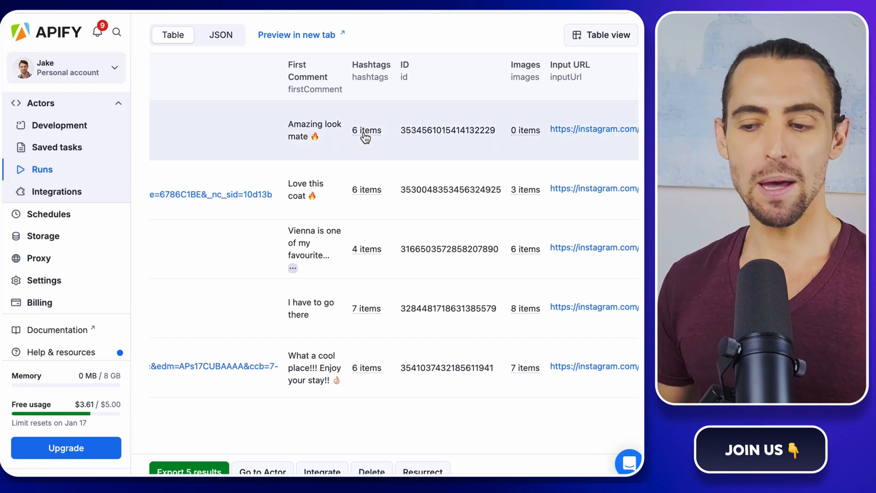
{"action": "mouse_move", "coordinate": [366, 193]}
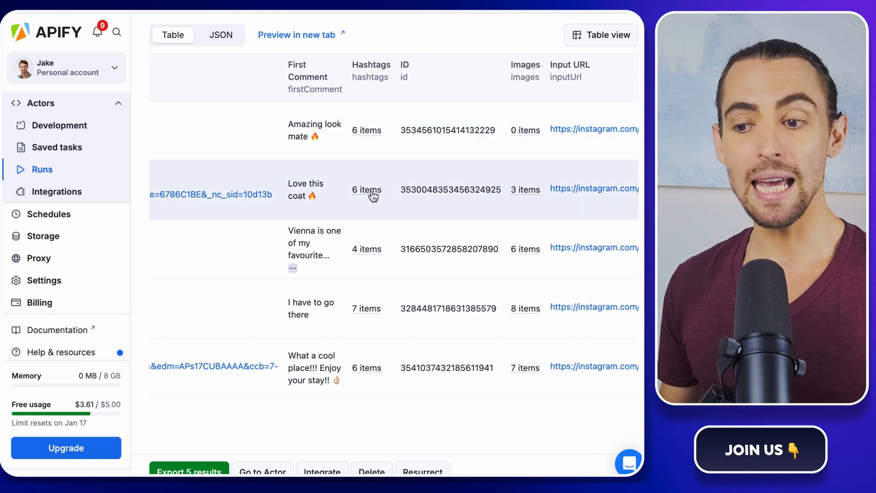
{"action": "scroll", "scroll_direction": "right", "scroll_amount": 3}
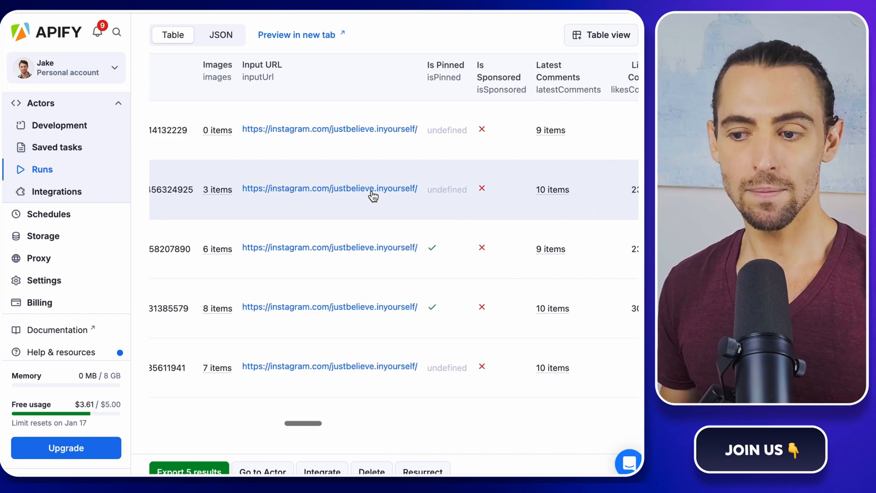
{"action": "scroll", "scroll_direction": "right", "scroll_amount": 3}
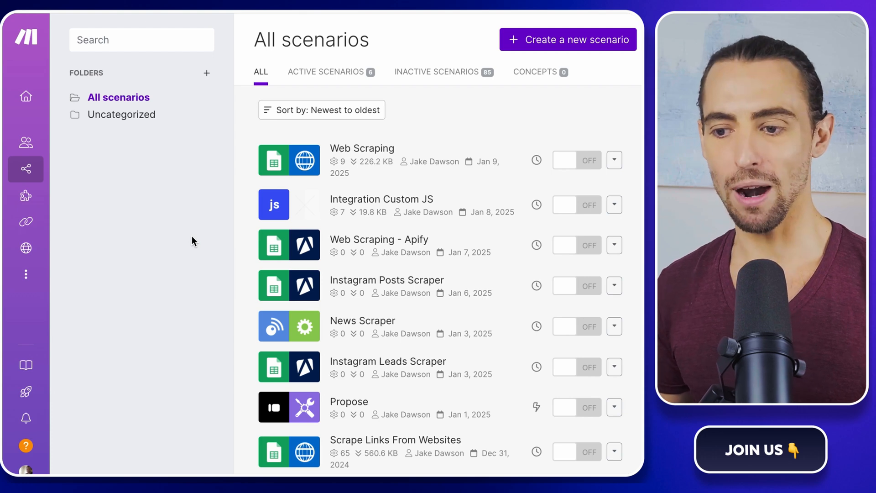
{"action": "mouse_move", "coordinate": [383, 78]}
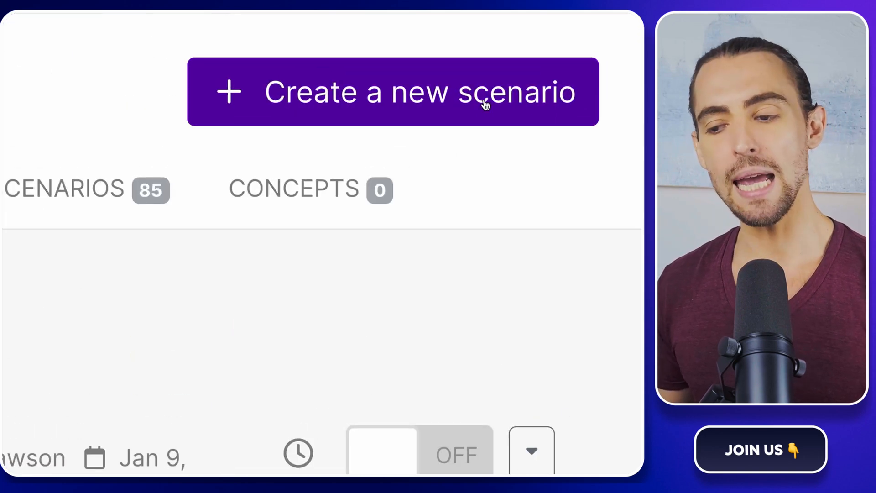
Create a new blank scenario from Make's All scenarios page.
{"action": "left_click", "coordinate": [393, 92]}
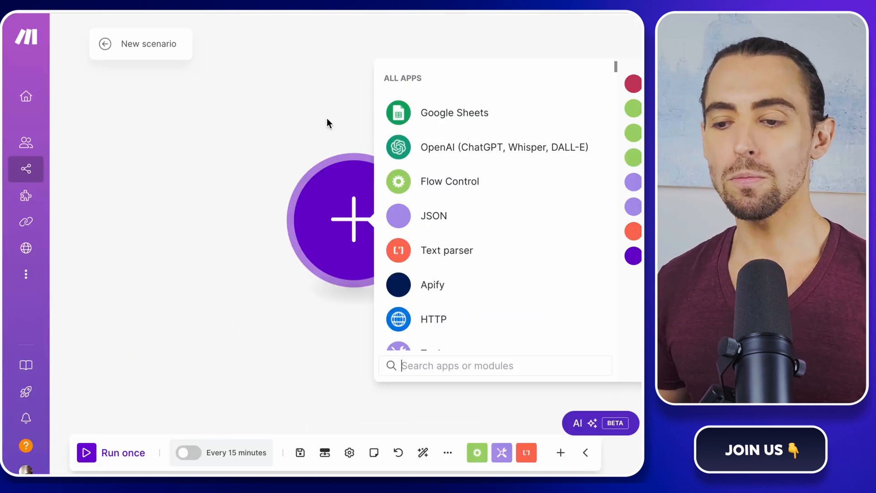
{"action": "mouse_move", "coordinate": [512, 334]}
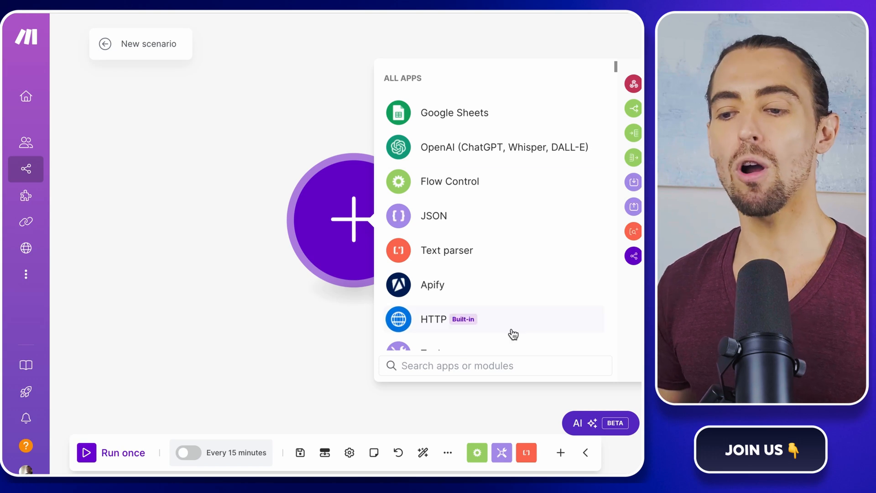
Search 'google' in the app picker to add Google Sheets Search Rows as the first module.
{"action": "type", "text": "googl"}
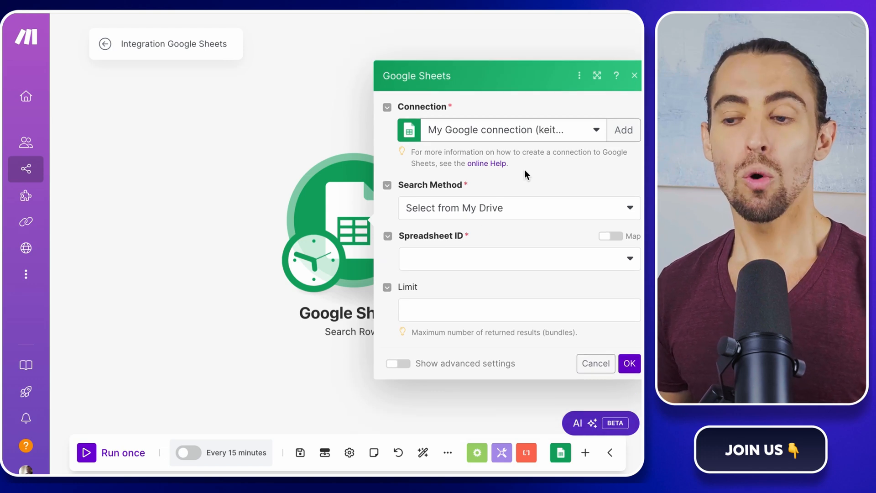
{"action": "mouse_move", "coordinate": [541, 170]}
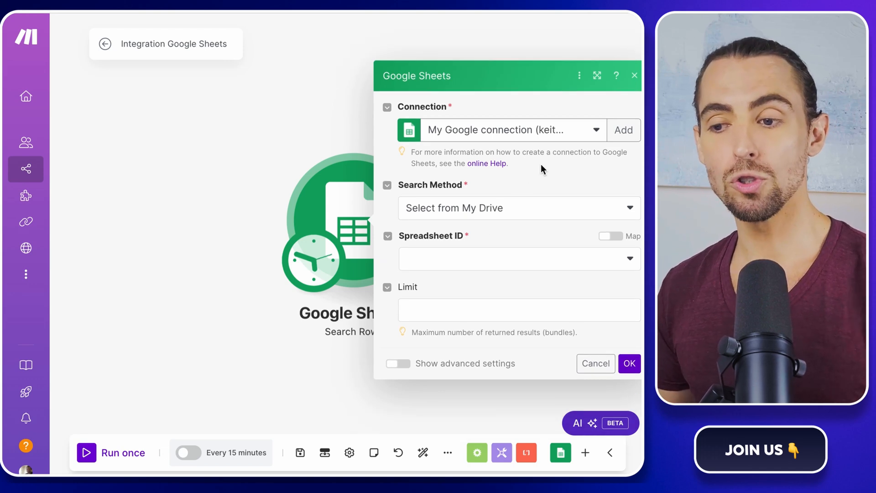
{"action": "mouse_move", "coordinate": [622, 140]}
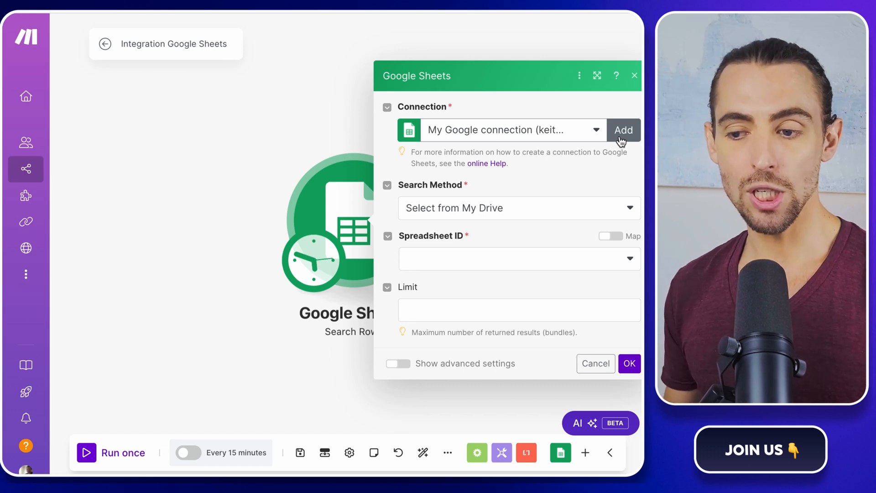
Dismiss the connection dialog, then point Search Rows at Instagram Posts Scraper, Sheet1, and save.
{"action": "left_click", "coordinate": [622, 130]}
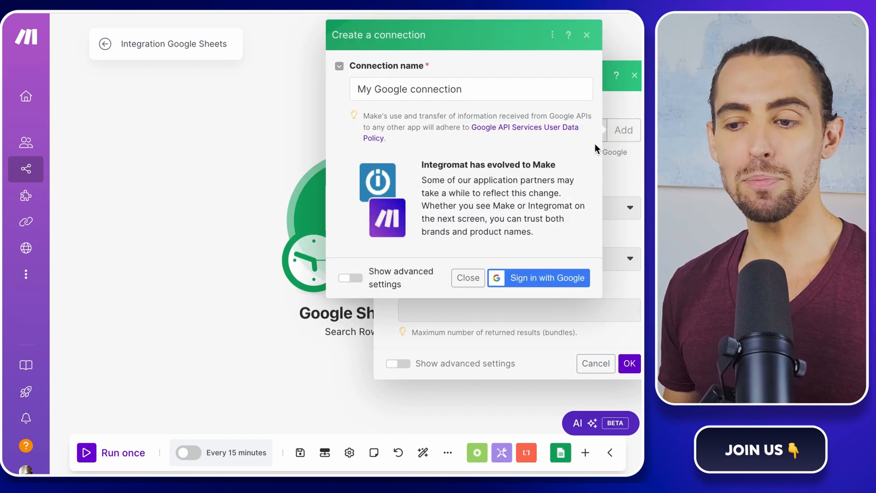
{"action": "mouse_move", "coordinate": [557, 256]}
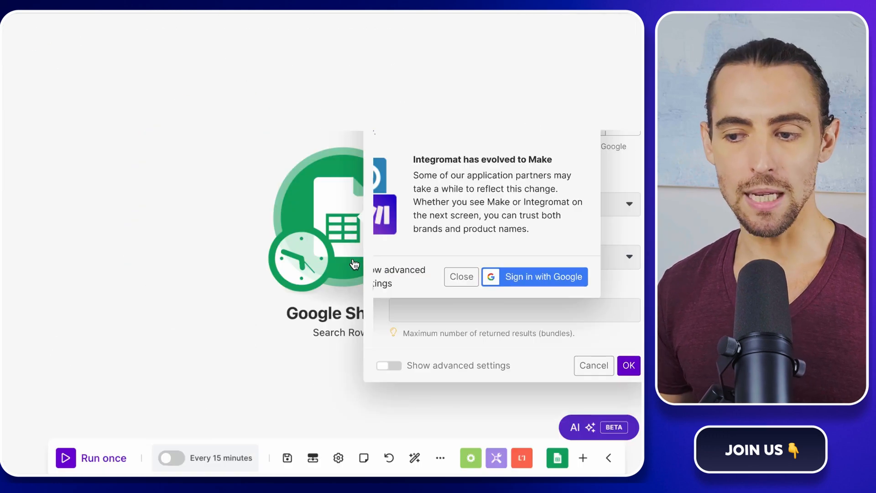
{"action": "left_click", "coordinate": [461, 277]}
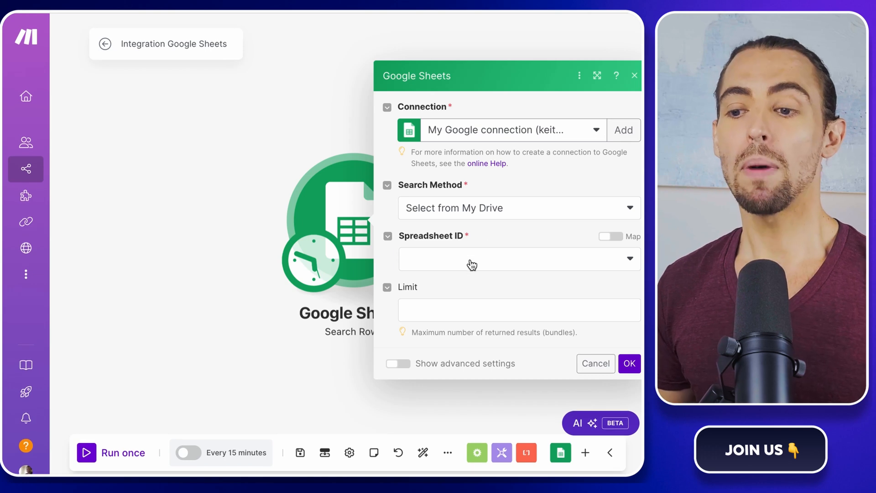
{"action": "type", "text": "instagra"}
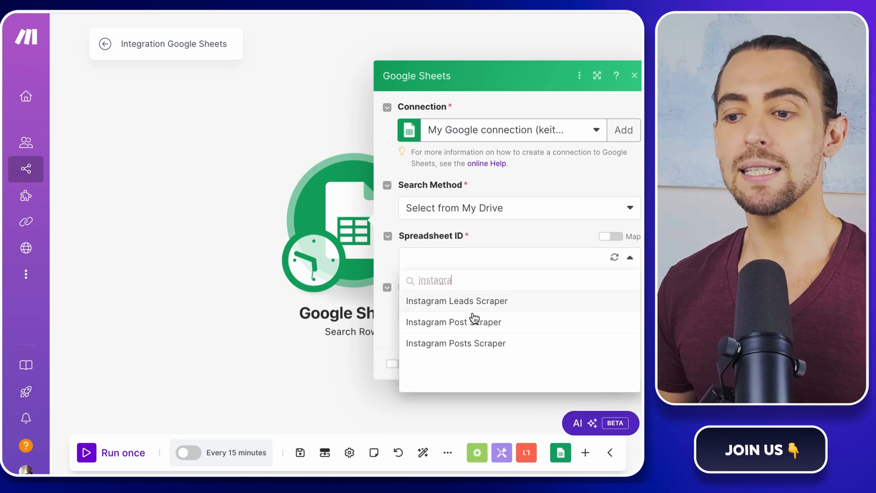
{"action": "left_click", "coordinate": [455, 343]}
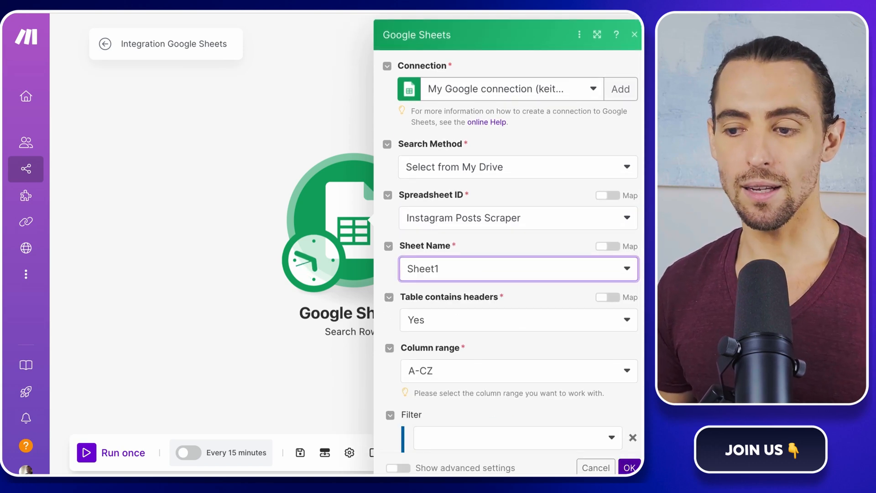
{"action": "left_click", "coordinate": [628, 468]}
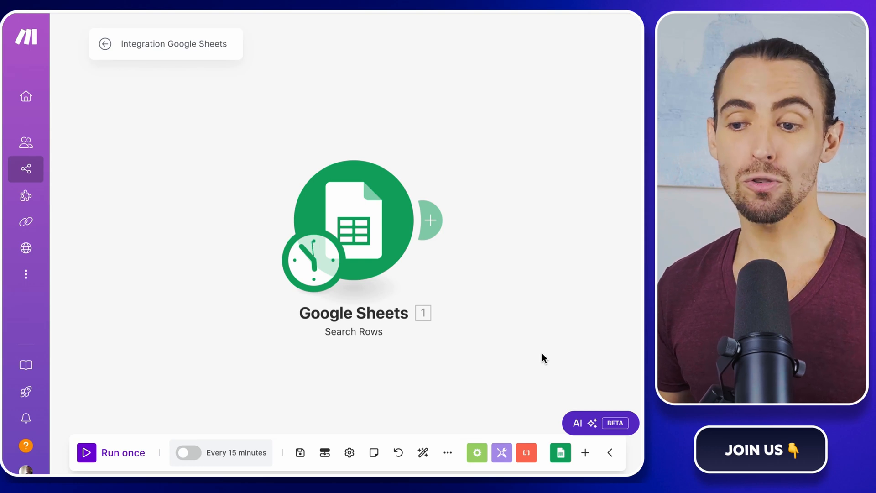
{"action": "mouse_move", "coordinate": [430, 219]}
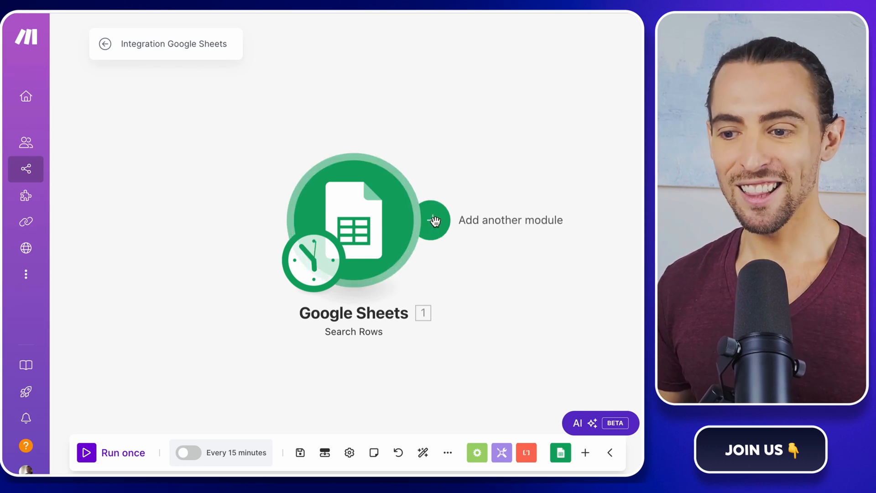
Add an Apify Run an Actor module after the Google Sheets module.
{"action": "left_click", "coordinate": [434, 219]}
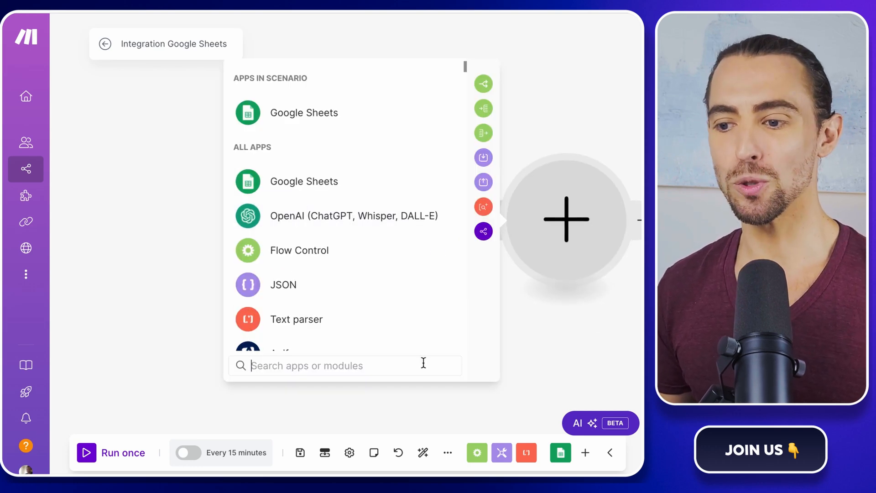
{"action": "type", "text": "apify"}
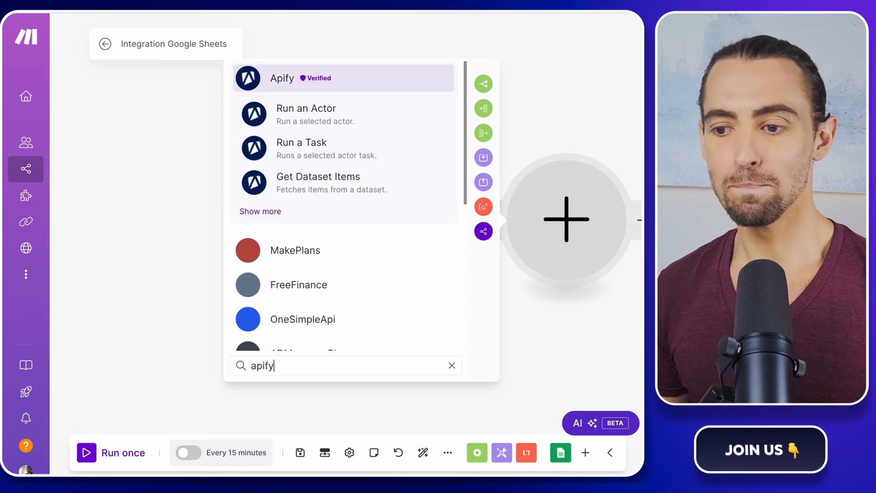
{"action": "mouse_move", "coordinate": [306, 114]}
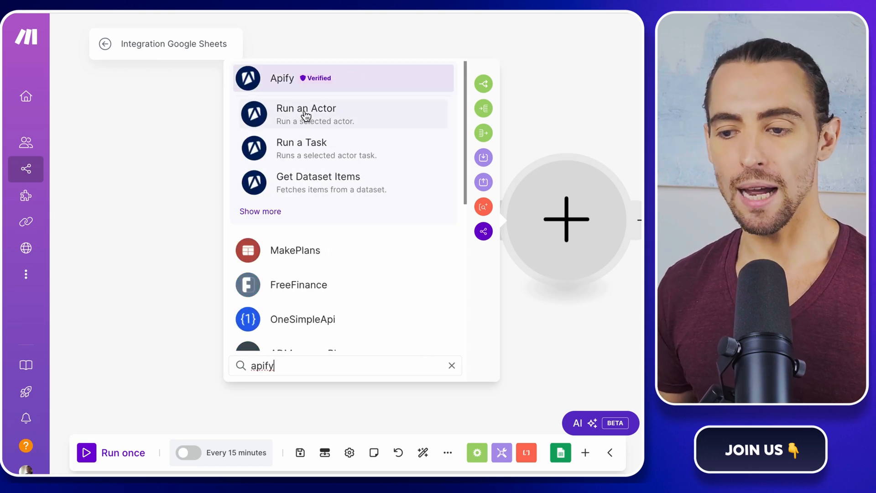
{"action": "left_click", "coordinate": [306, 114]}
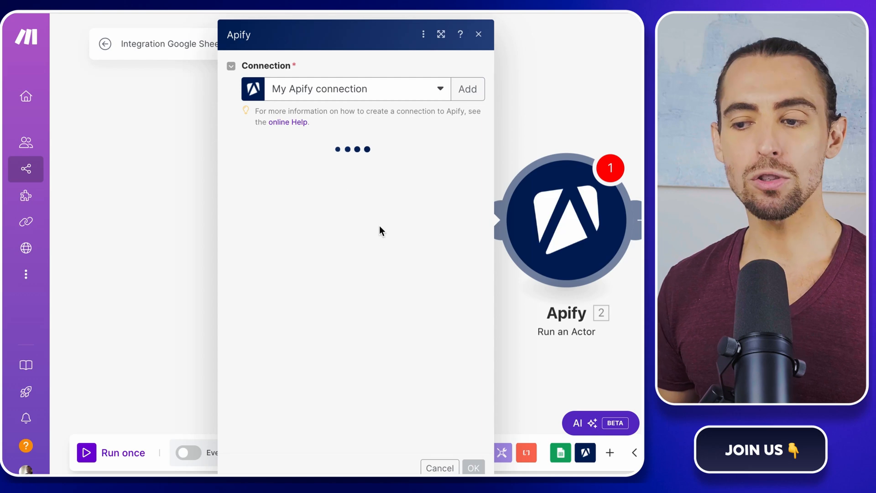
{"action": "mouse_move", "coordinate": [399, 226]}
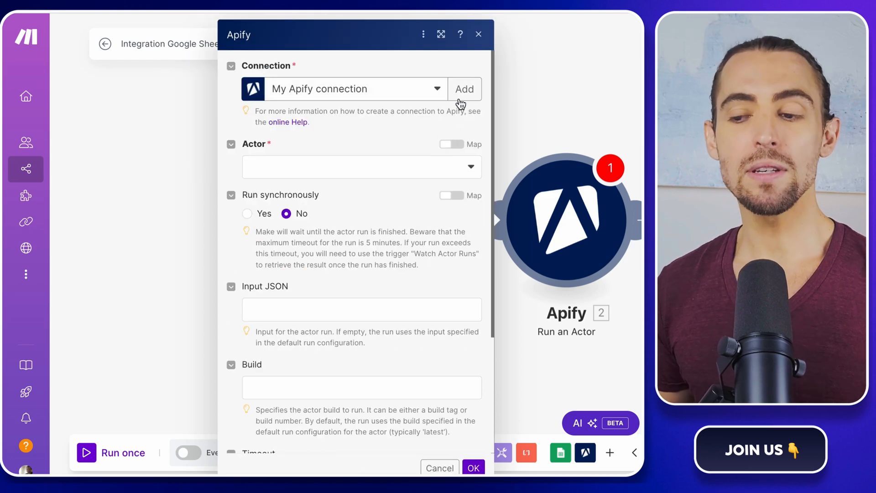
Create and save a new Apify connection using the API token.
{"action": "left_click", "coordinate": [464, 89]}
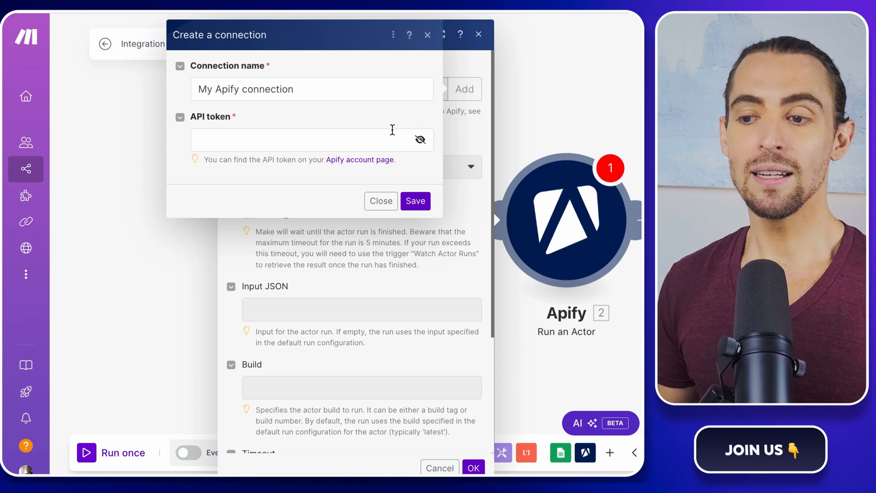
{"action": "left_click", "coordinate": [301, 140]}
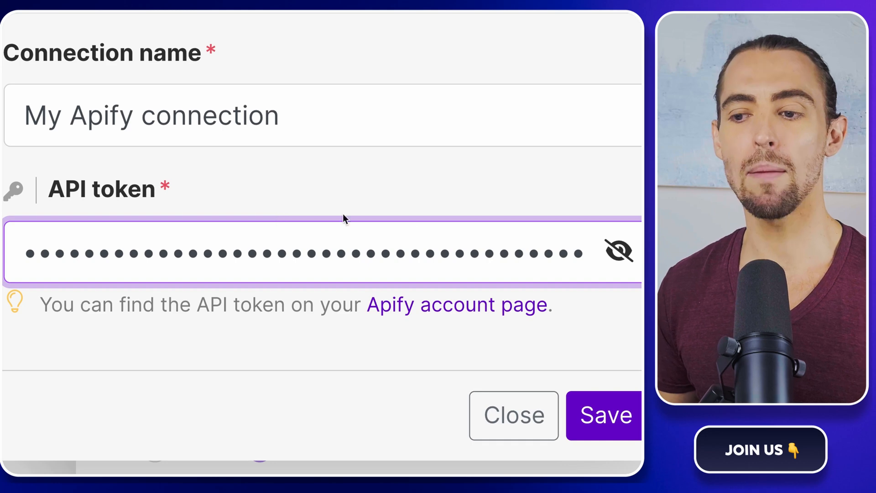
{"action": "left_click", "coordinate": [603, 415]}
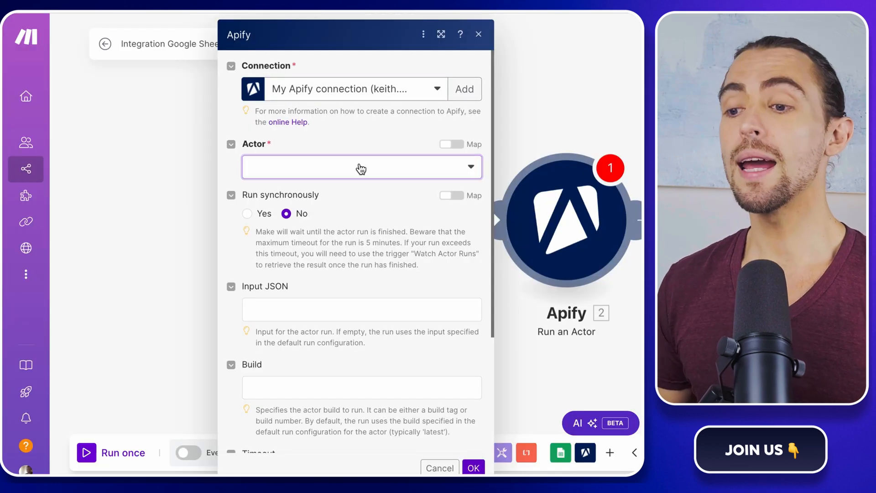
Select the Instagram Scraper actor (apify/instagram-scraper) and set Run synchronously to Yes.
{"action": "left_click", "coordinate": [361, 167]}
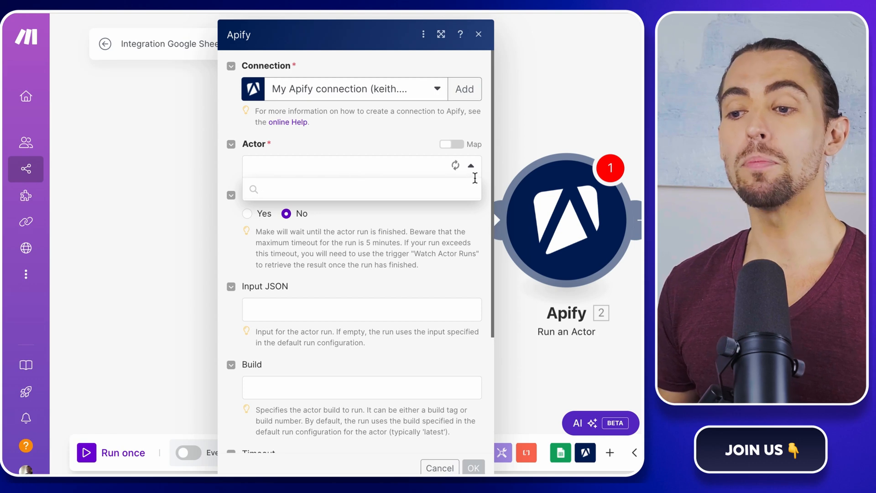
{"action": "type", "text": "ins"}
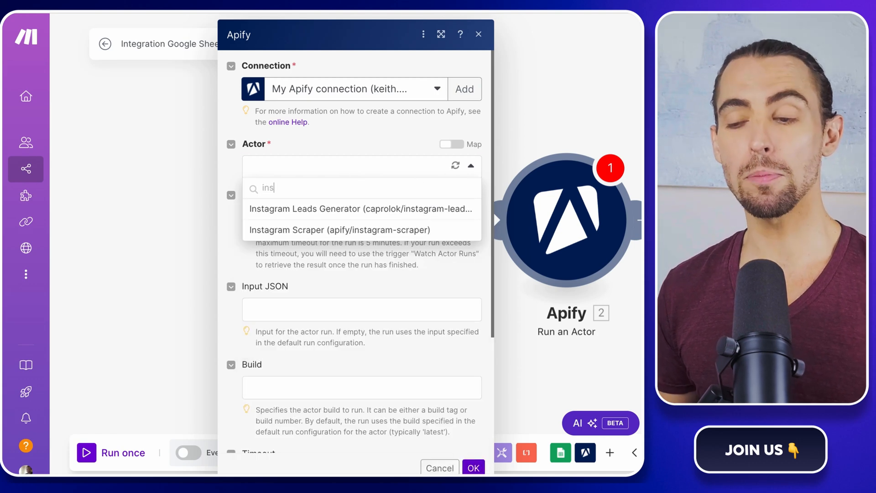
{"action": "left_click", "coordinate": [338, 229]}
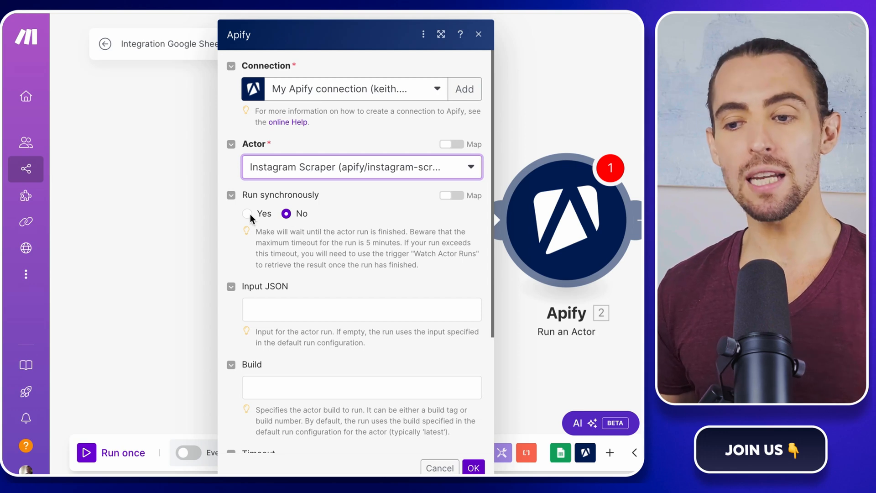
{"action": "left_click", "coordinate": [246, 213]}
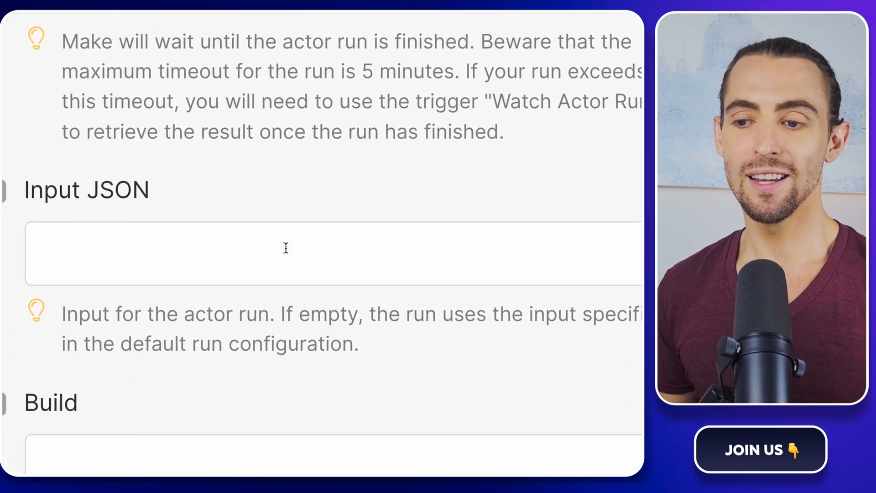
{"action": "left_click", "coordinate": [279, 253]}
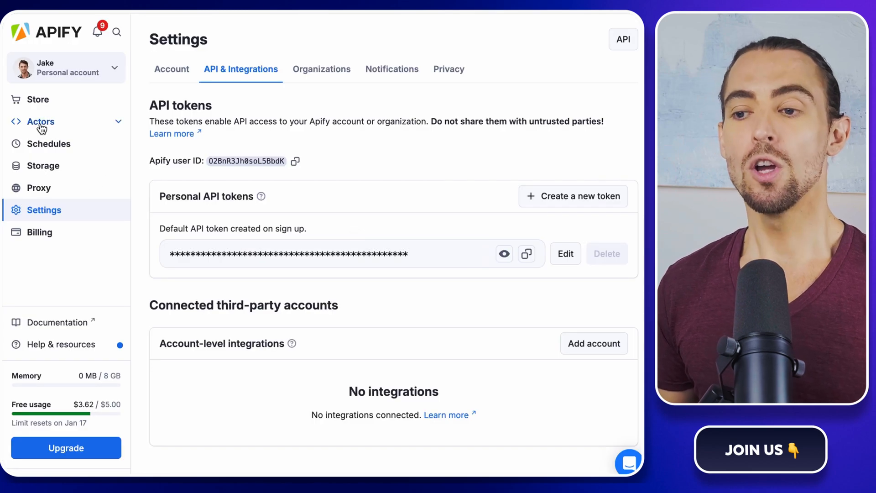
Open Instagram Scraper in the Apify console and select its input shown as JSON.
{"action": "left_click", "coordinate": [40, 122]}
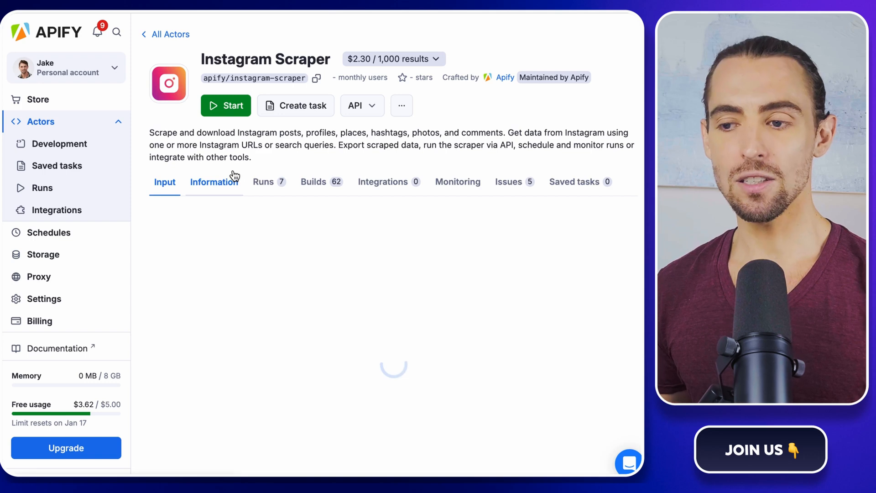
{"action": "scroll", "scroll_direction": "down", "scroll_amount": 3}
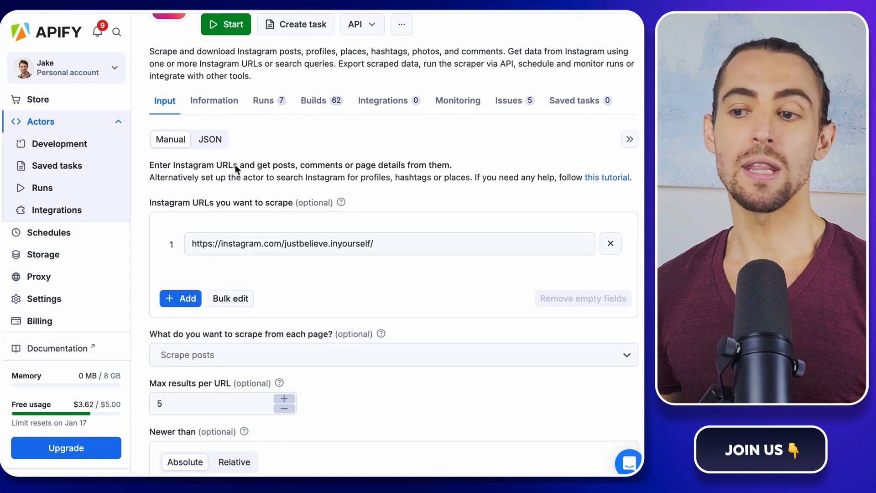
{"action": "left_click", "coordinate": [209, 139]}
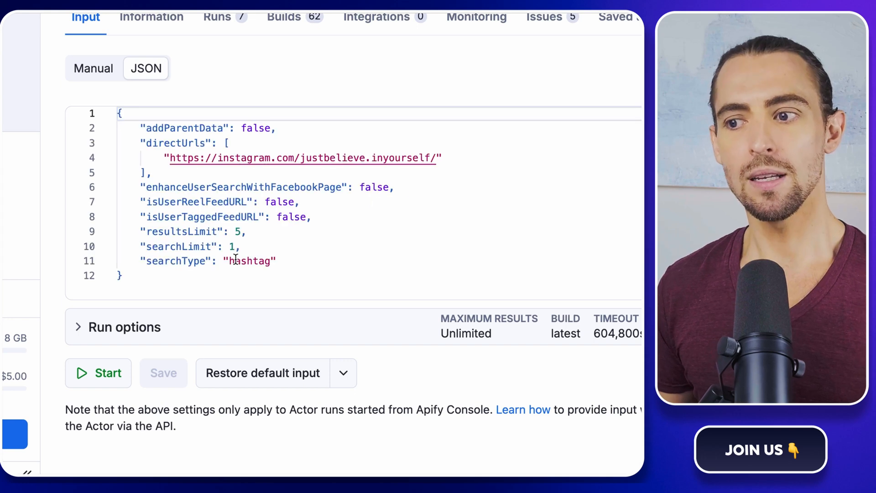
{"action": "key", "text": "ctrl+a"}
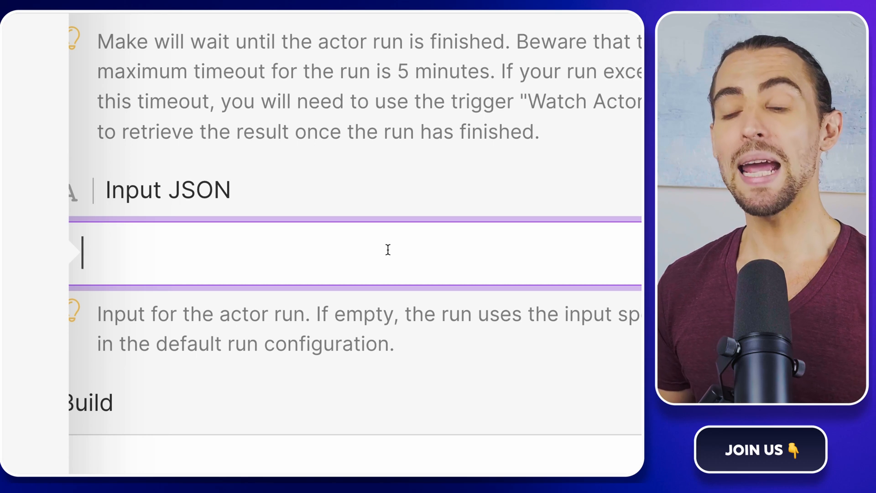
Paste the input JSON with directUrls mapped to URLs (A) and resultsLimit 5, then save.
{"action": "right_click", "coordinate": [388, 252]}
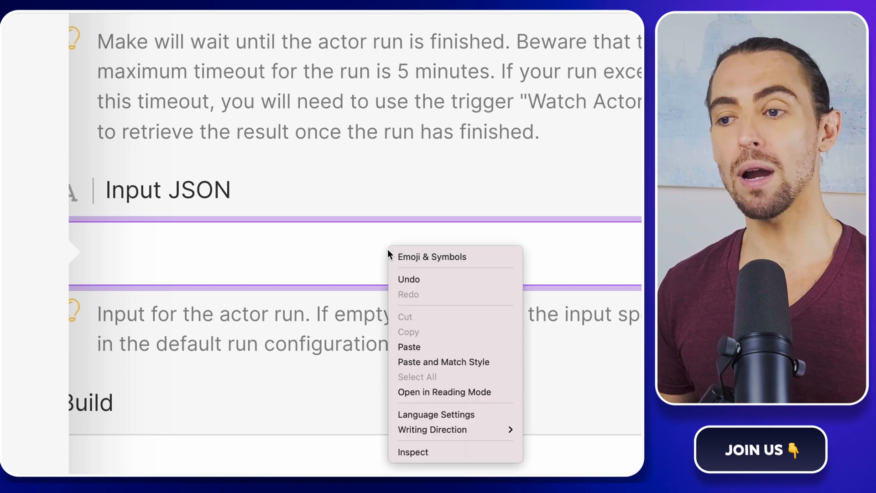
{"action": "mouse_move", "coordinate": [445, 363]}
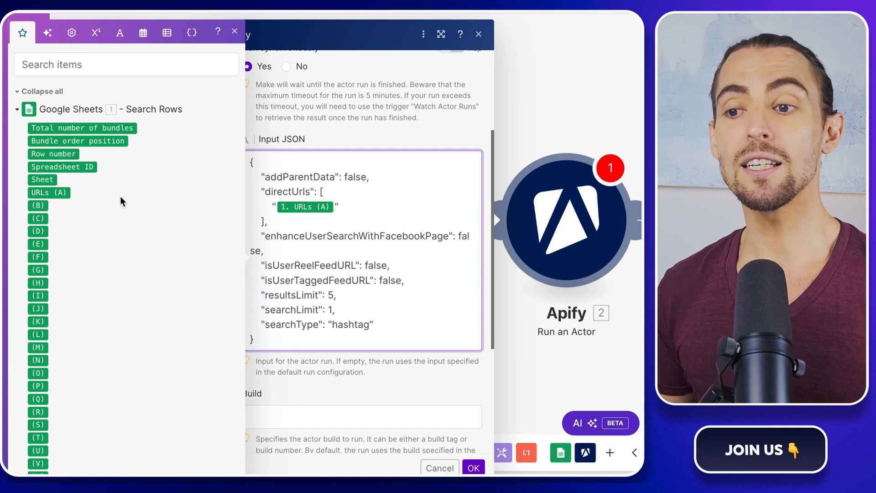
{"action": "mouse_move", "coordinate": [195, 199]}
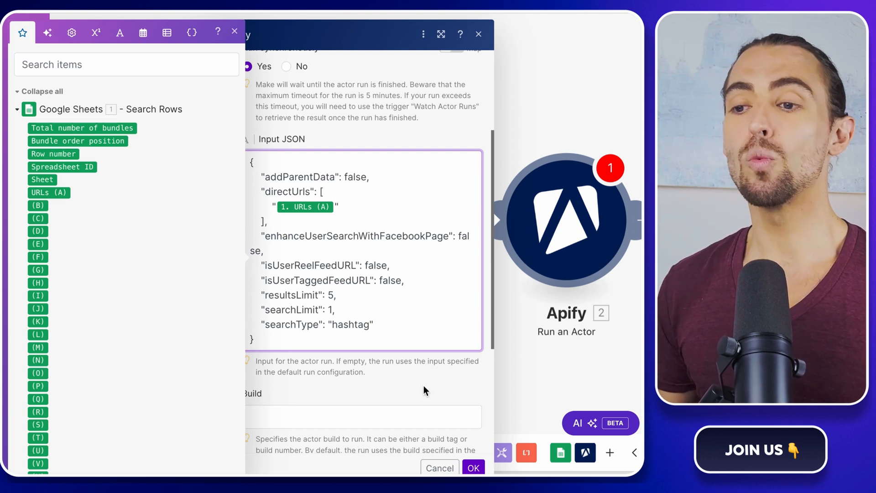
{"action": "left_click", "coordinate": [472, 468]}
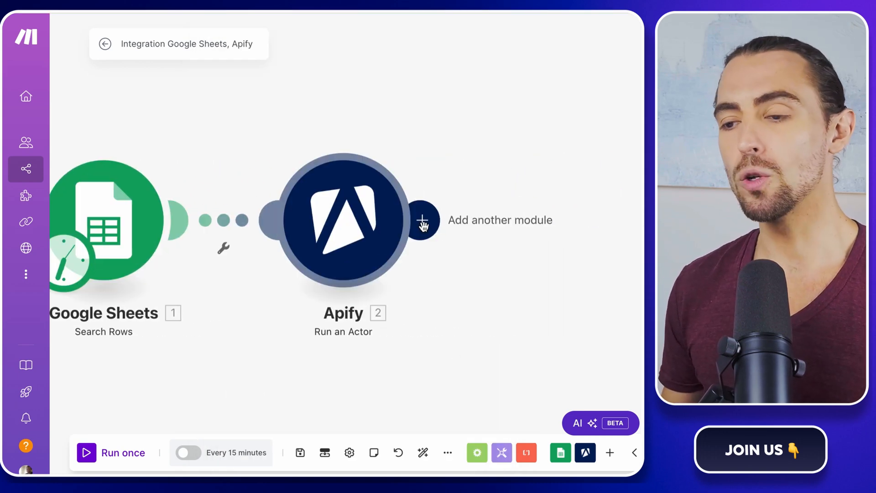
Add an Apify Get Dataset Items module after Run an Actor.
{"action": "left_click", "coordinate": [422, 219]}
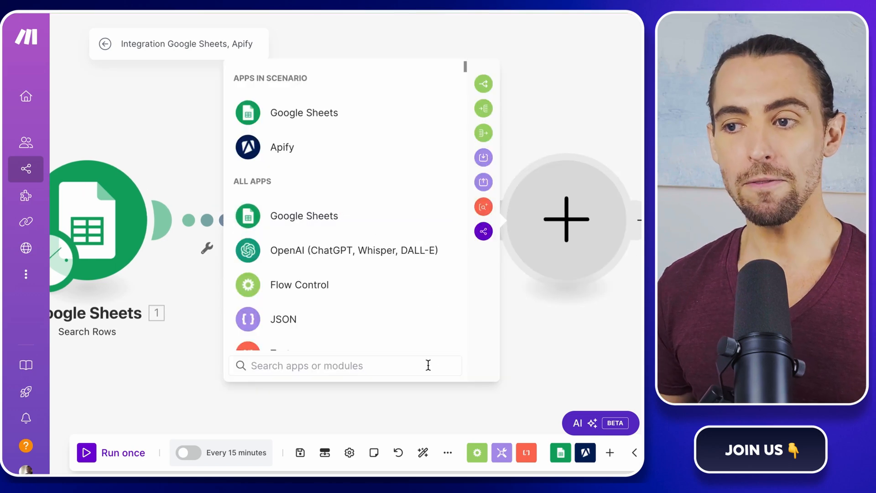
{"action": "type", "text": "apify"}
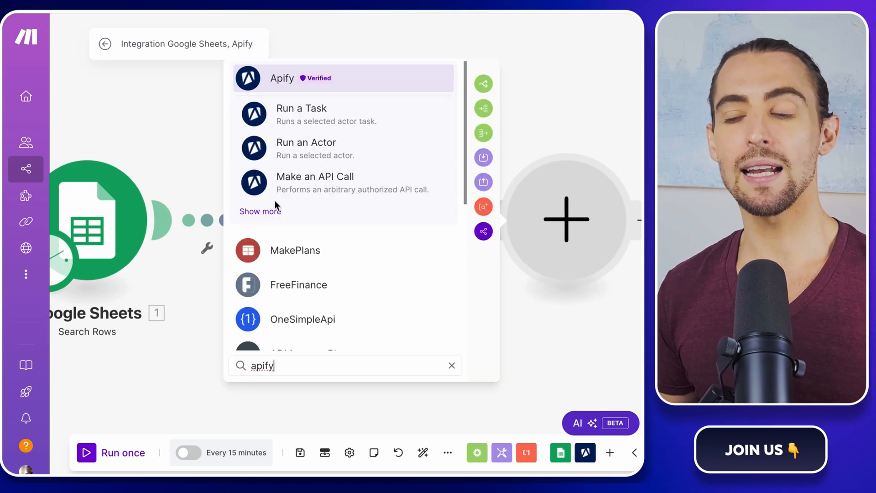
{"action": "left_click", "coordinate": [306, 142]}
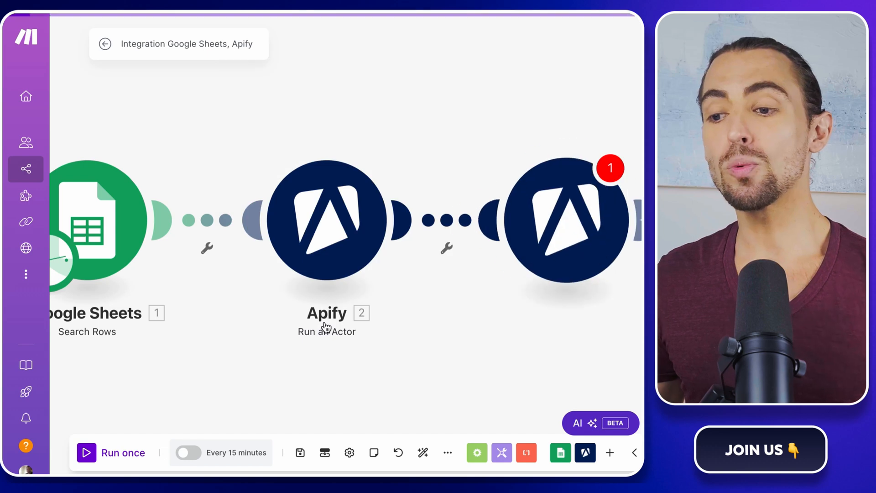
Map 2. defaultDatasetId into the Dataset ID field and save the module.
{"action": "left_click", "coordinate": [566, 220]}
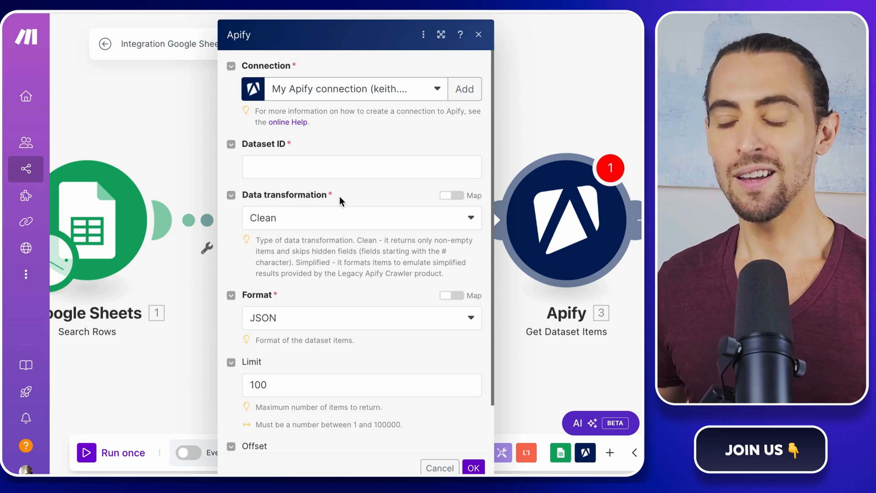
{"action": "left_click", "coordinate": [362, 167]}
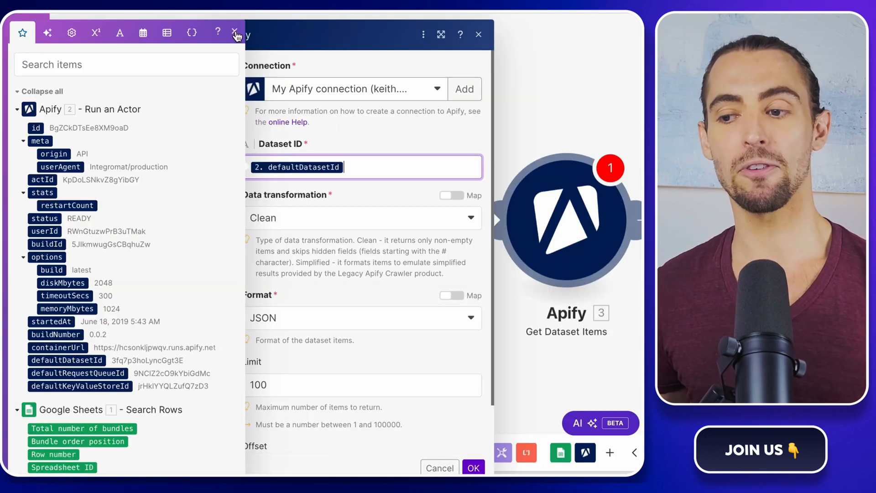
{"action": "left_click", "coordinate": [232, 32]}
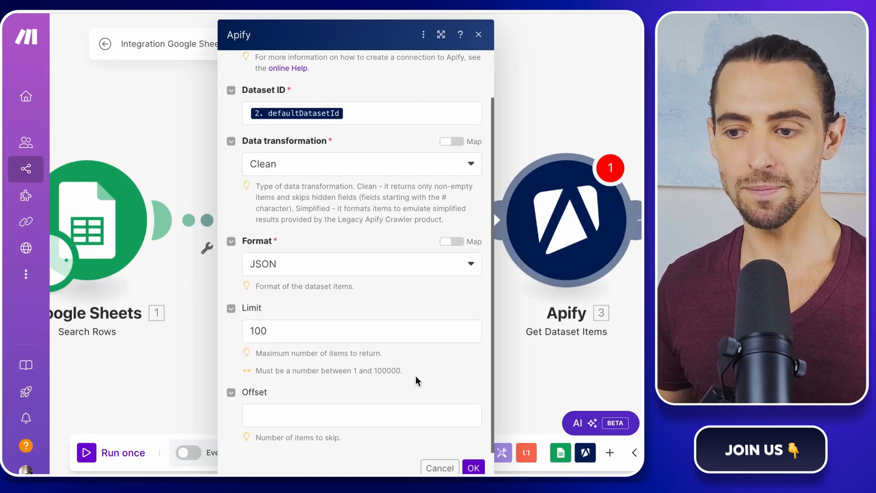
{"action": "left_click", "coordinate": [473, 468]}
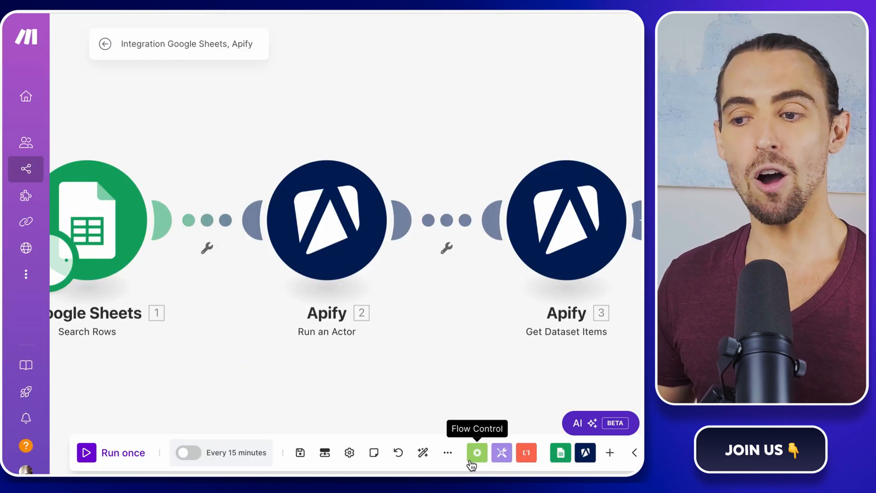
Run the scenario once and browse the Get Dataset Items output bundles, caption through likesCount.
{"action": "left_click", "coordinate": [112, 453]}
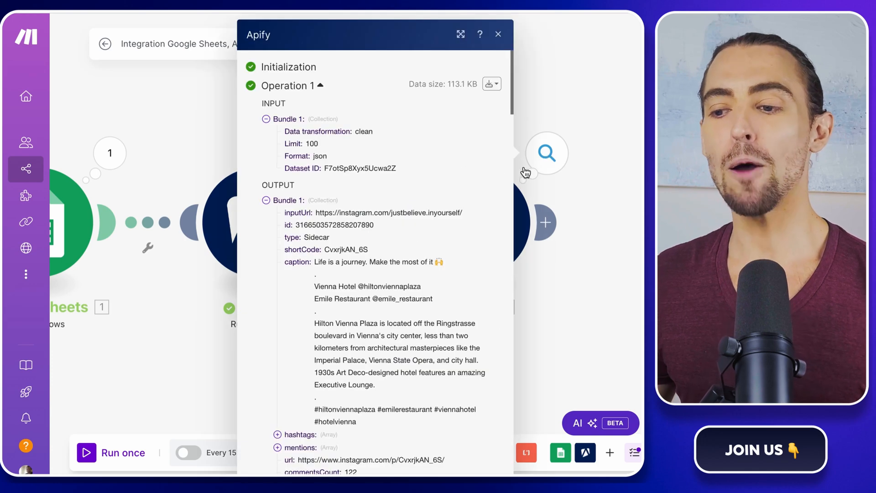
{"action": "left_click", "coordinate": [460, 34]}
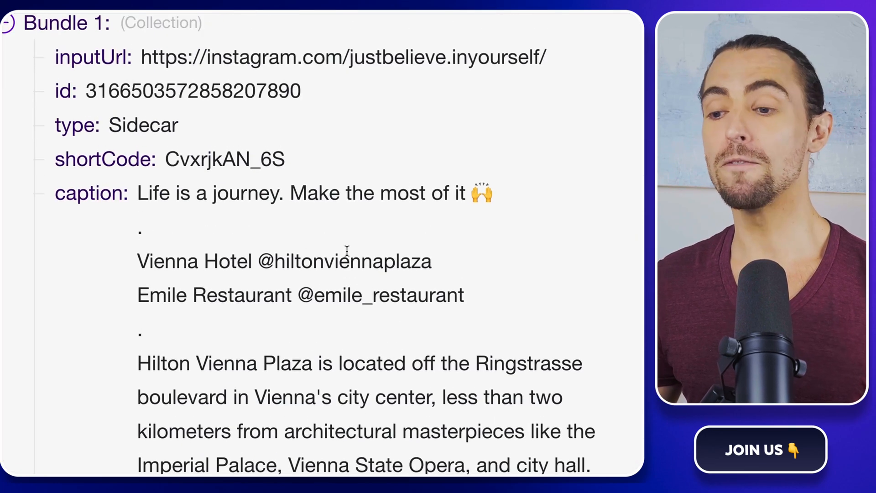
{"action": "scroll", "scroll_direction": "down", "scroll_amount": 3}
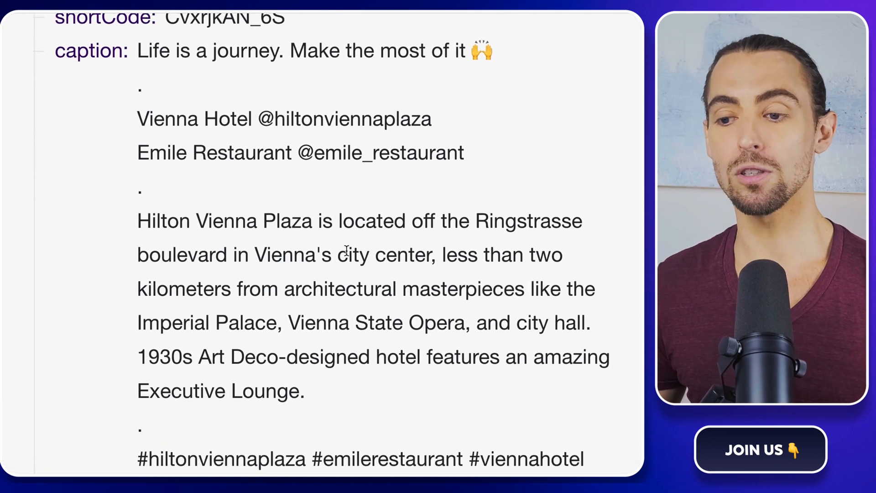
{"action": "scroll", "scroll_direction": "down", "scroll_amount": 3}
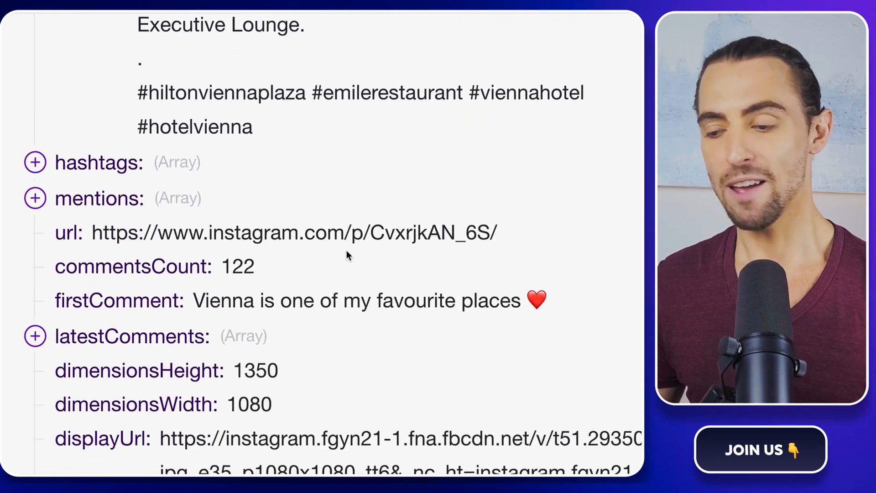
{"action": "scroll", "scroll_direction": "down", "scroll_amount": 3}
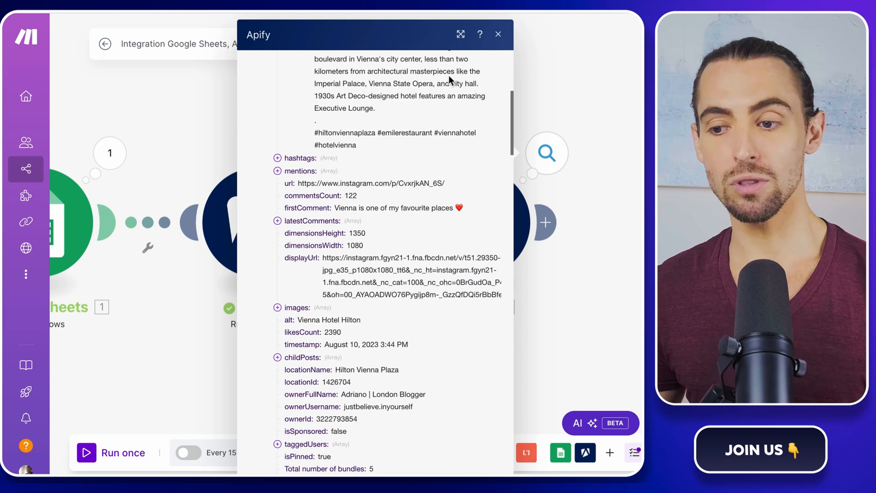
{"action": "left_click", "coordinate": [497, 34]}
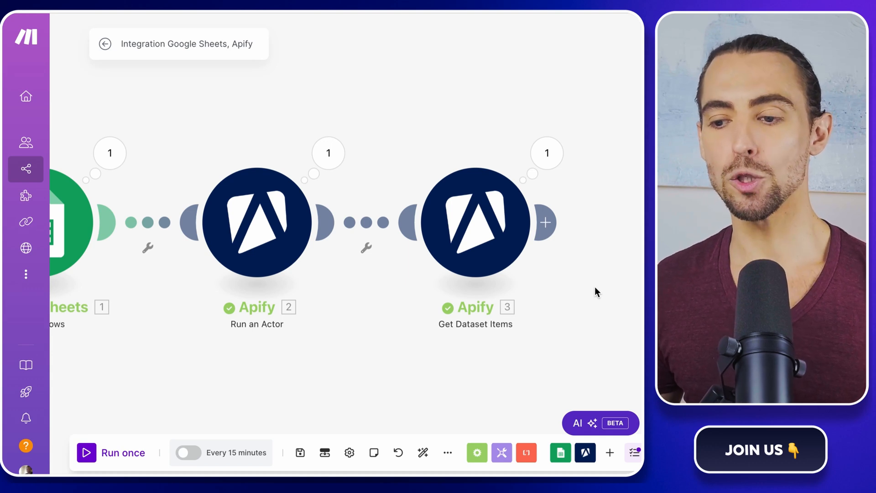
{"action": "mouse_move", "coordinate": [557, 249]}
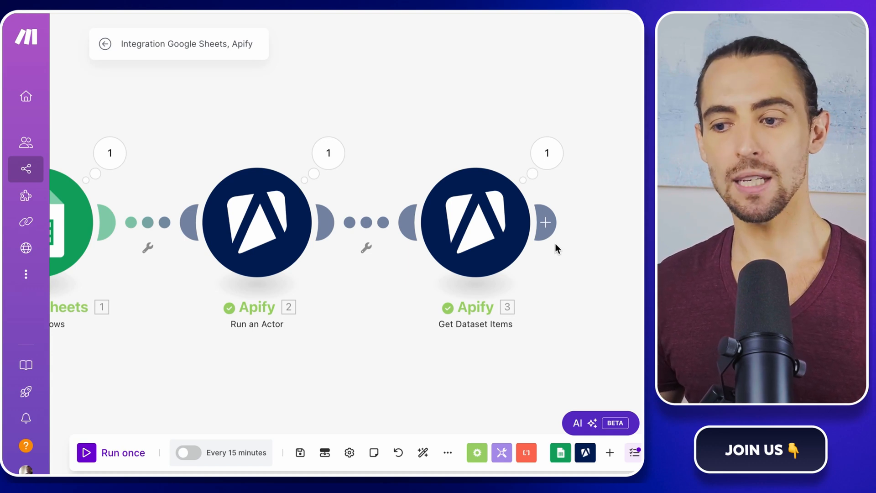
Search 'google' after Get Dataset Items and pick the Google Sheets Add a Row action.
{"action": "left_click", "coordinate": [545, 222]}
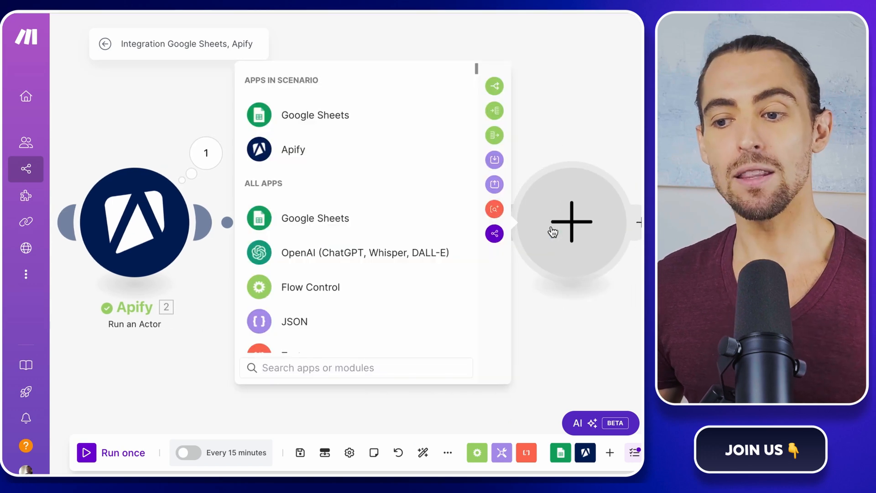
{"action": "type", "text": "goo"}
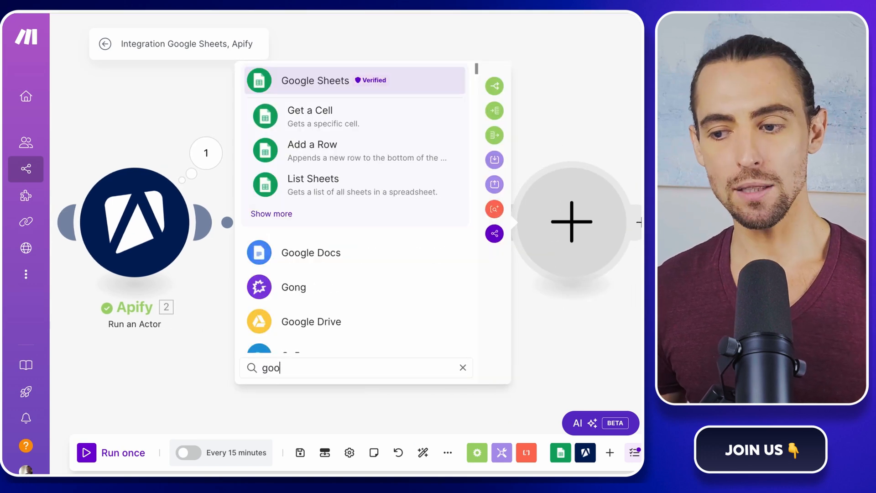
{"action": "type", "text": "gle"}
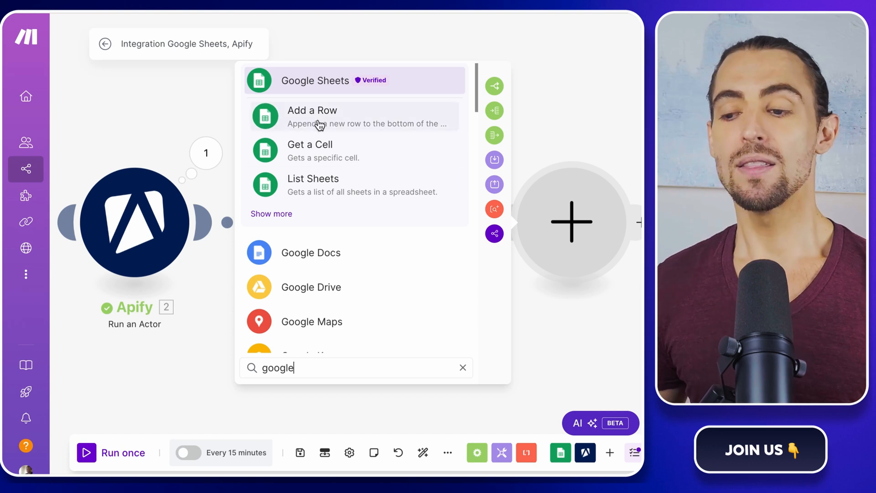
{"action": "left_click", "coordinate": [312, 110]}
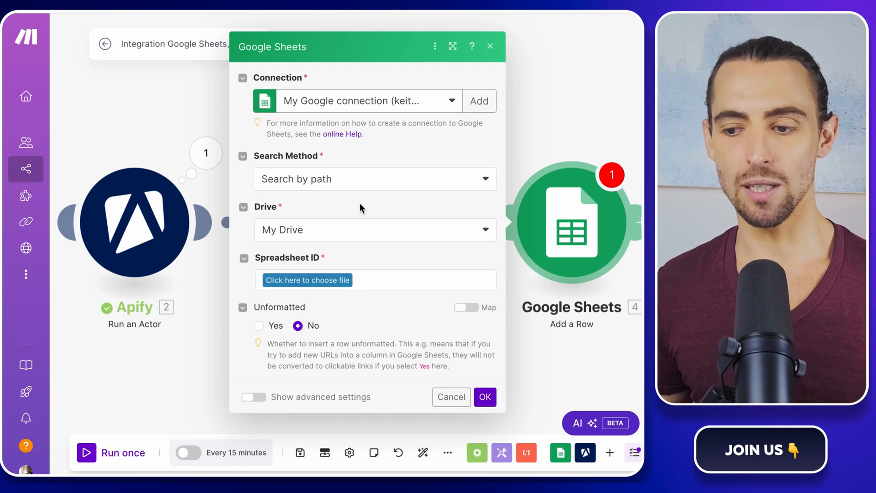
{"action": "mouse_move", "coordinate": [325, 229]}
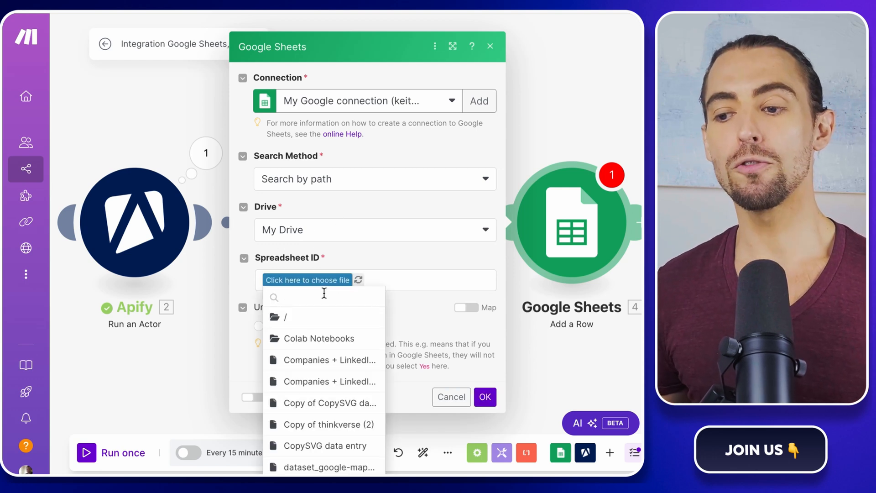
Choose Instagram Post Scraper from the Instagram folder, set Sheet Name to DATA, and open Caption.
{"action": "type", "text": "ins"}
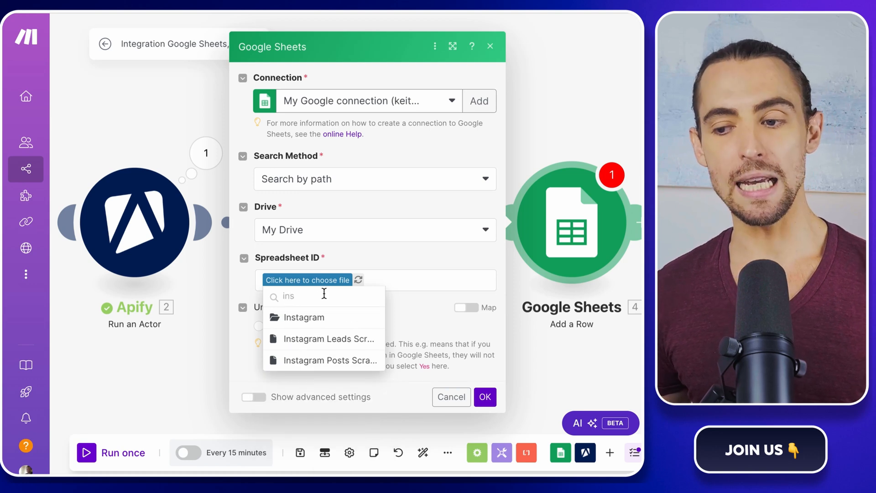
{"action": "left_click", "coordinate": [306, 317]}
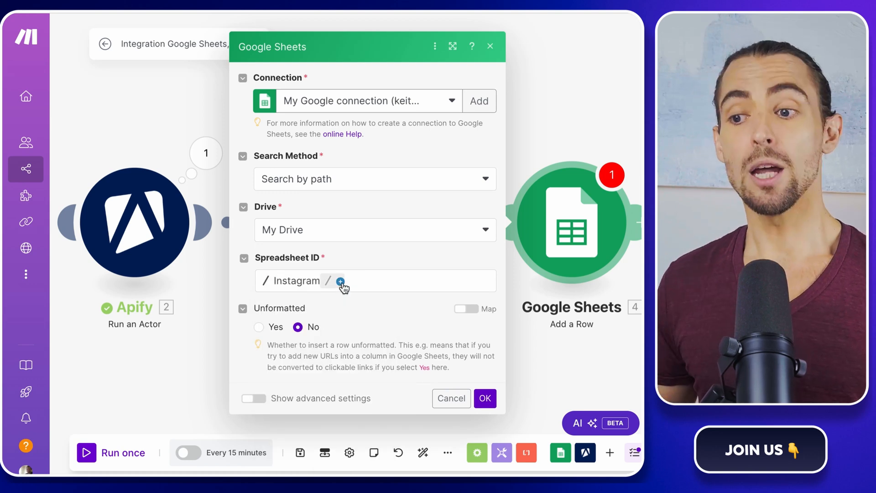
{"action": "left_click", "coordinate": [340, 280]}
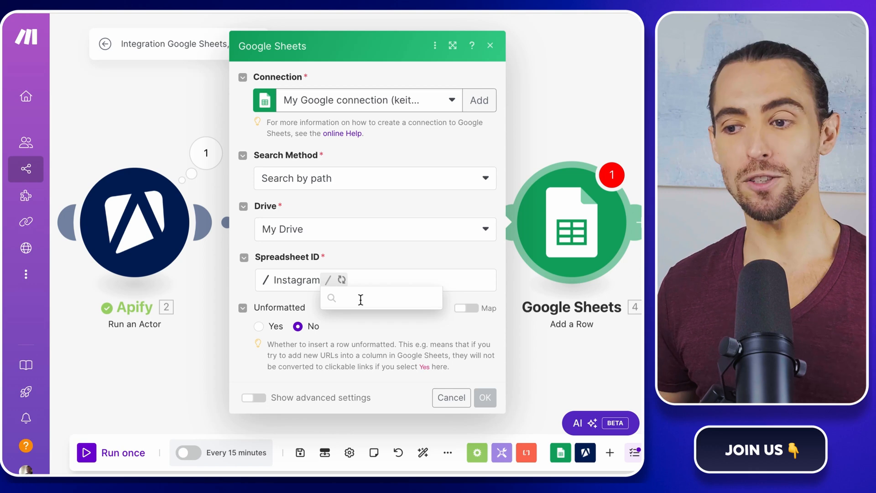
{"action": "left_click", "coordinate": [360, 298]}
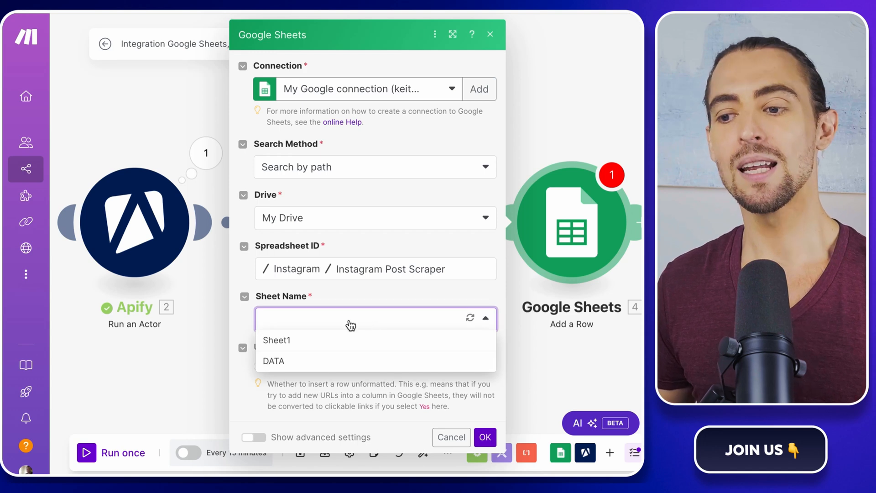
{"action": "left_click", "coordinate": [273, 360]}
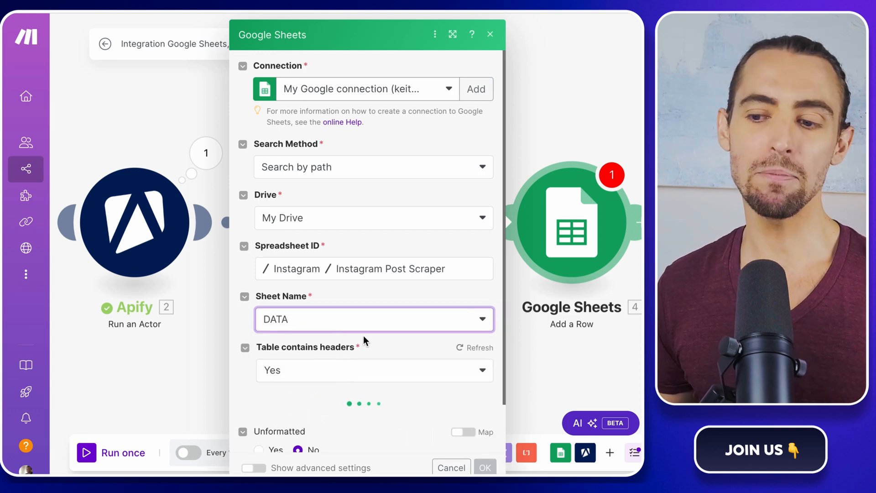
{"action": "scroll", "scroll_direction": "down", "scroll_amount": 3}
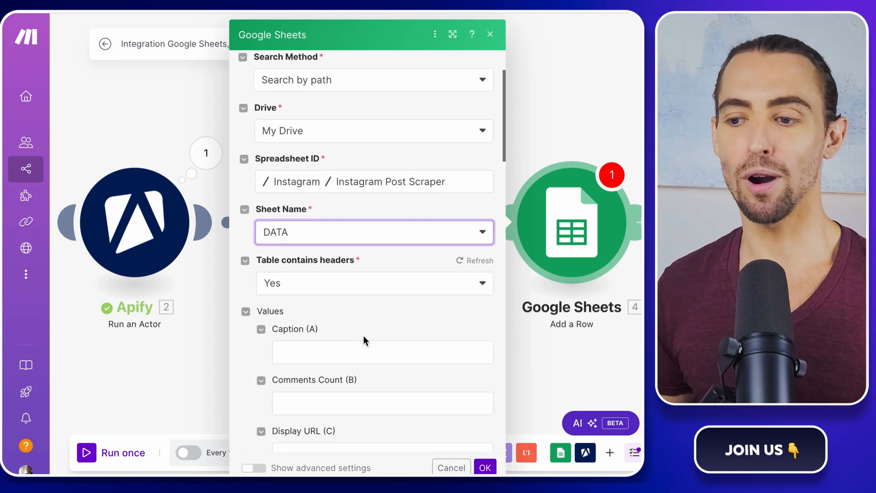
{"action": "scroll", "scroll_direction": "down", "scroll_amount": 3}
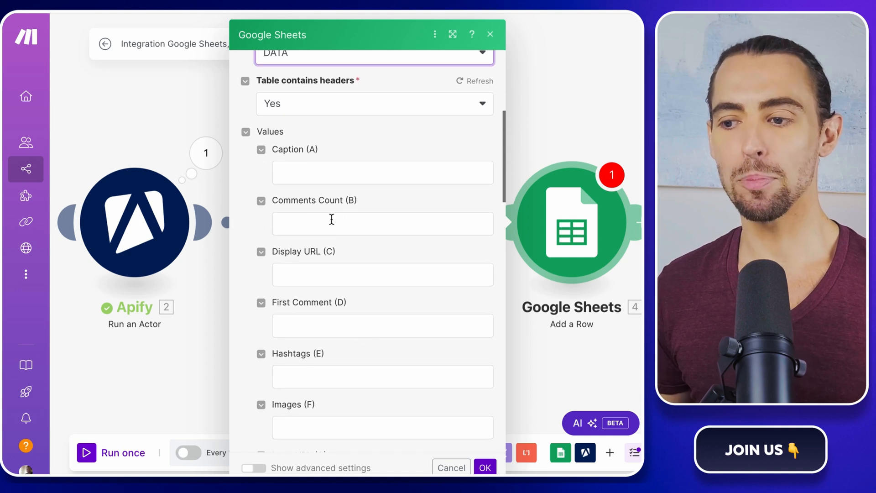
{"action": "left_click", "coordinate": [383, 172]}
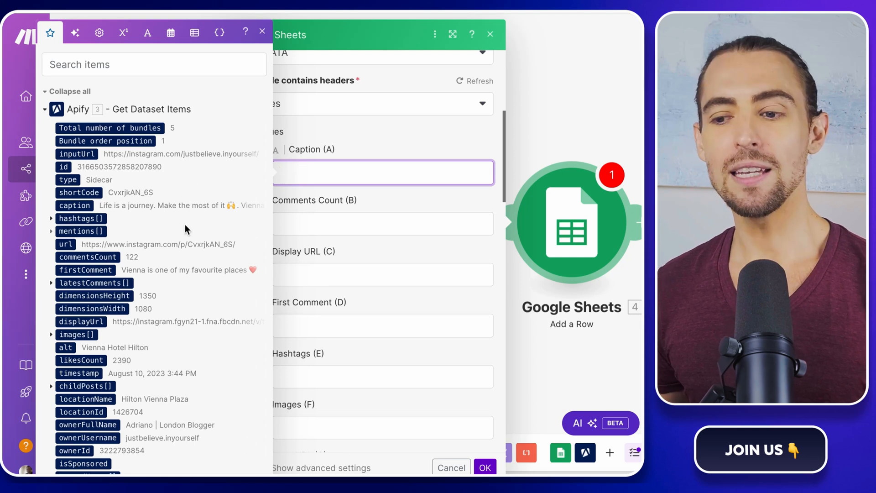
Map the Apify commentsCount, displayUrl and url fields into the row's columns and confirm.
{"action": "scroll", "scroll_direction": "down", "scroll_amount": 3}
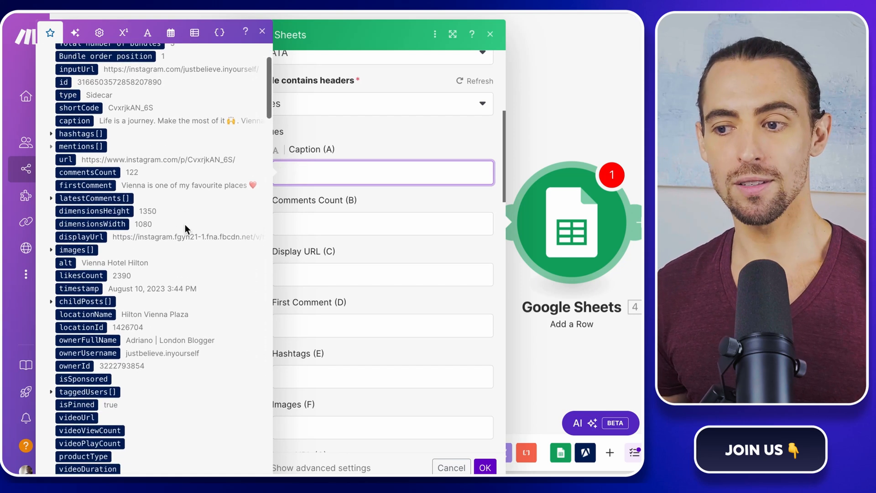
{"action": "scroll", "scroll_direction": "down", "scroll_amount": 3}
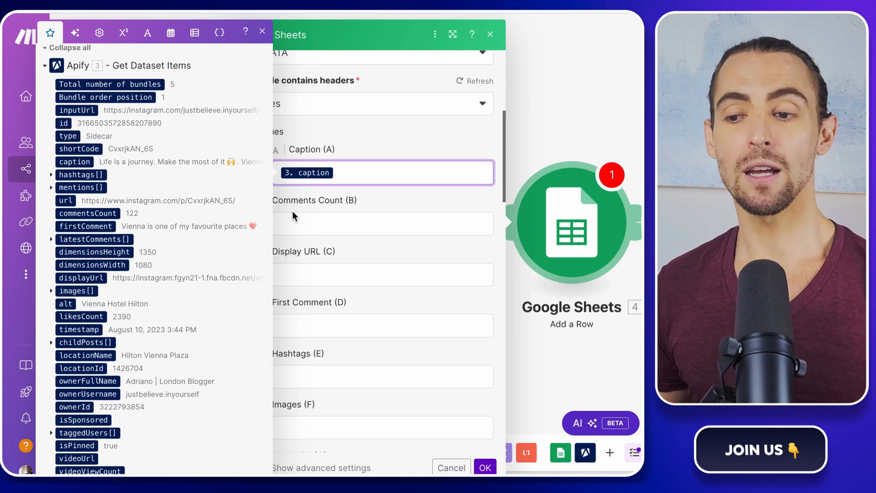
{"action": "left_click", "coordinate": [382, 224]}
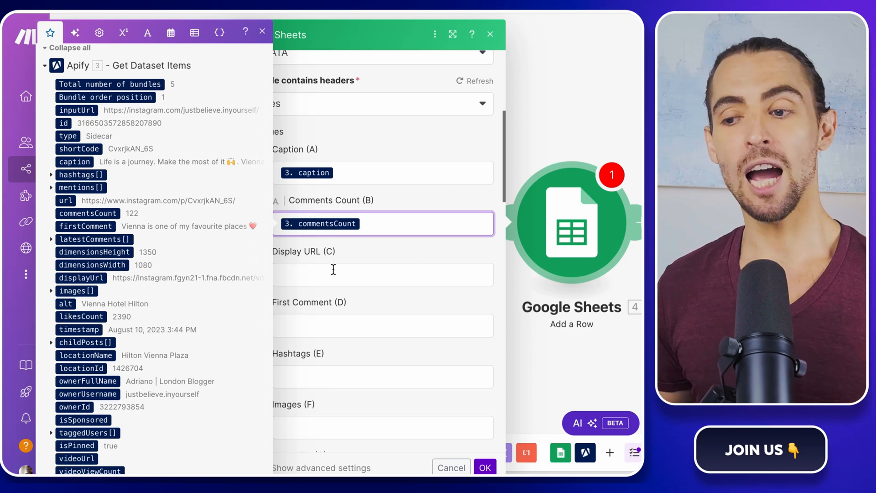
{"action": "left_click", "coordinate": [383, 274]}
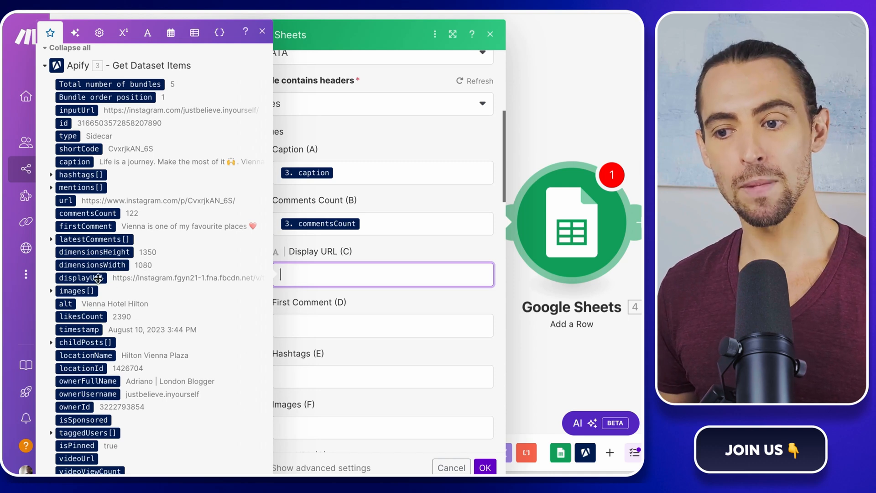
{"action": "left_click", "coordinate": [82, 278]}
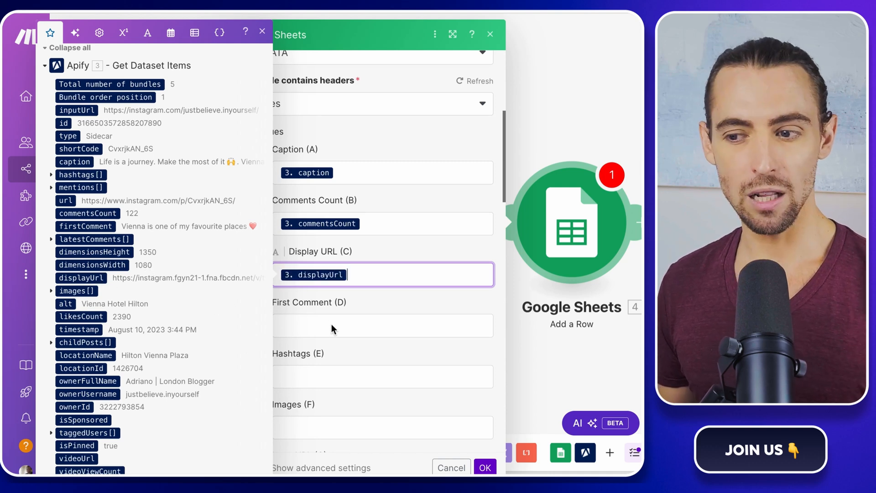
{"action": "type", "text": "url"}
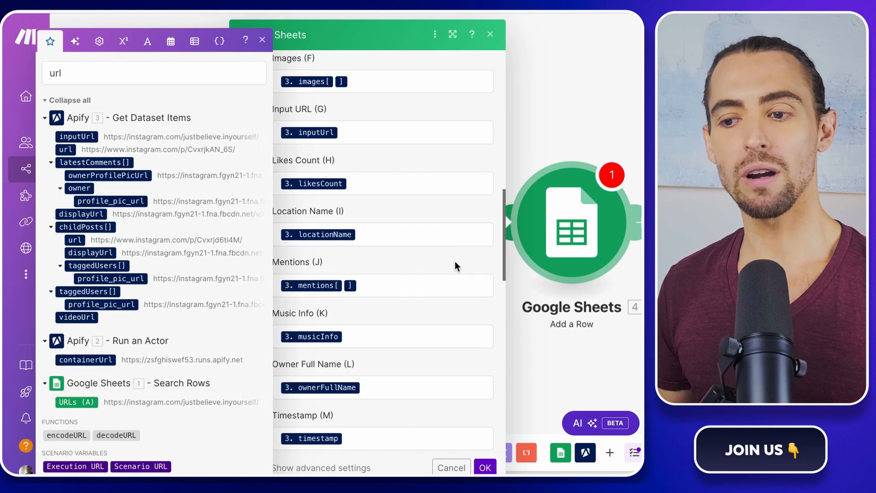
{"action": "scroll", "scroll_direction": "down", "scroll_amount": 3}
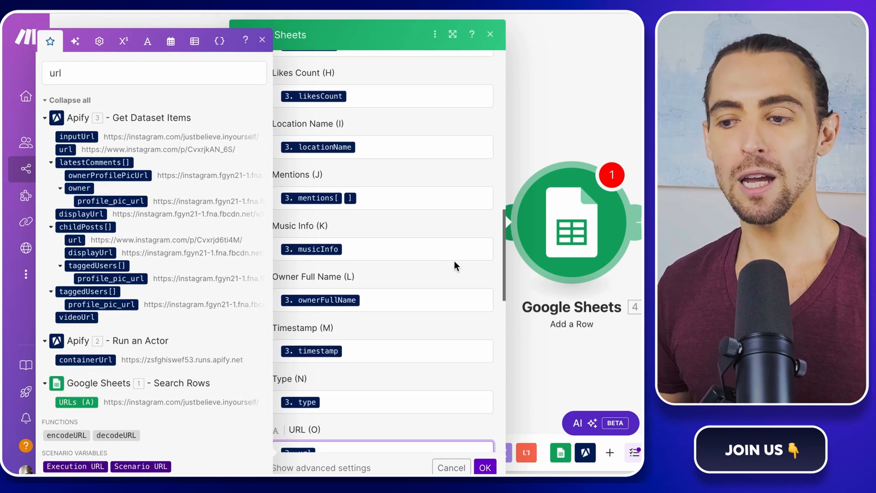
{"action": "scroll", "scroll_direction": "down", "scroll_amount": 3}
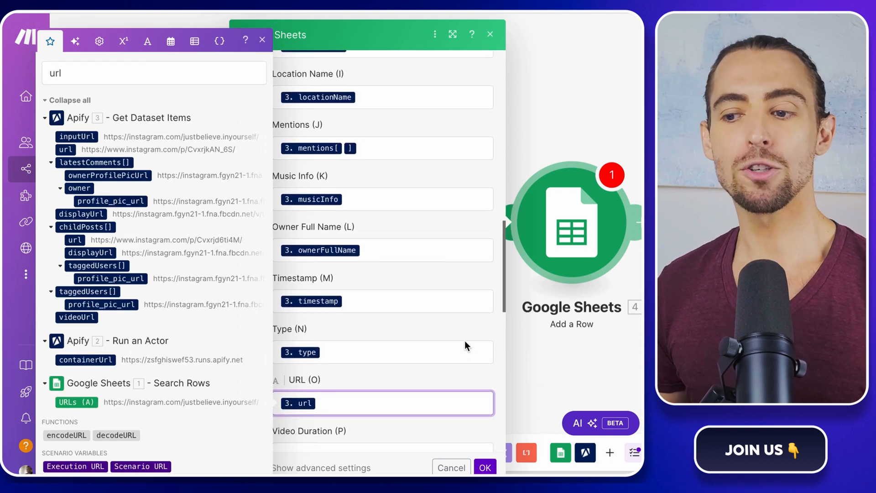
{"action": "left_click", "coordinate": [484, 467]}
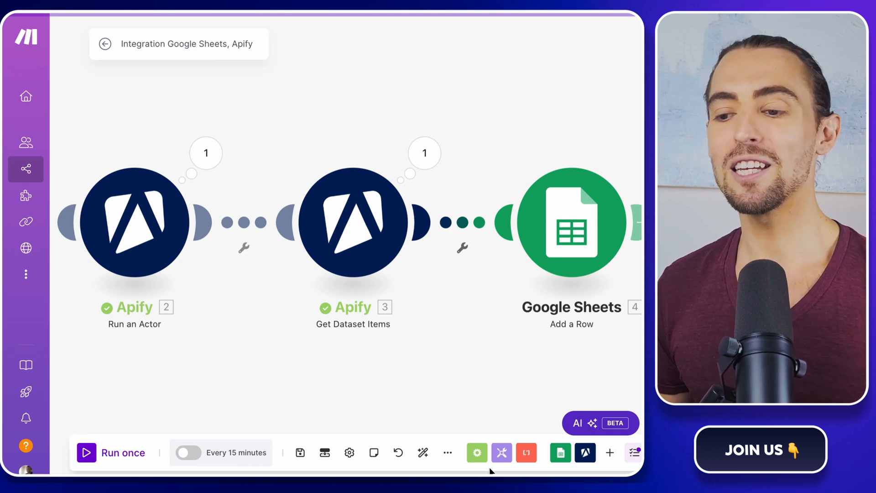
Run the whole four-module scraping scenario once.
{"action": "left_click", "coordinate": [112, 453]}
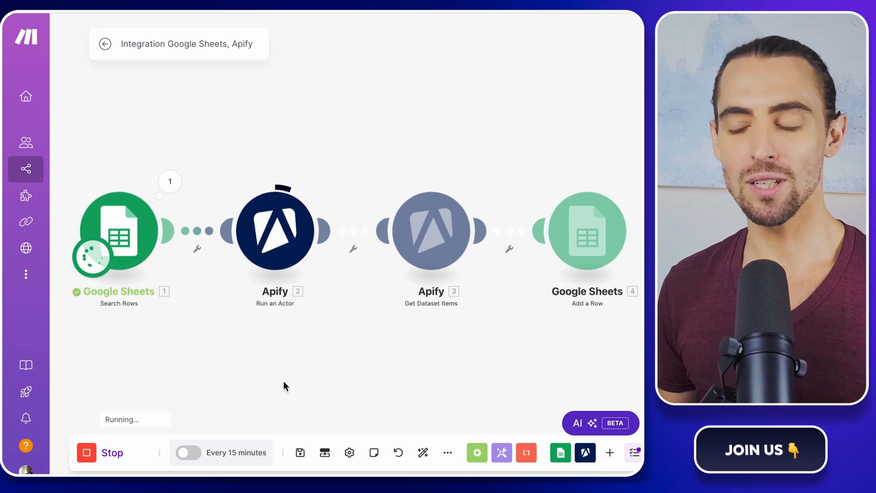
{"action": "mouse_move", "coordinate": [637, 385]}
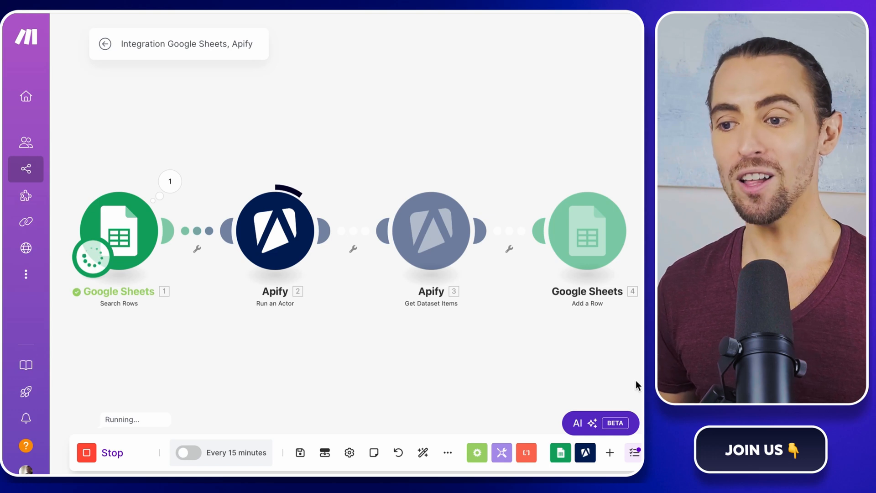
{"action": "mouse_move", "coordinate": [627, 384]}
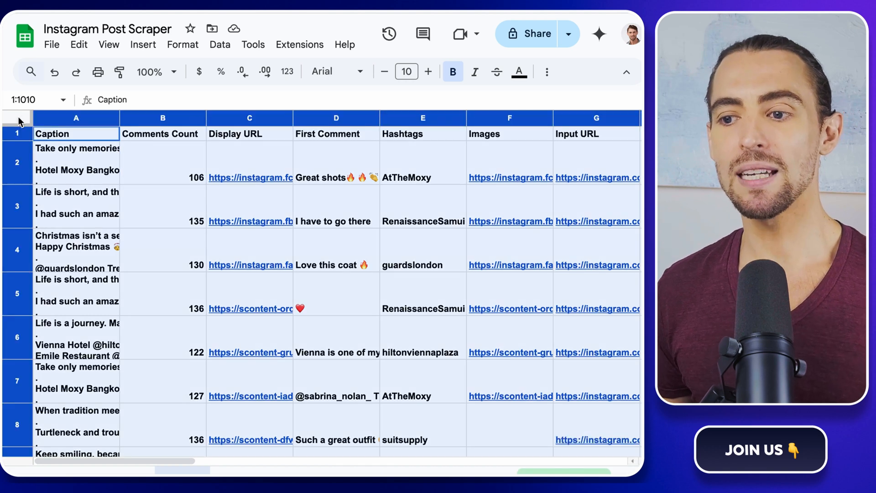
{"action": "mouse_move", "coordinate": [206, 144]}
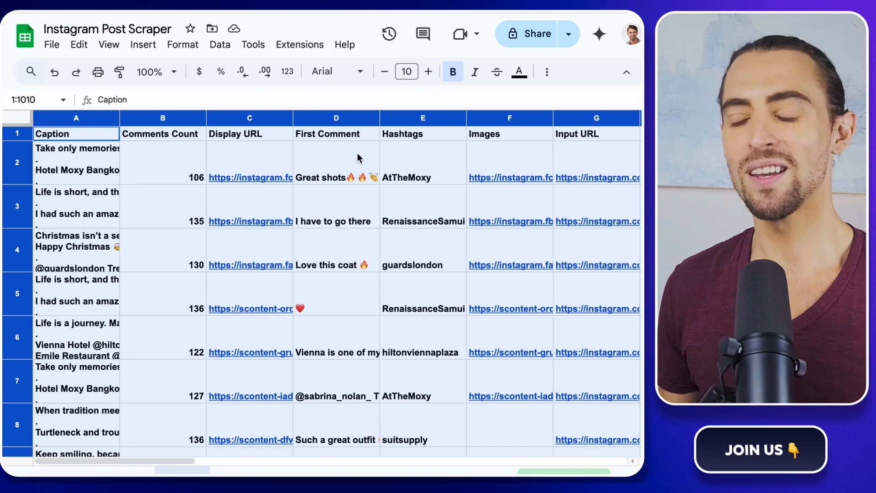
Add a filter to the Instagram Post Scraper sheet and sort Likes Count Z→A.
{"action": "left_click", "coordinate": [546, 72]}
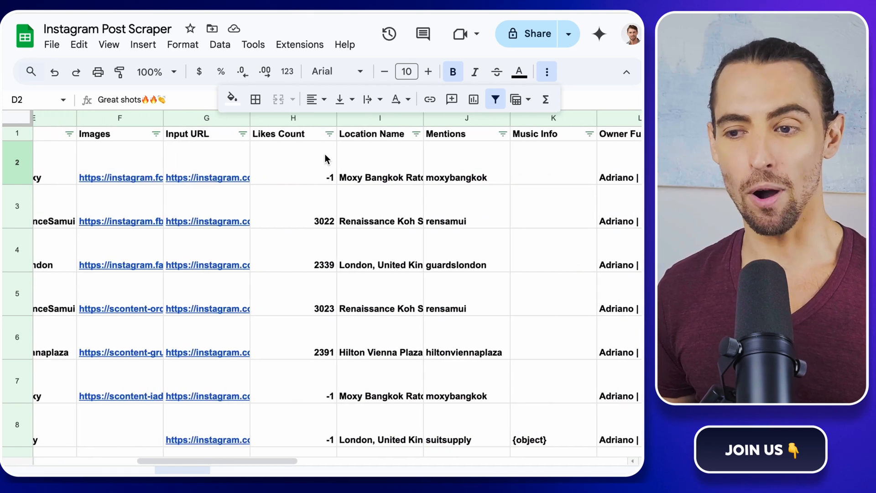
{"action": "left_click", "coordinate": [316, 134]}
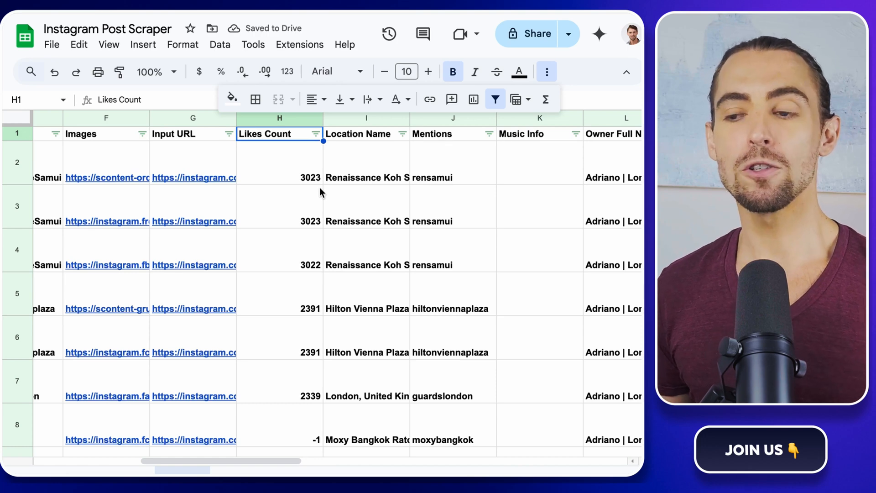
{"action": "scroll", "scroll_direction": "left", "scroll_amount": 3}
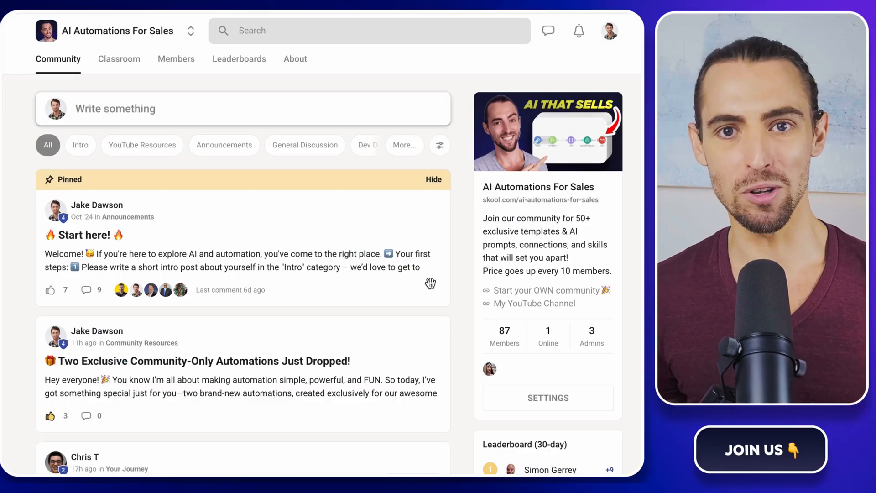
{"action": "scroll", "scroll_direction": "down", "scroll_amount": 3}
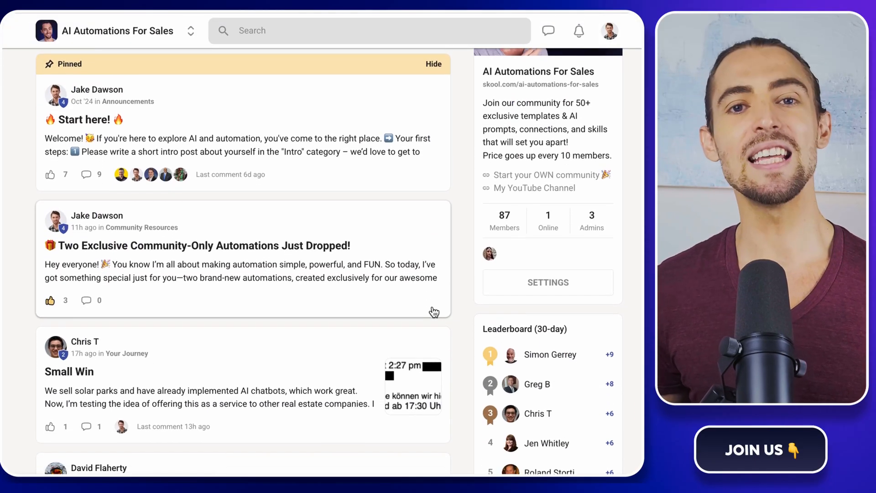
{"action": "scroll", "scroll_direction": "down", "scroll_amount": 3}
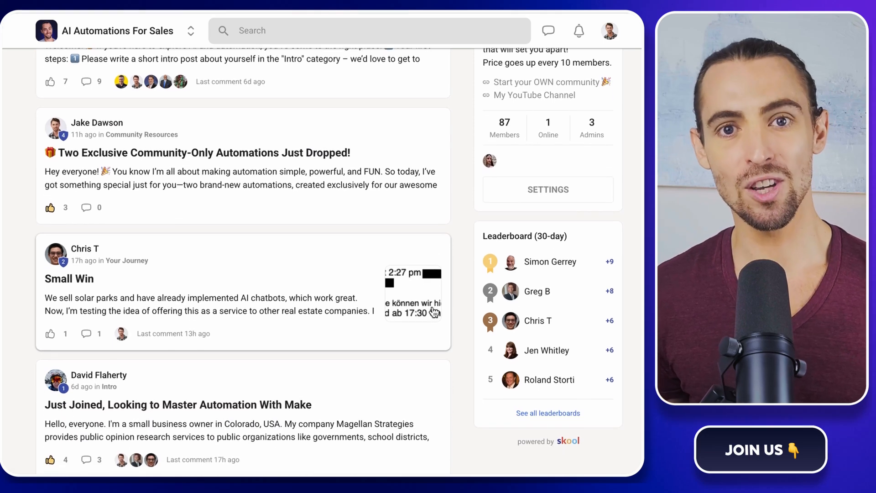
{"action": "scroll", "scroll_direction": "down", "scroll_amount": 3}
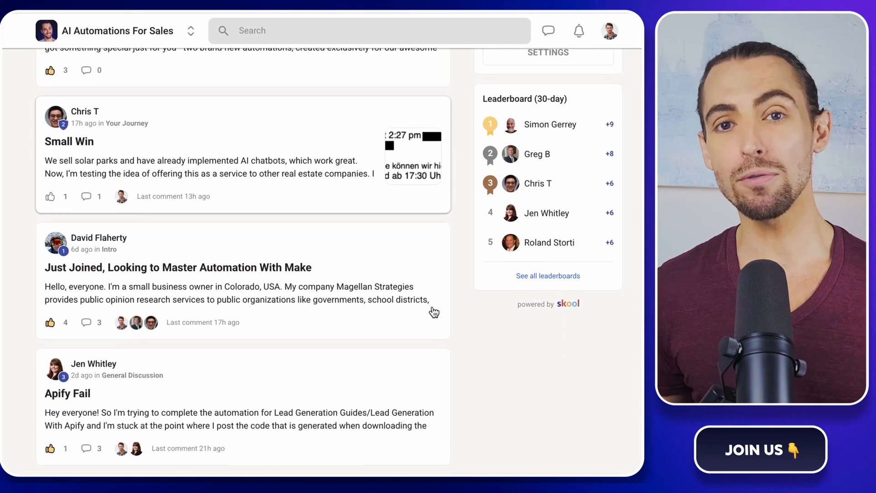
{"action": "scroll", "scroll_direction": "down", "scroll_amount": 3}
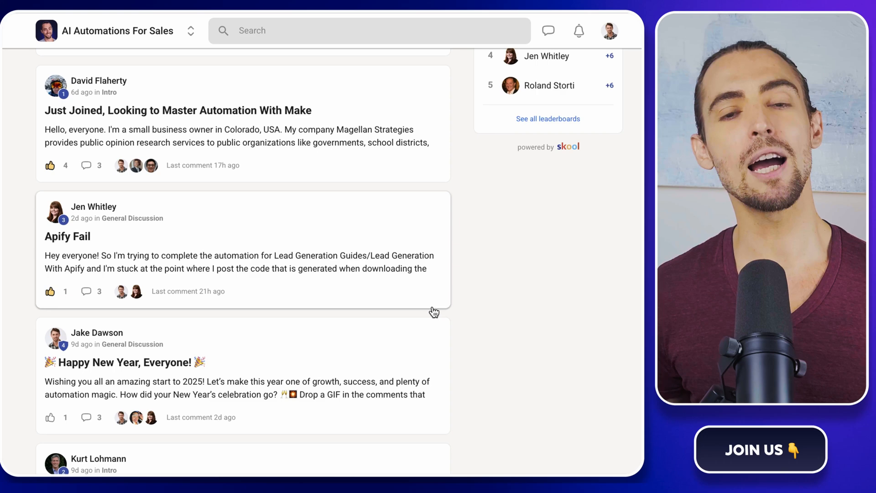
{"action": "scroll", "scroll_direction": "down", "scroll_amount": 3}
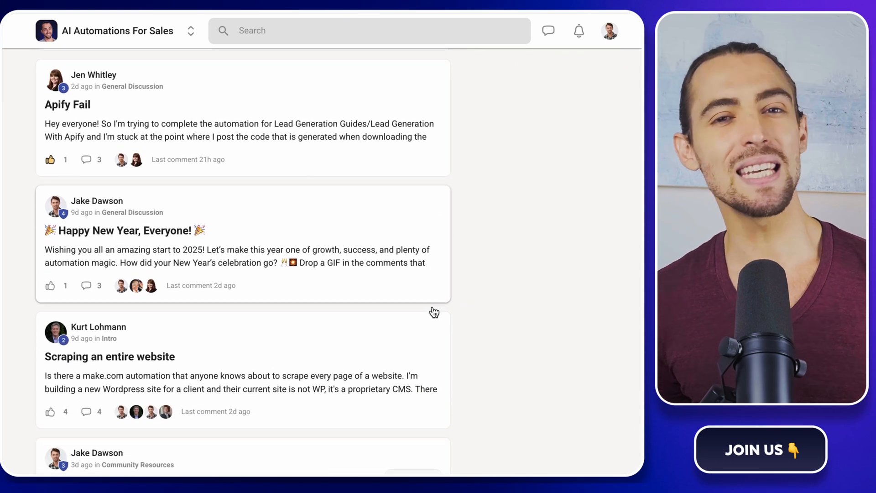
{"action": "scroll", "scroll_direction": "down", "scroll_amount": 3}
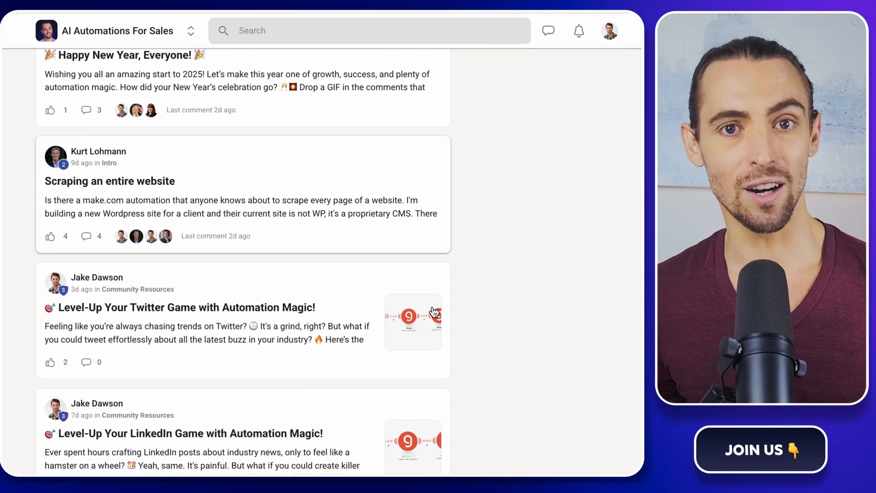
{"action": "scroll", "scroll_direction": "down", "scroll_amount": 3}
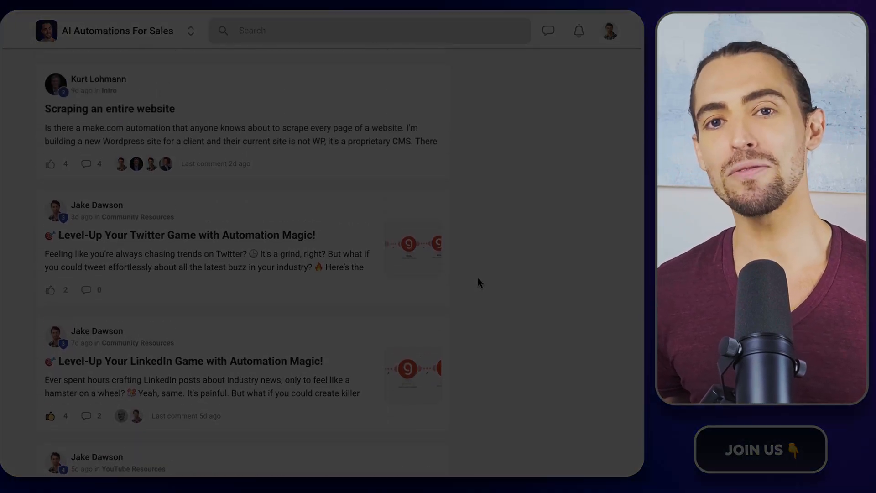
{"action": "scroll", "scroll_direction": "up", "scroll_amount": 3}
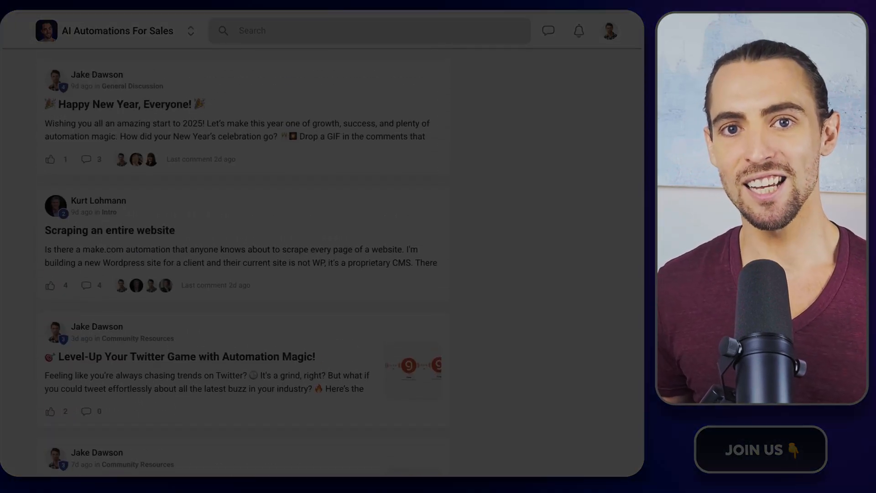